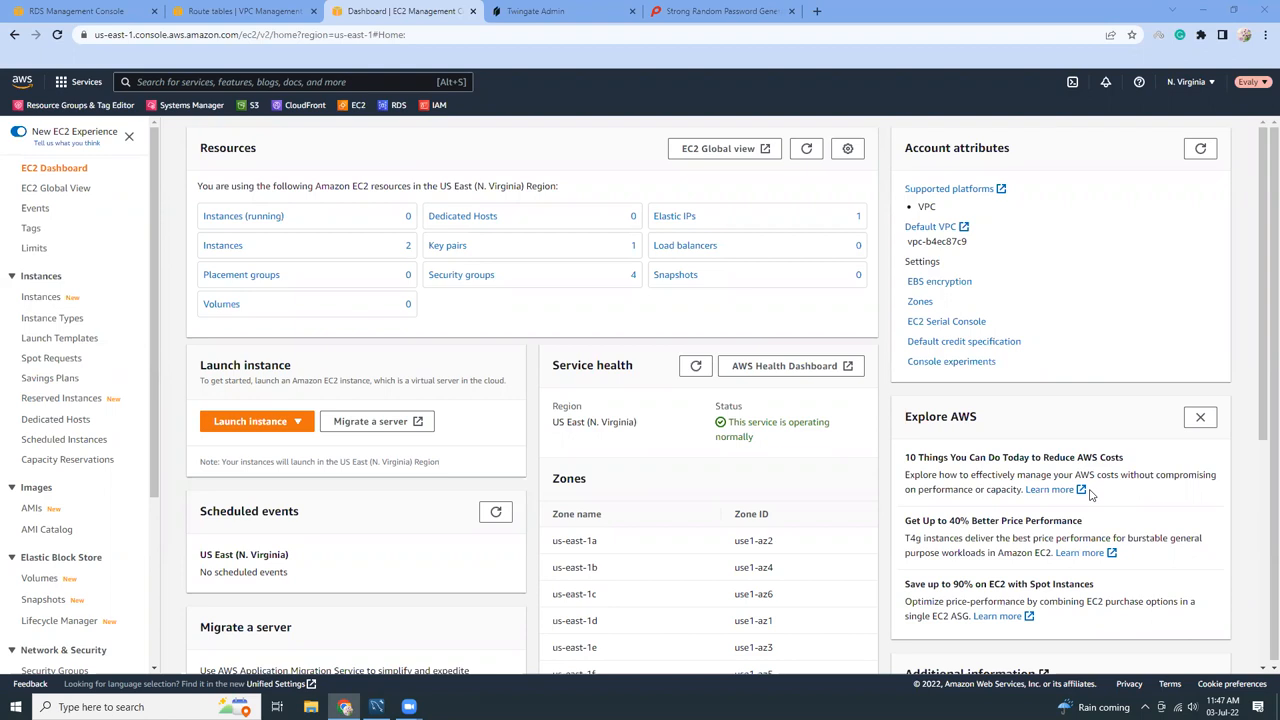
{"action": "mouse_move", "coordinate": [490, 390]}
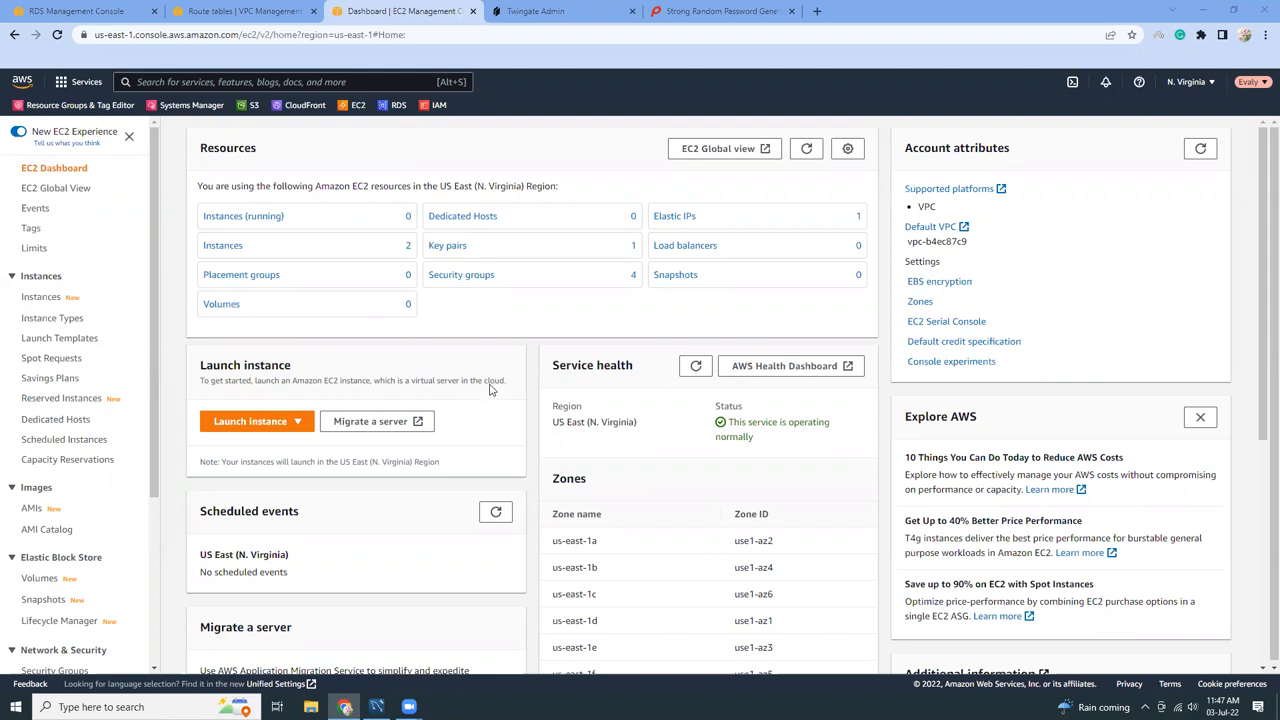
{"action": "mouse_move", "coordinate": [490, 384]}
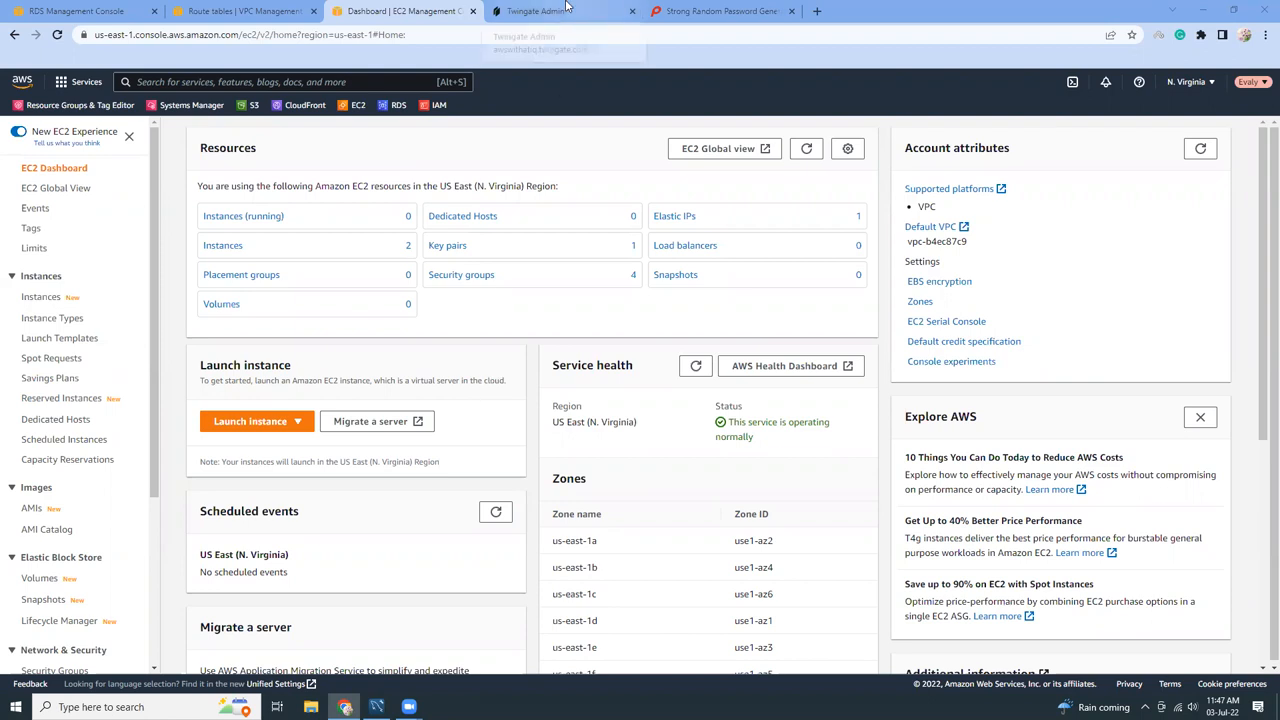
Step: Bring up the RDS Databases list showing database-1 (MySQL Community) as available
{"action": "left_click", "coordinate": [76, 12]}
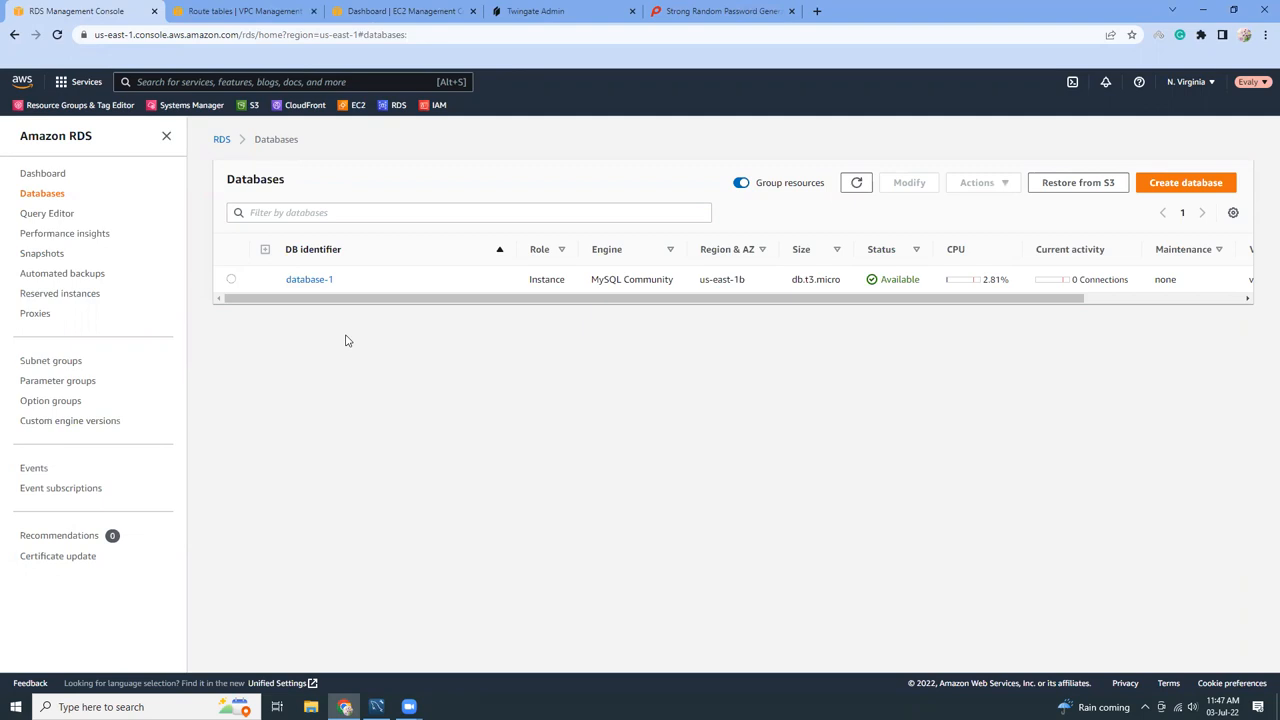
{"action": "mouse_move", "coordinate": [786, 496]}
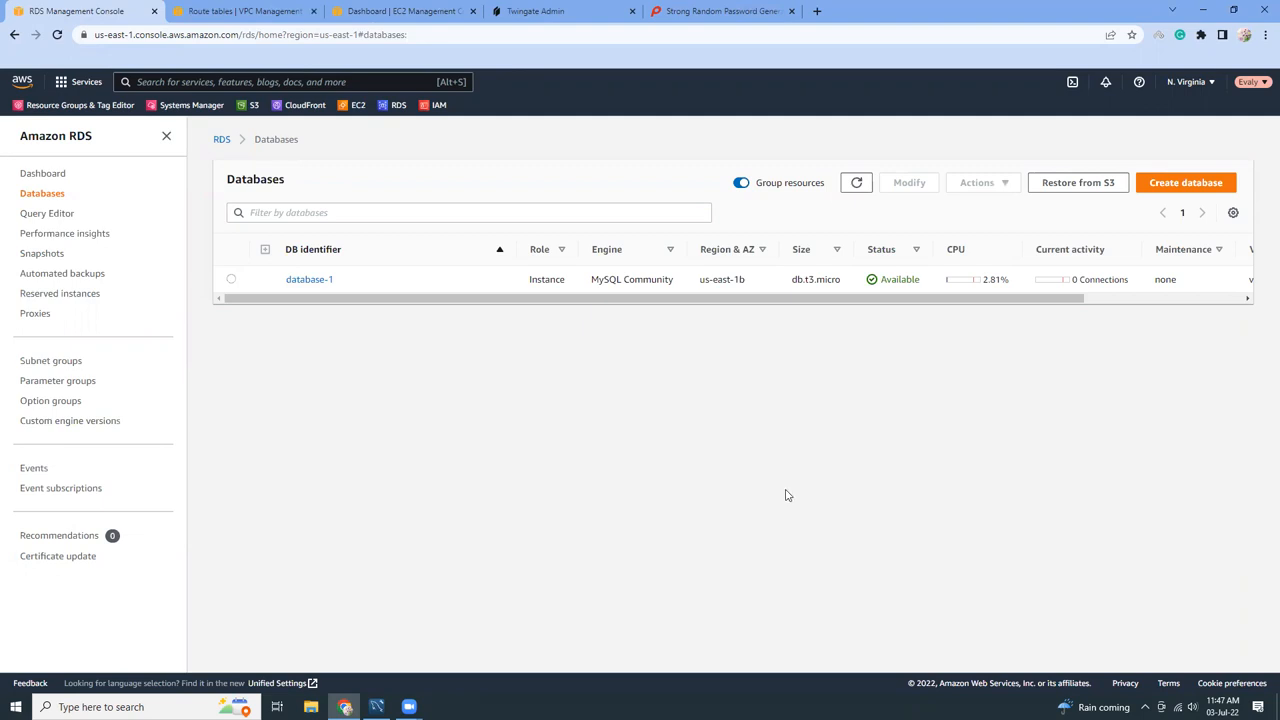
Step: View database-1's Connectivity & security details with its endpoint and port 3306
{"action": "left_click", "coordinate": [308, 280]}
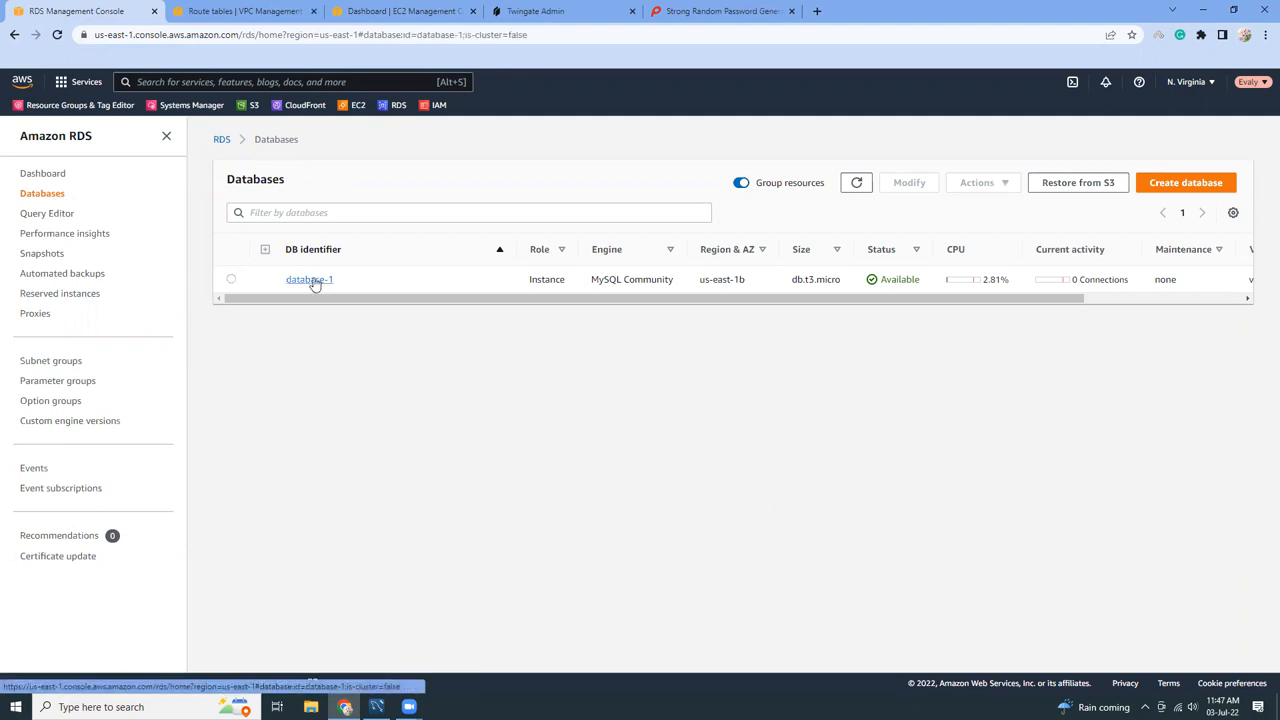
{"action": "left_click", "coordinate": [308, 280]}
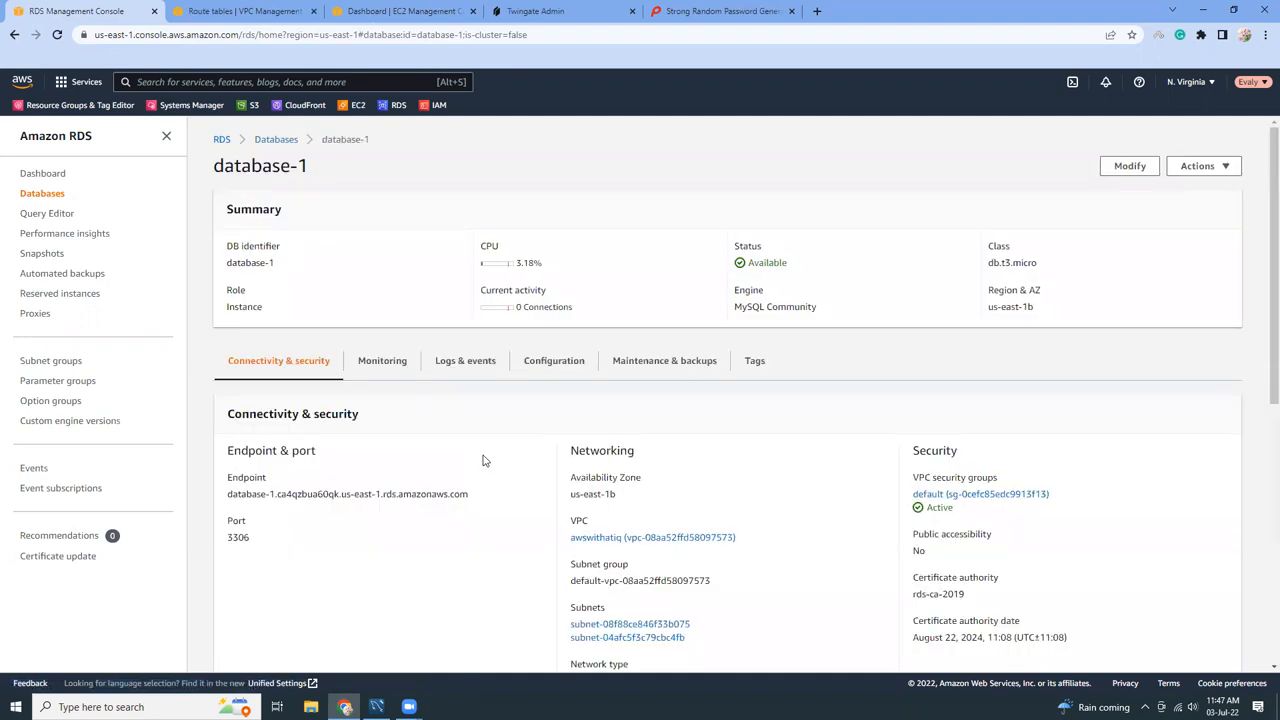
{"action": "scroll", "scroll_direction": "down", "scroll_amount": 3}
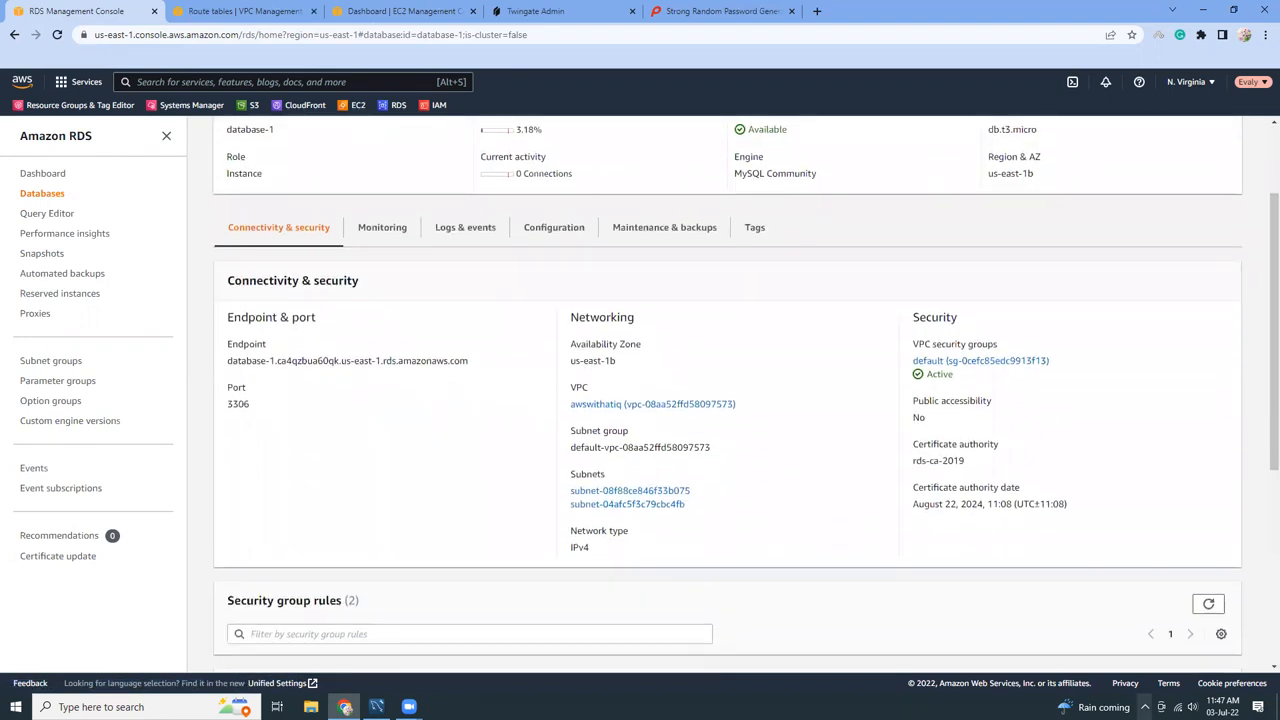
{"action": "left_click", "coordinate": [1174, 684]}
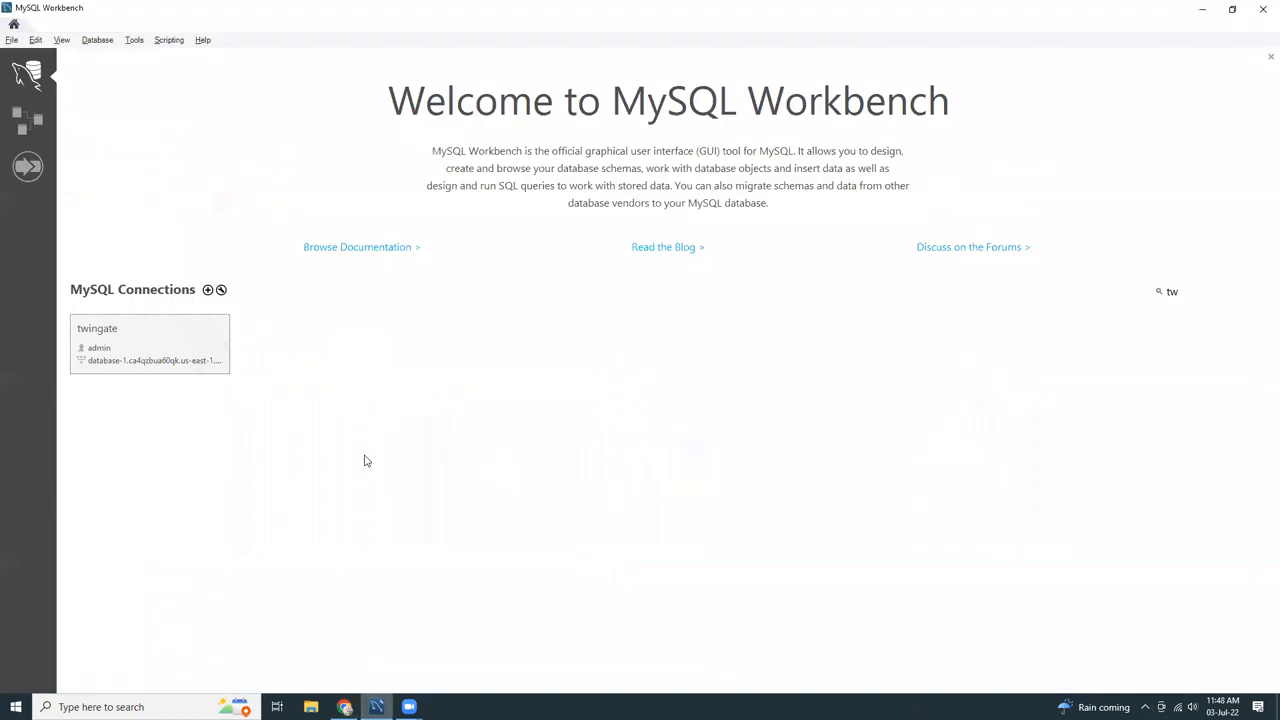
{"action": "double_click", "coordinate": [148, 344]}
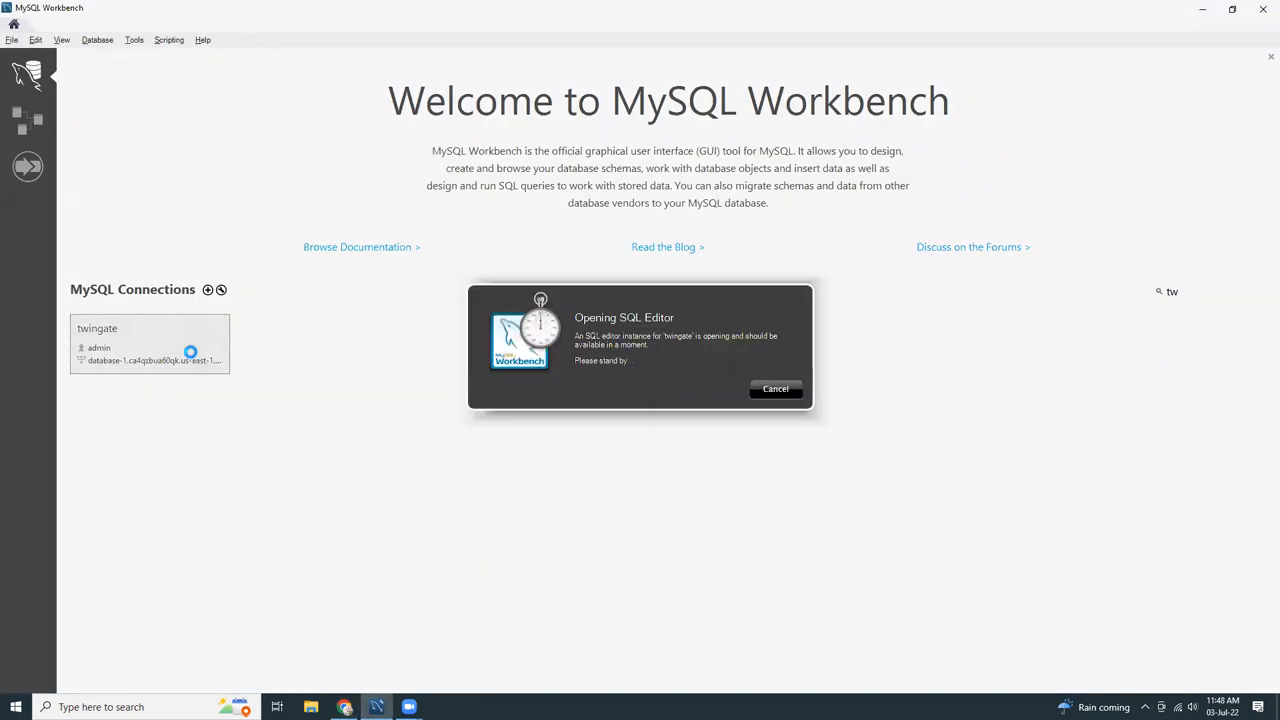
{"action": "mouse_move", "coordinate": [346, 432]}
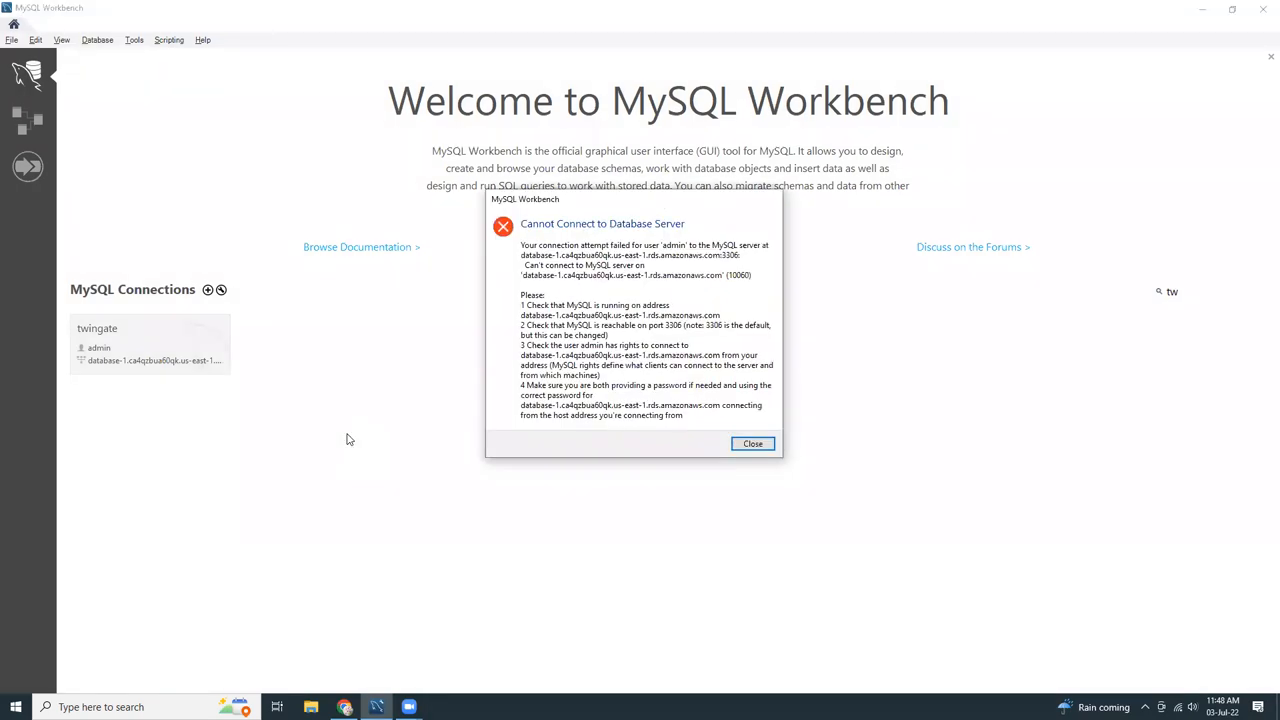
{"action": "left_click", "coordinate": [752, 444]}
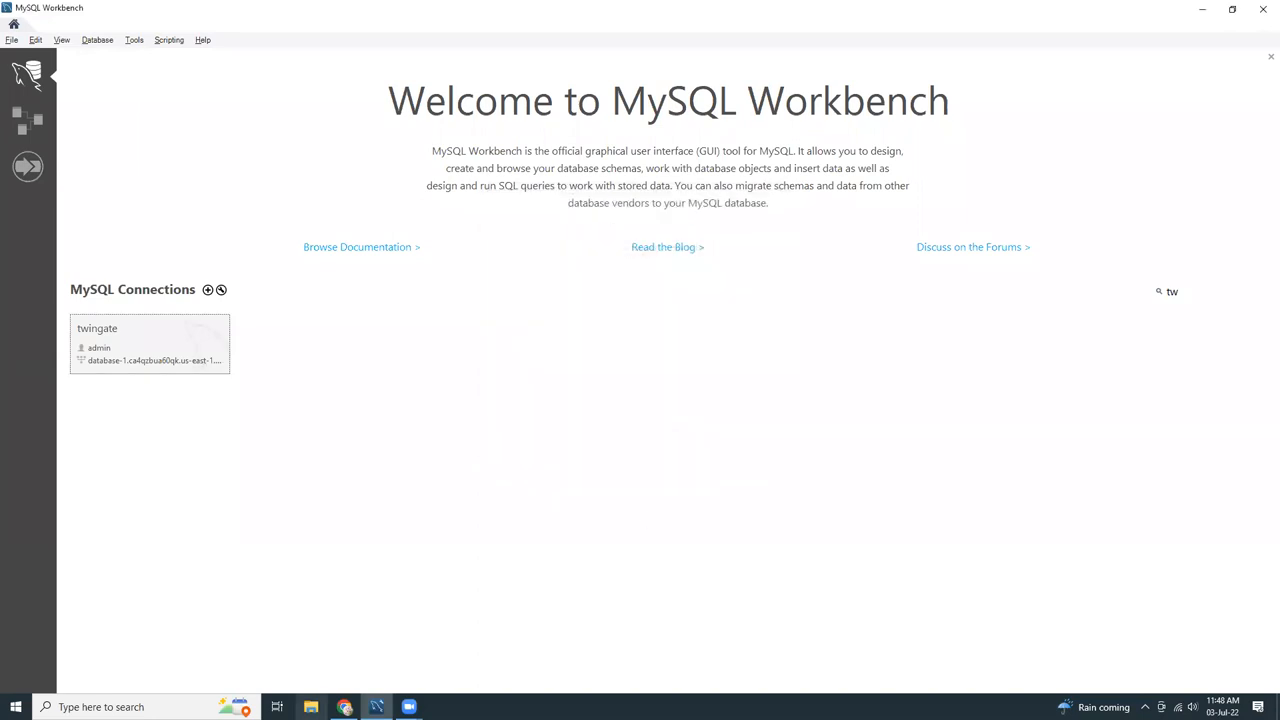
Step: Start launching a new EC2 instance named twingate from the EC2 dashboard
{"action": "left_click", "coordinate": [344, 708]}
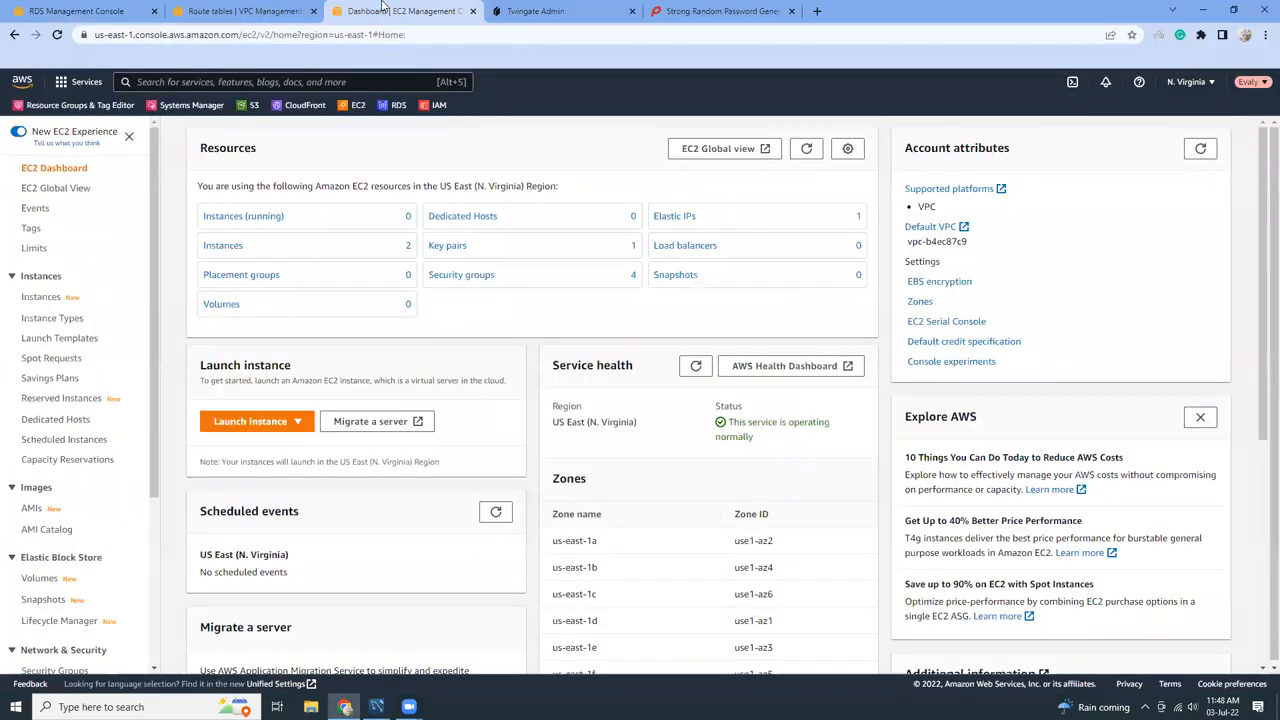
{"action": "mouse_move", "coordinate": [304, 390]}
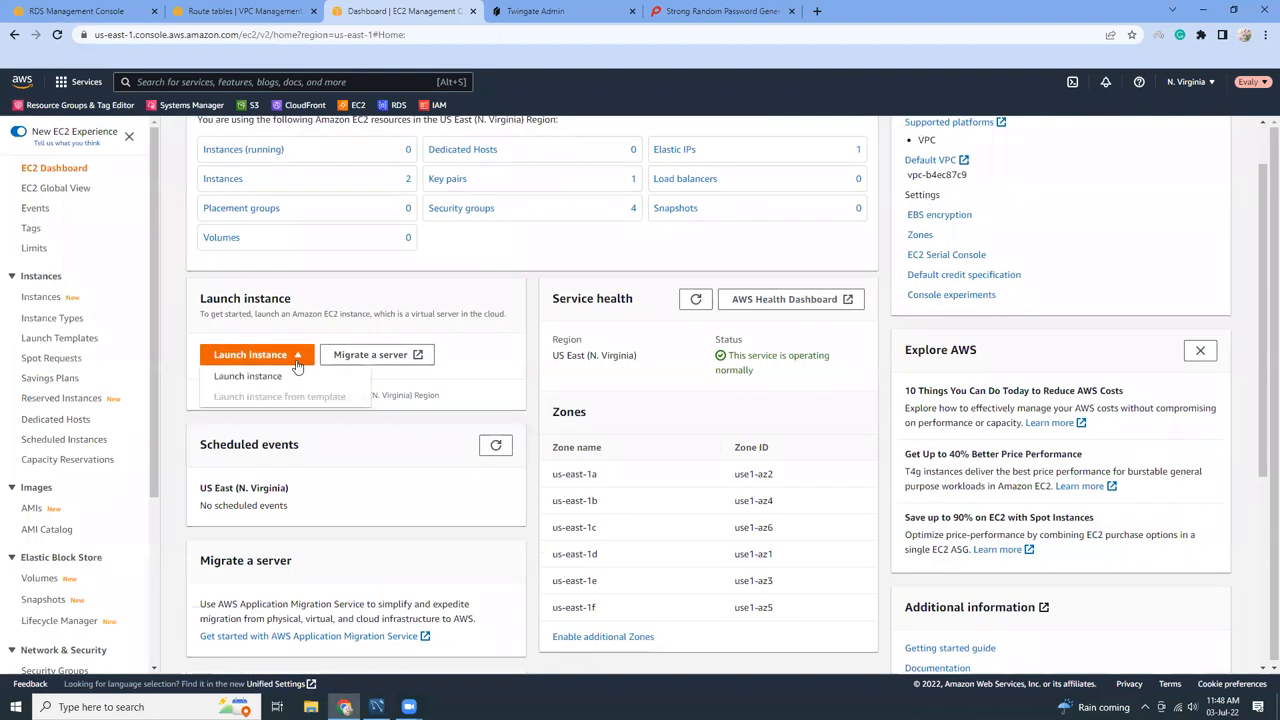
{"action": "left_click", "coordinate": [248, 376]}
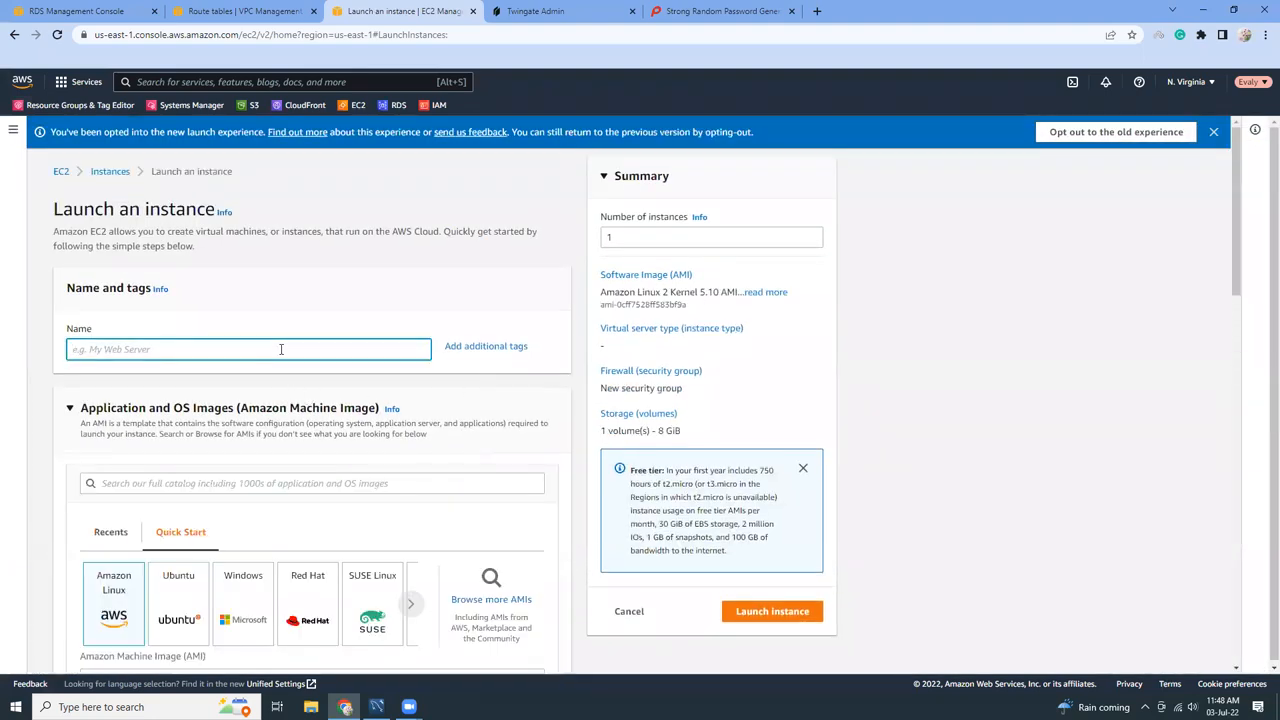
{"action": "type", "text": "twingate"}
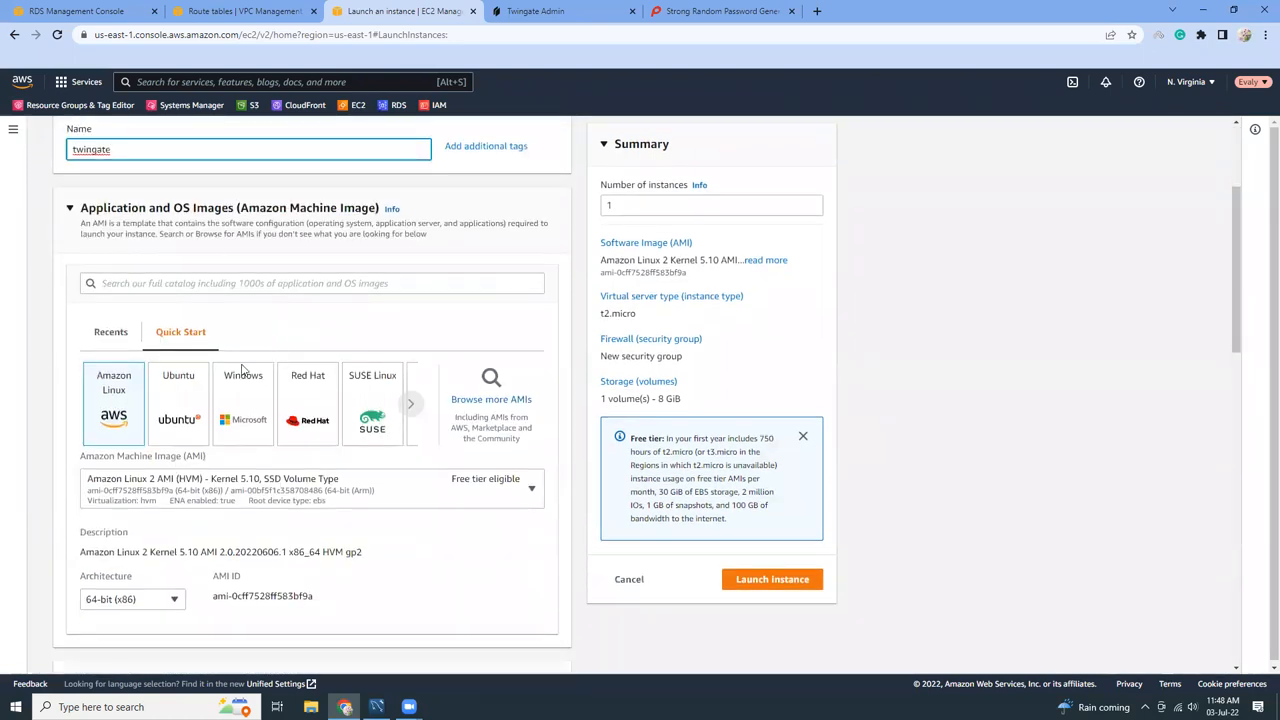
Step: Place the instance in the awswithatq VPC and choose to reuse an existing security group
{"action": "scroll", "scroll_direction": "down", "scroll_amount": 3}
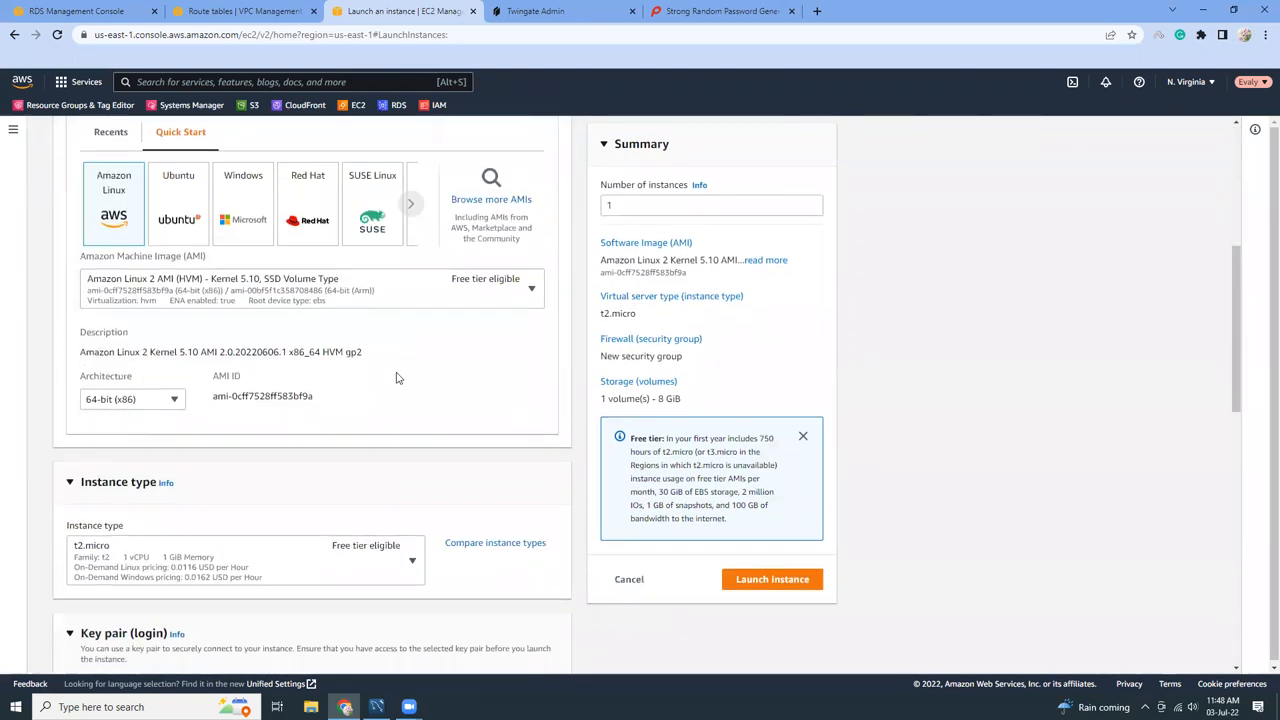
{"action": "scroll", "scroll_direction": "down", "scroll_amount": 3}
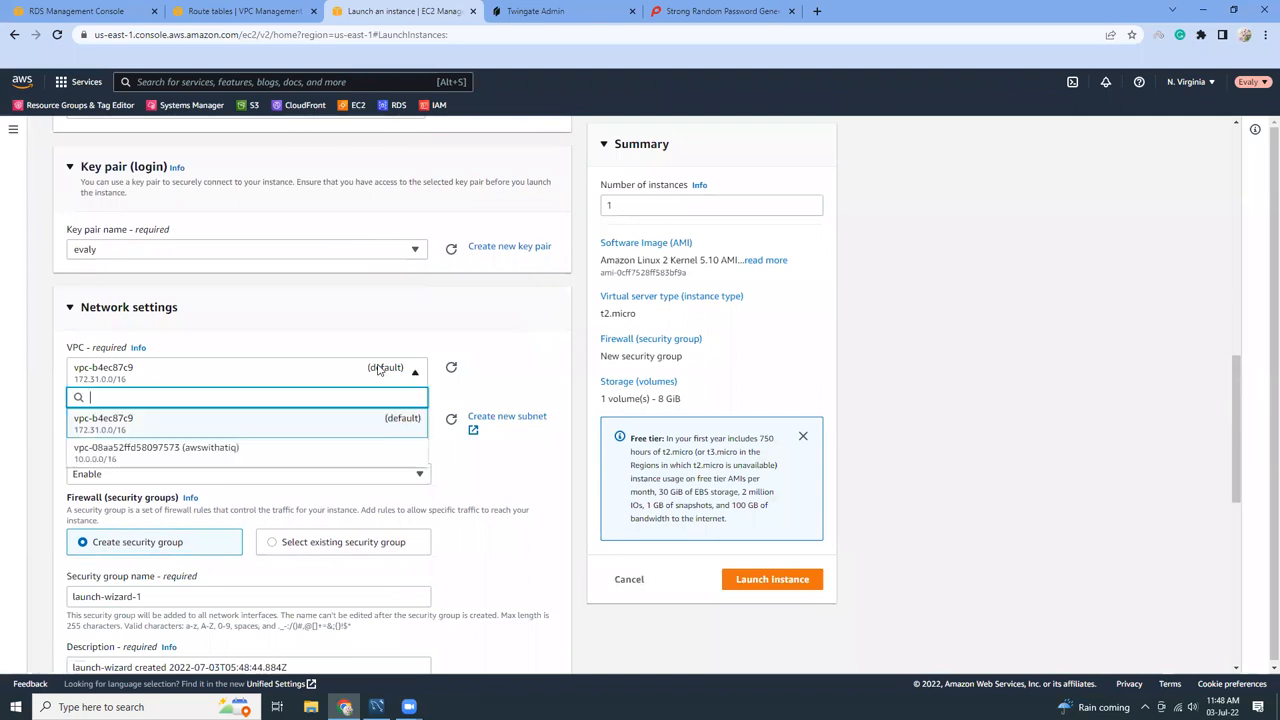
{"action": "left_click", "coordinate": [156, 452]}
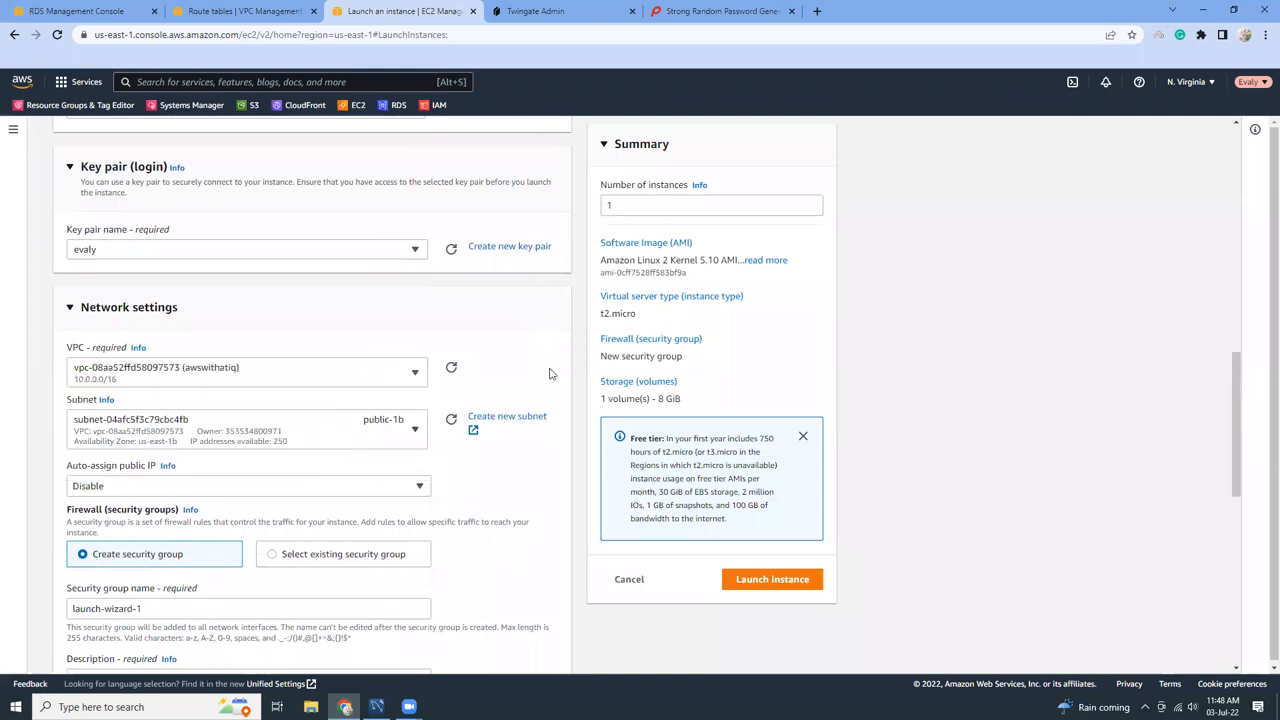
{"action": "scroll", "scroll_direction": "down", "scroll_amount": 3}
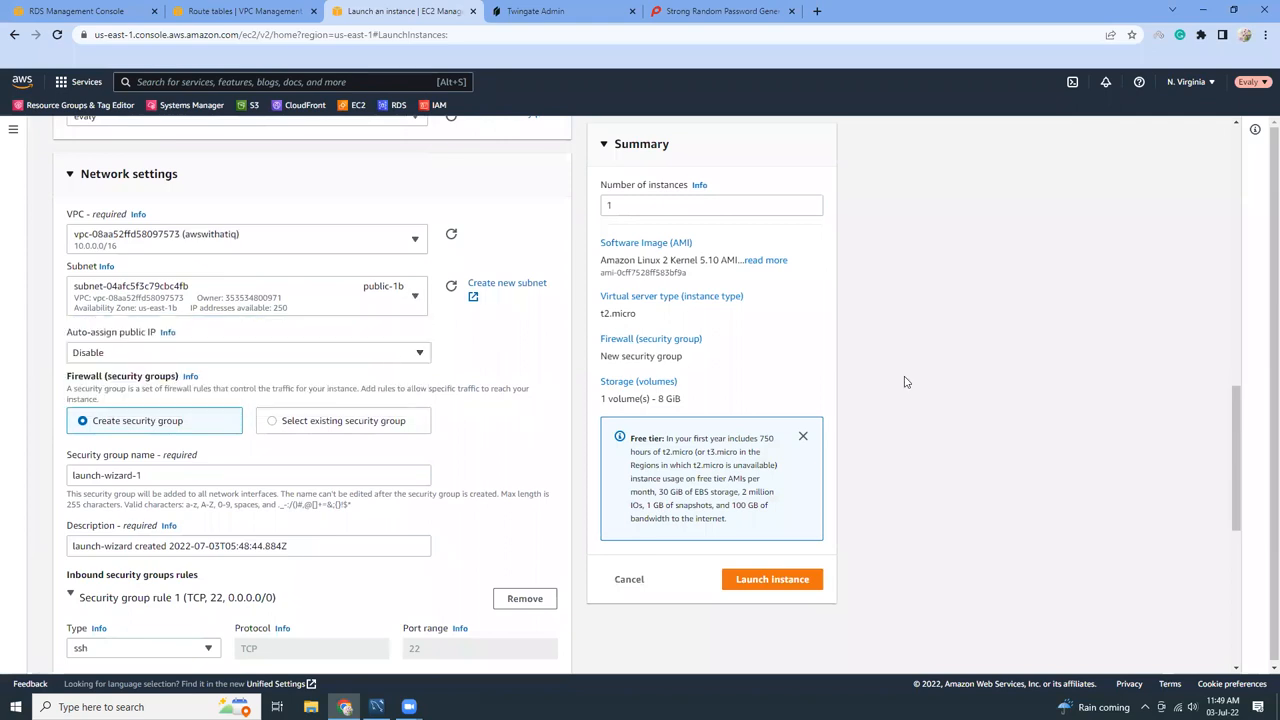
{"action": "scroll", "scroll_direction": "down", "scroll_amount": 3}
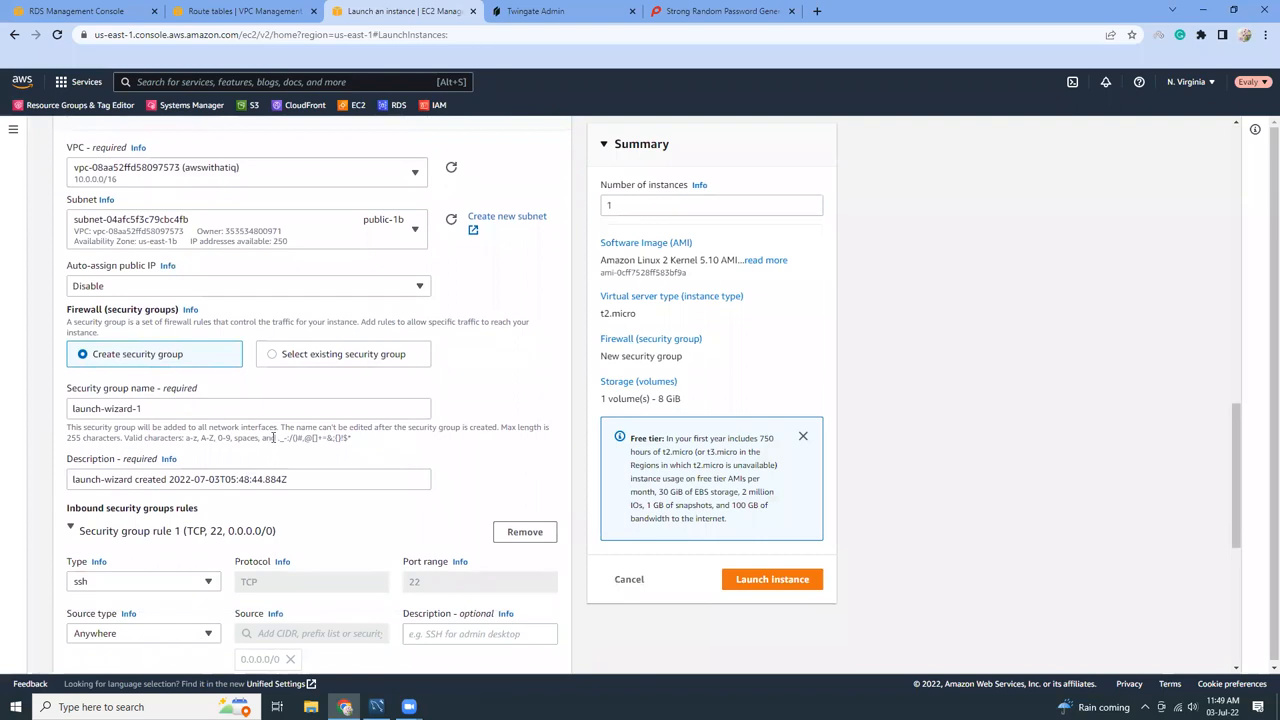
{"action": "mouse_move", "coordinate": [268, 428]}
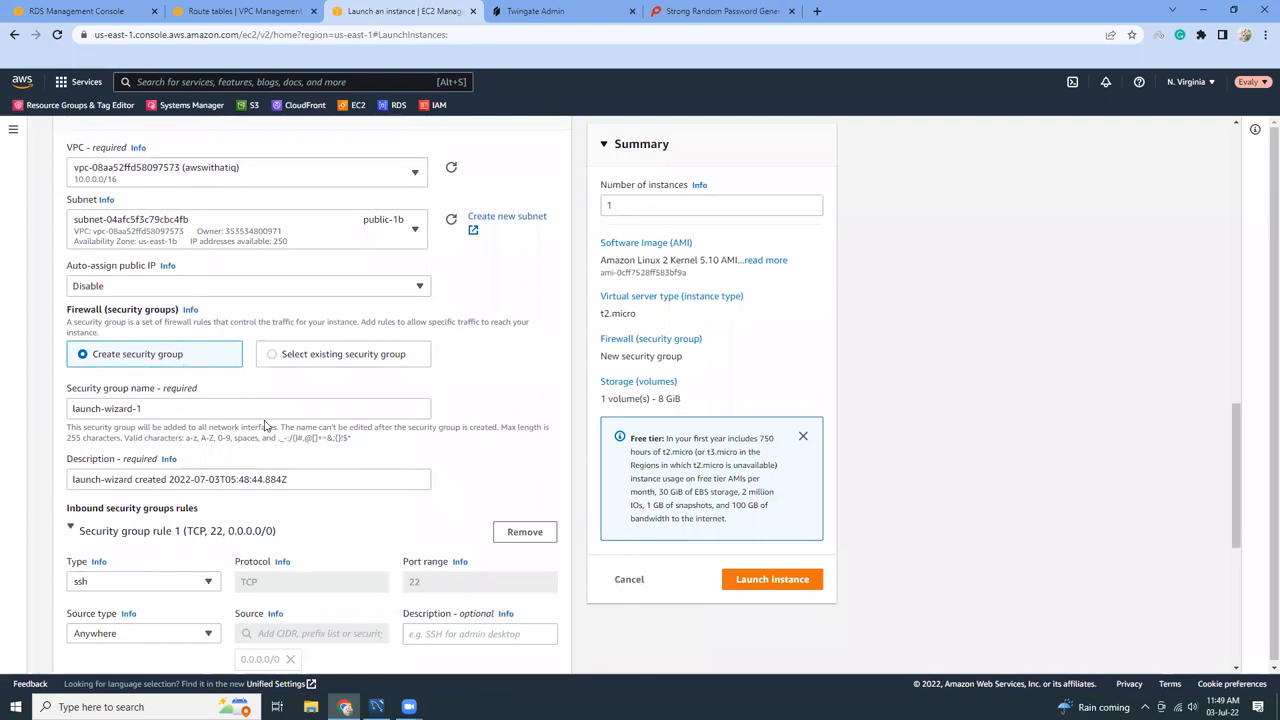
{"action": "left_click", "coordinate": [272, 352]}
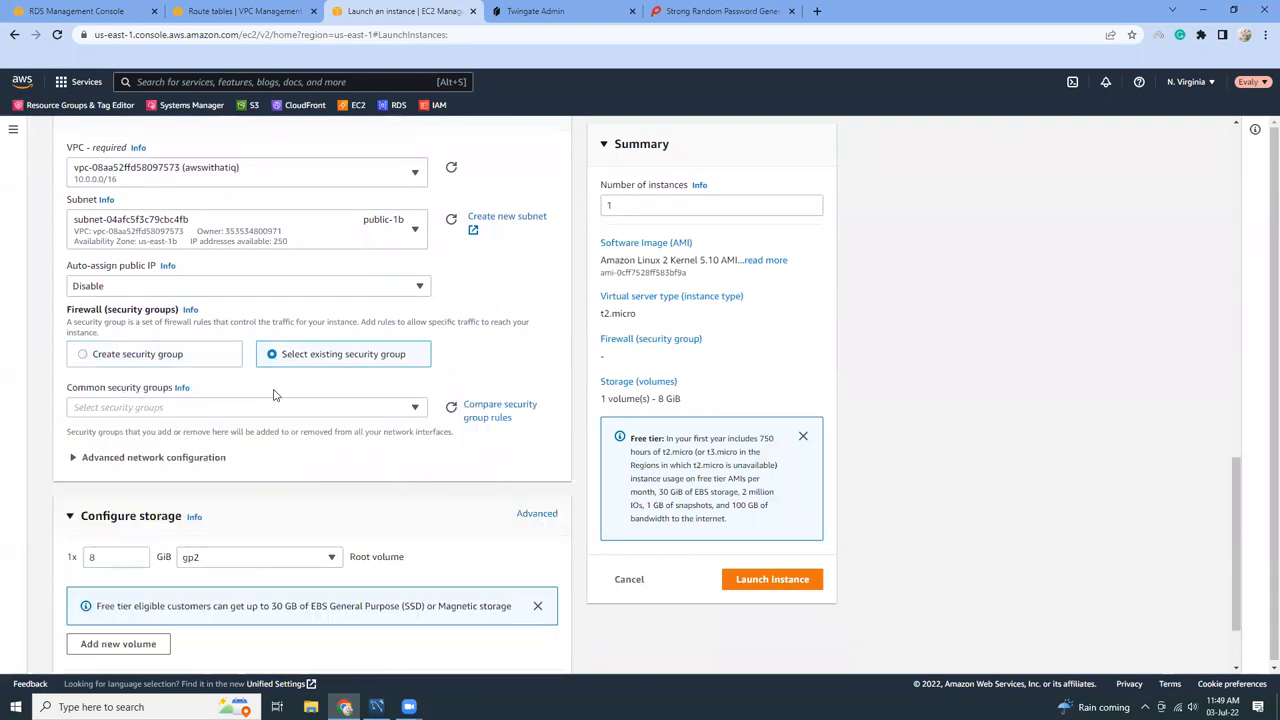
Step: Name the instance twinate and choose the evoly key pair
{"action": "left_click", "coordinate": [240, 408]}
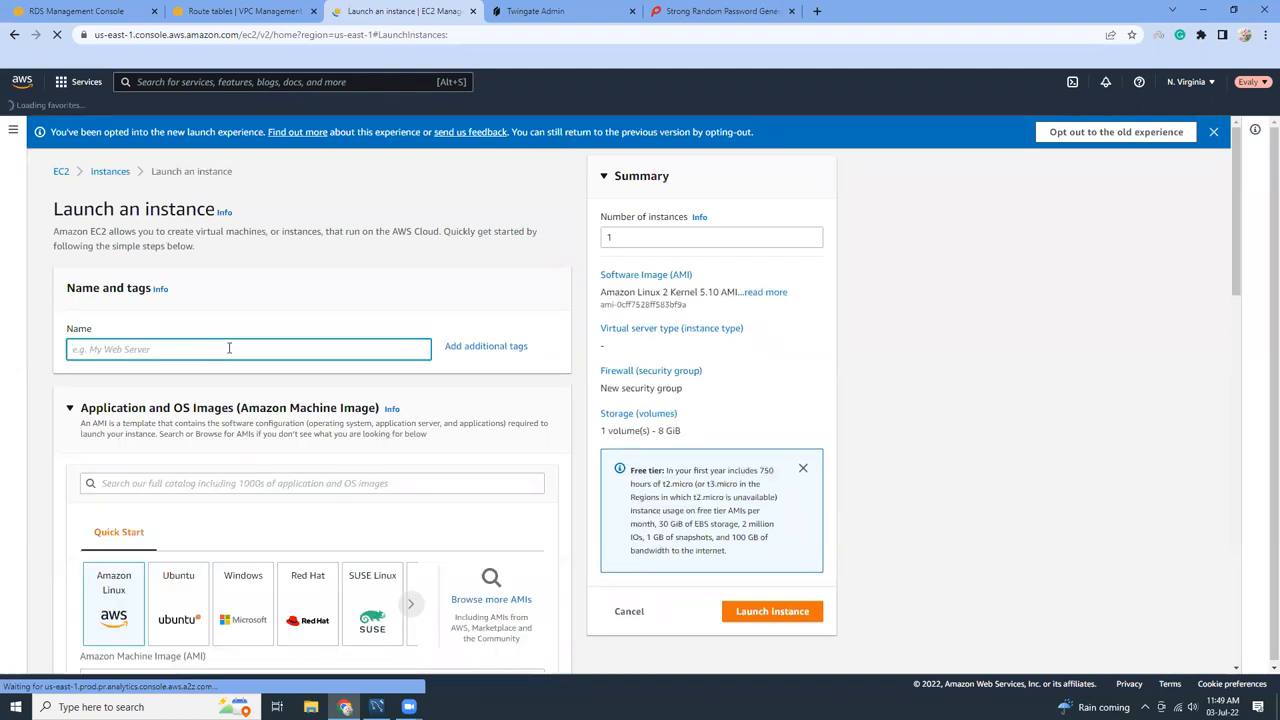
{"action": "type", "text": "twinate"}
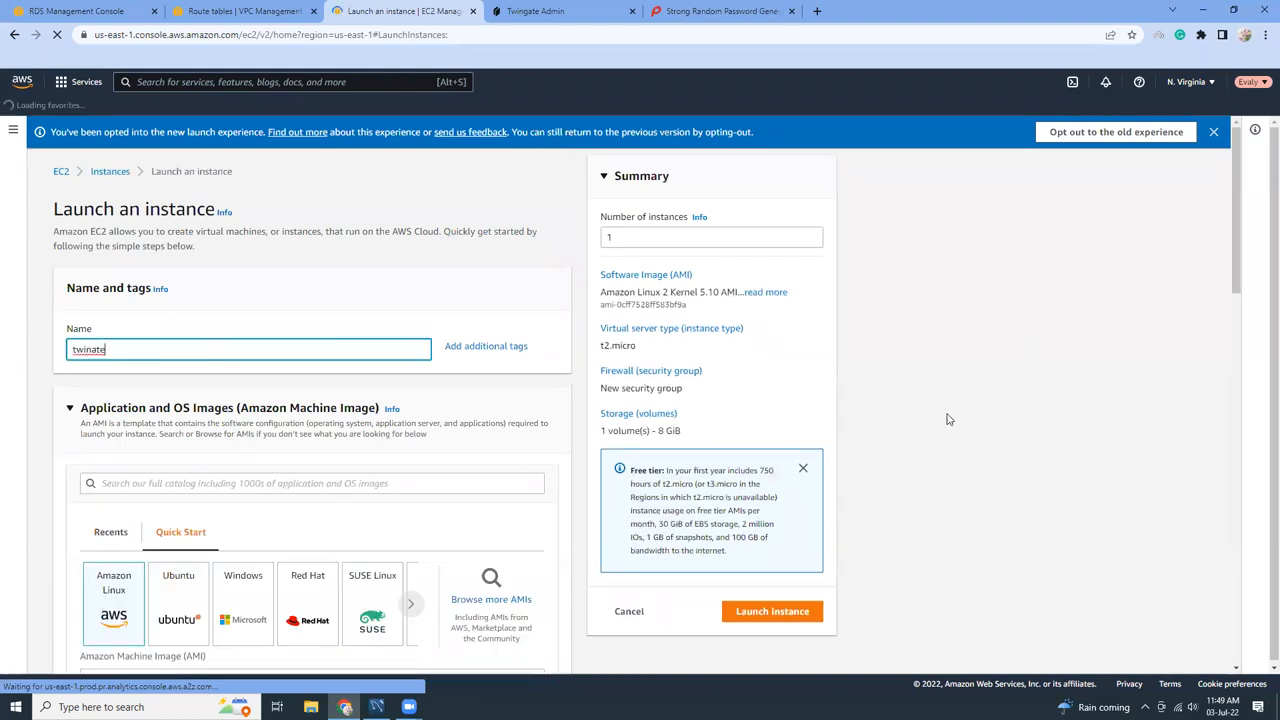
{"action": "scroll", "scroll_direction": "down", "scroll_amount": 3}
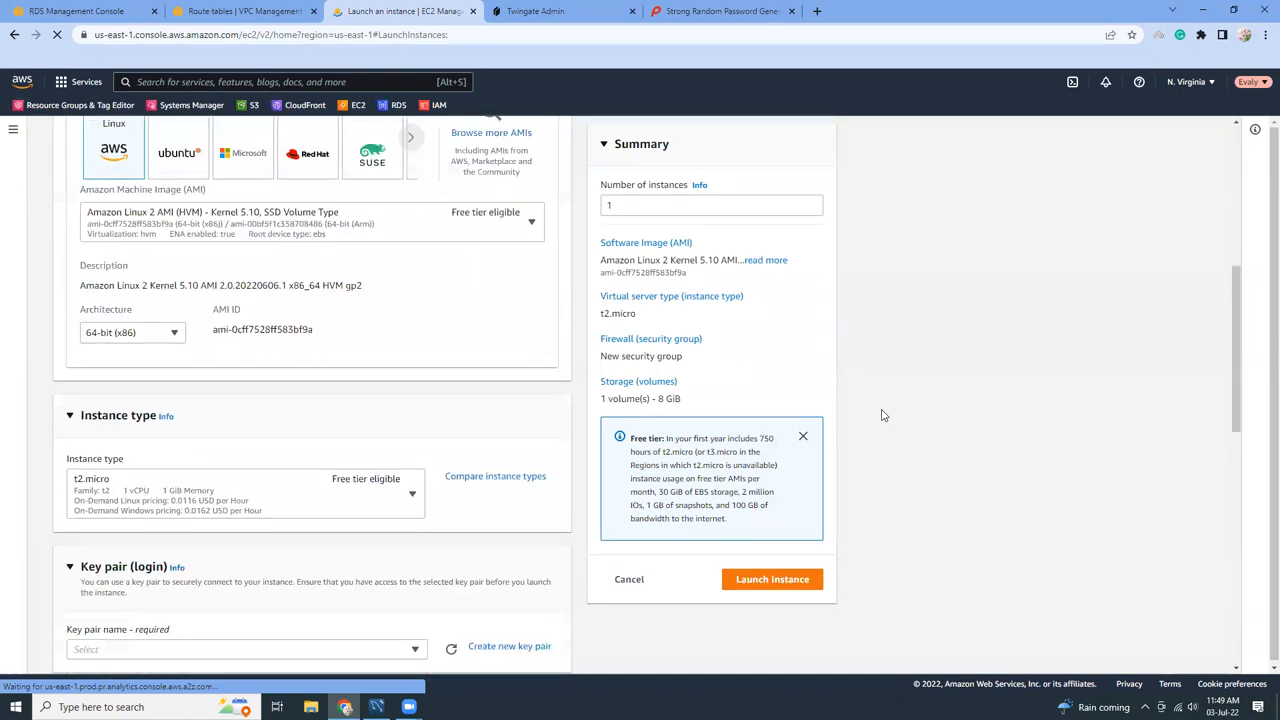
{"action": "scroll", "scroll_direction": "down", "scroll_amount": 3}
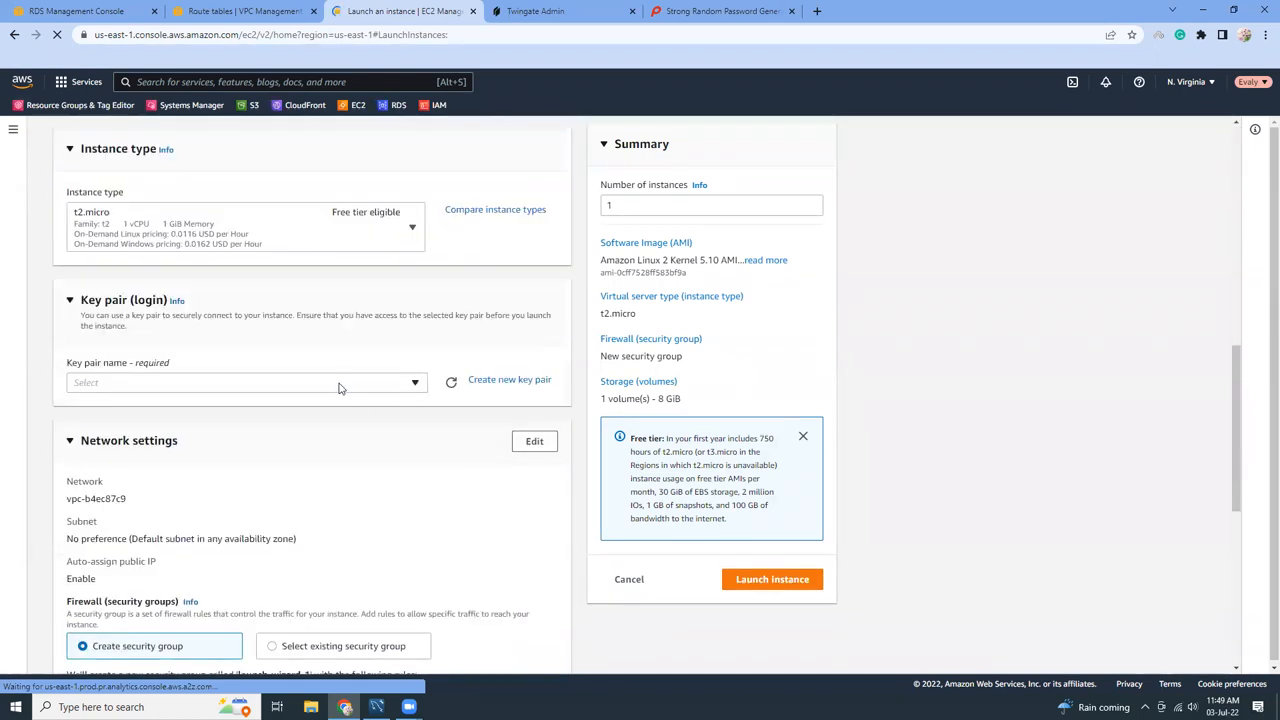
{"action": "left_click", "coordinate": [244, 382]}
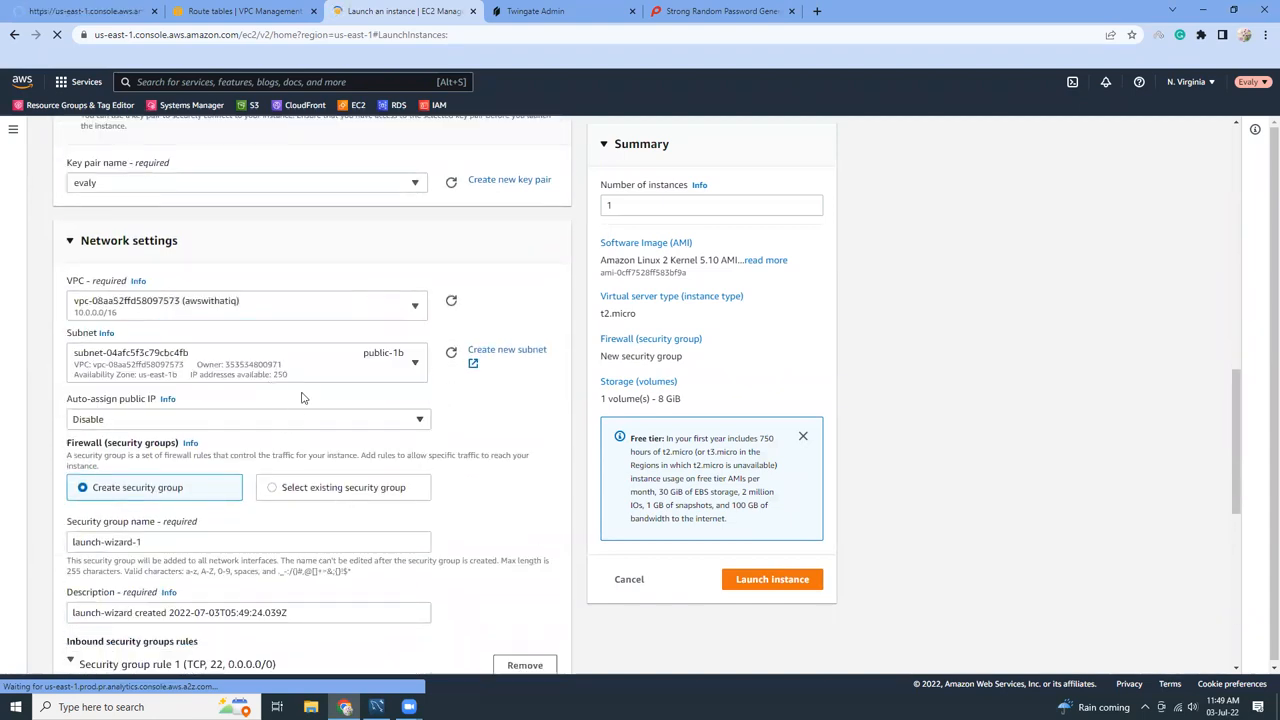
Step: Enable auto-assigned public IP and attach the ec2role IAM instance profile
{"action": "left_click", "coordinate": [244, 362]}
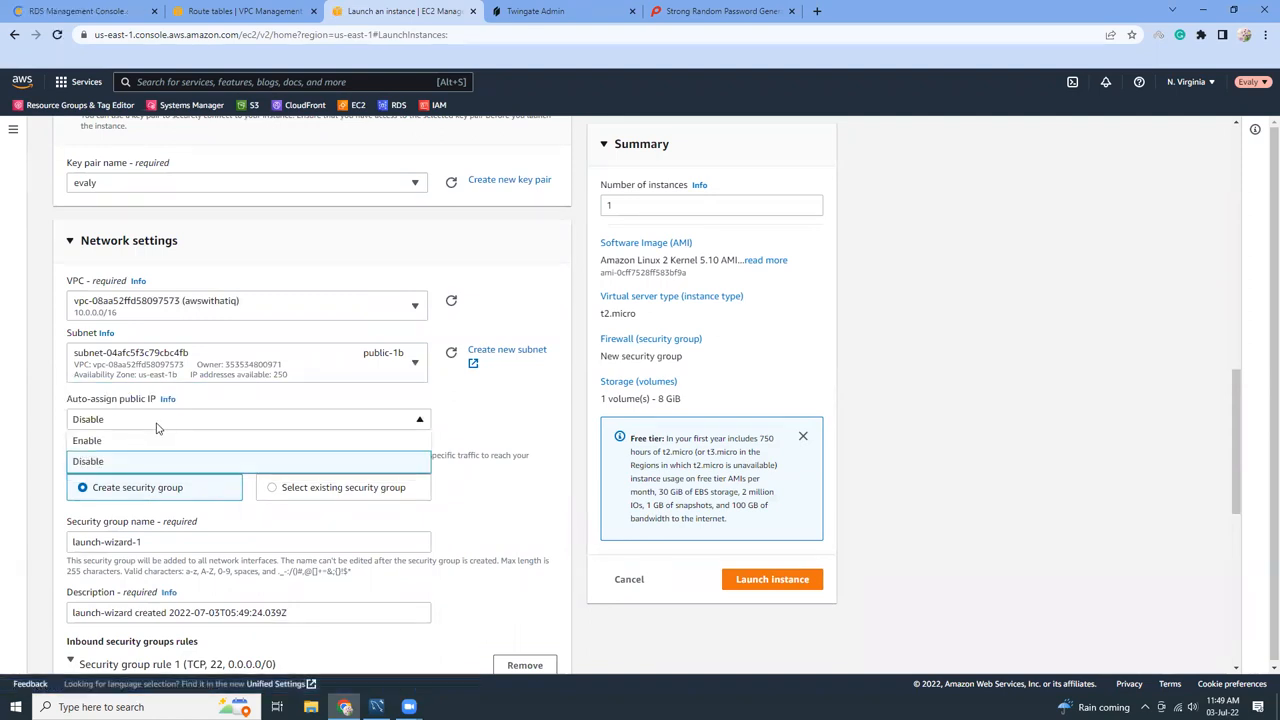
{"action": "left_click", "coordinate": [88, 440]}
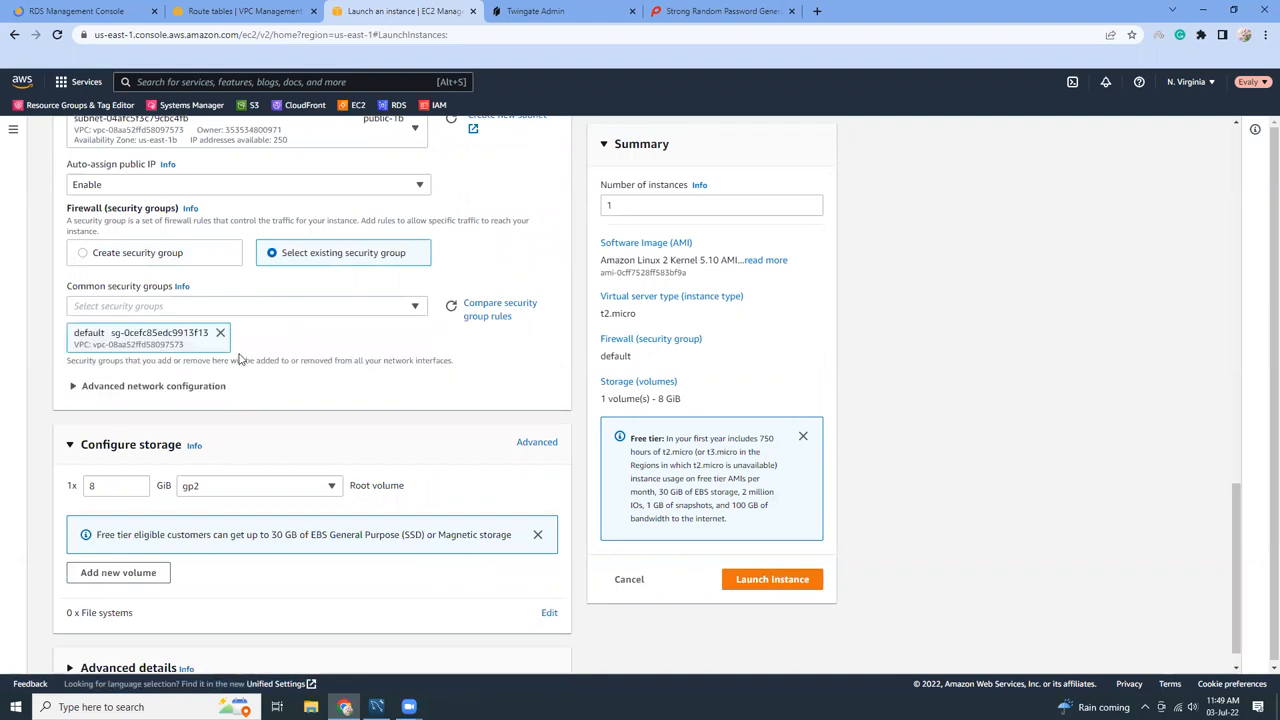
{"action": "scroll", "scroll_direction": "down", "scroll_amount": 3}
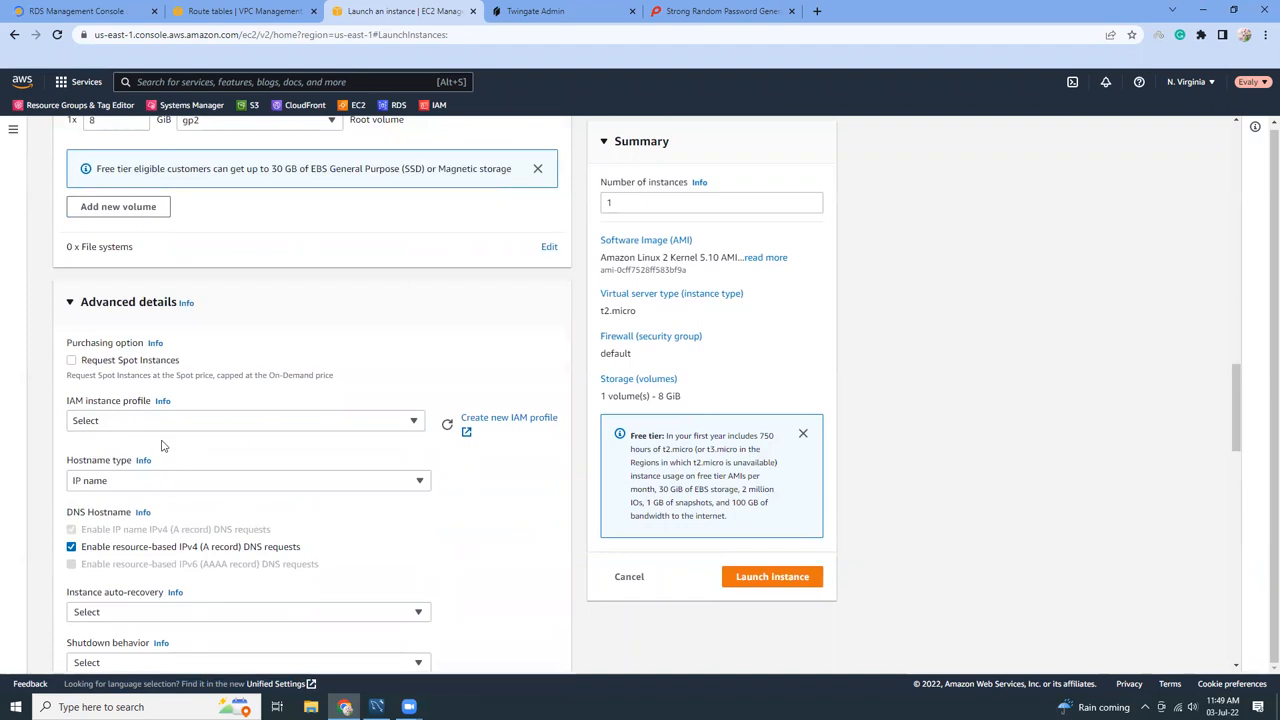
{"action": "left_click", "coordinate": [244, 420]}
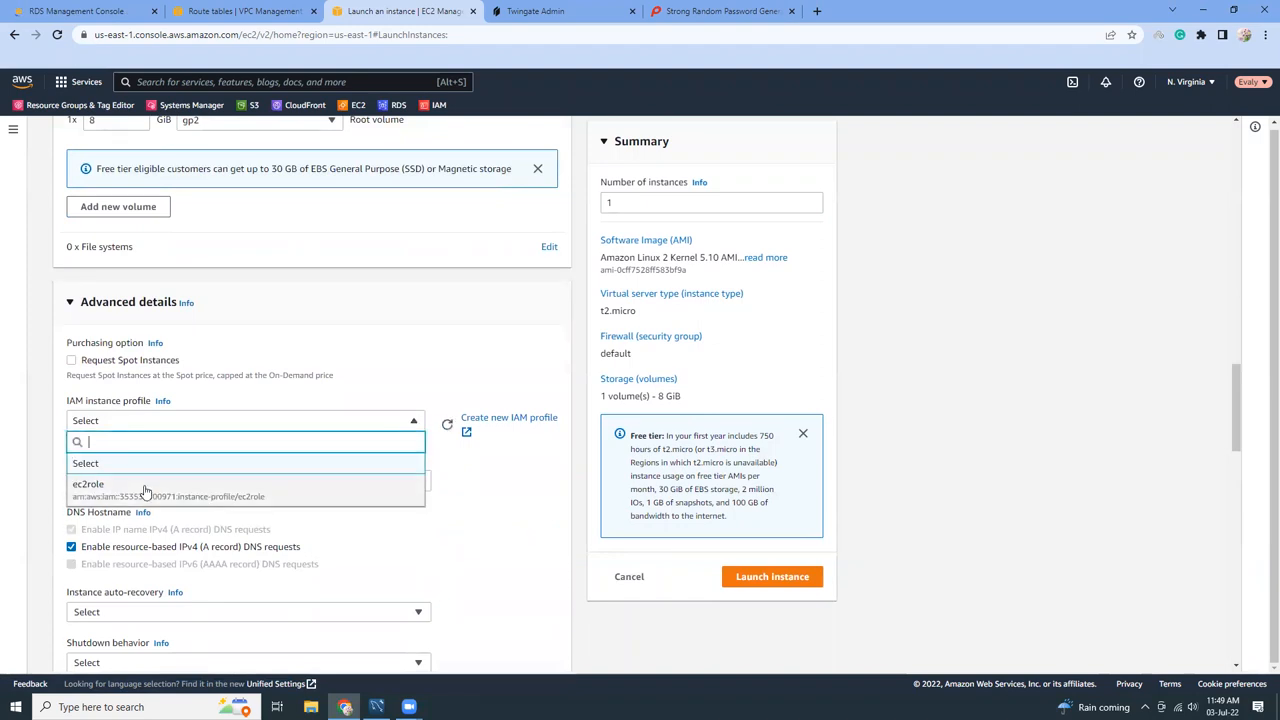
{"action": "left_click", "coordinate": [120, 490]}
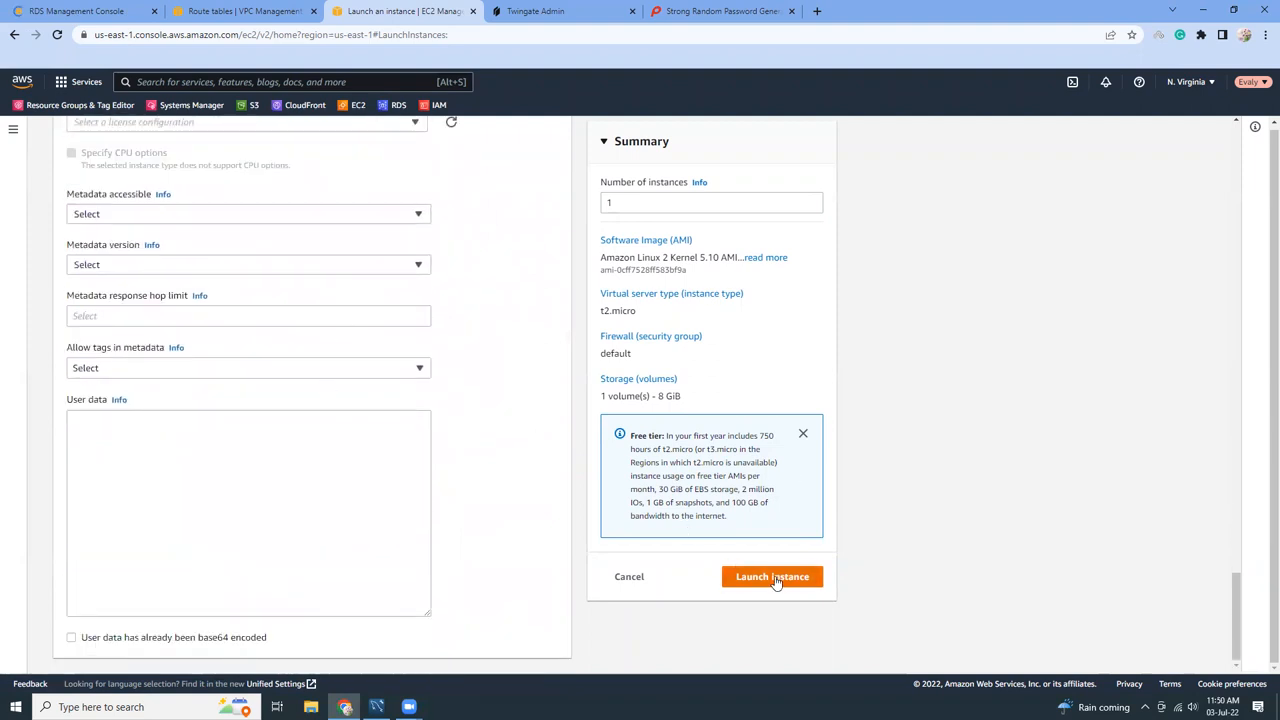
Step: Launch the twinate instance and view its summary showing it running with public IP 54.85.162.79
{"action": "left_click", "coordinate": [772, 576]}
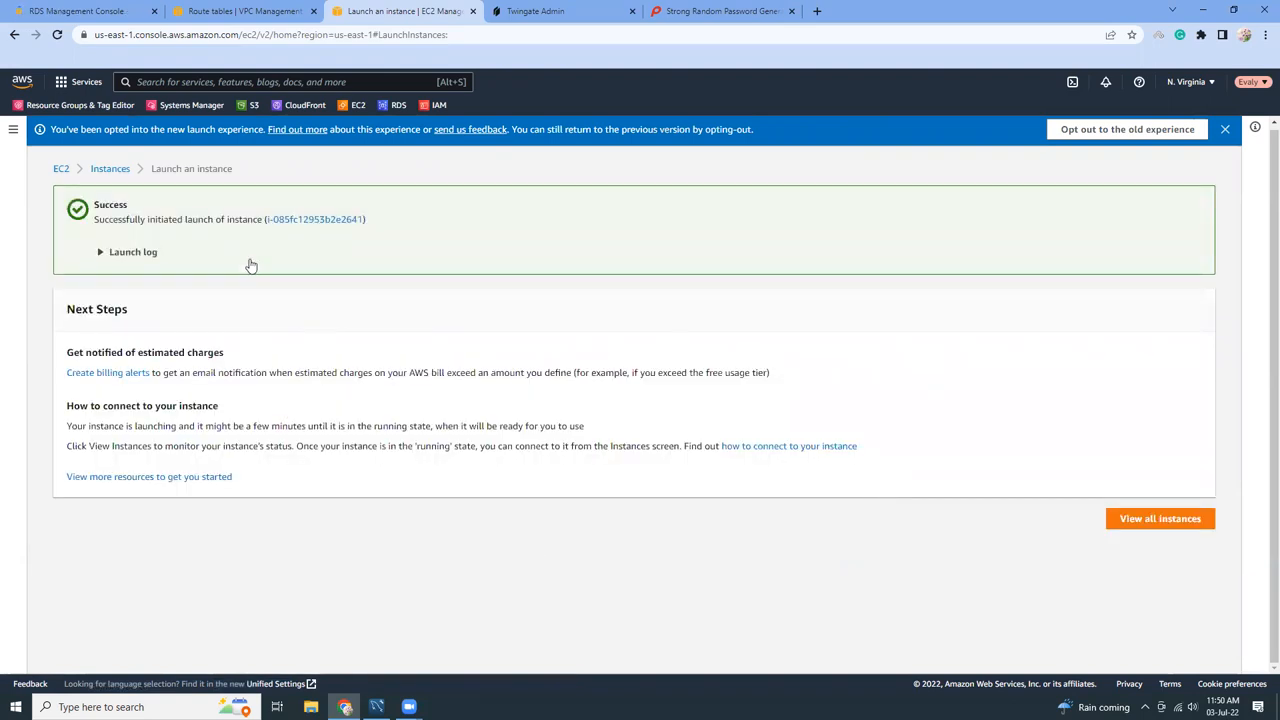
{"action": "left_click", "coordinate": [1160, 518]}
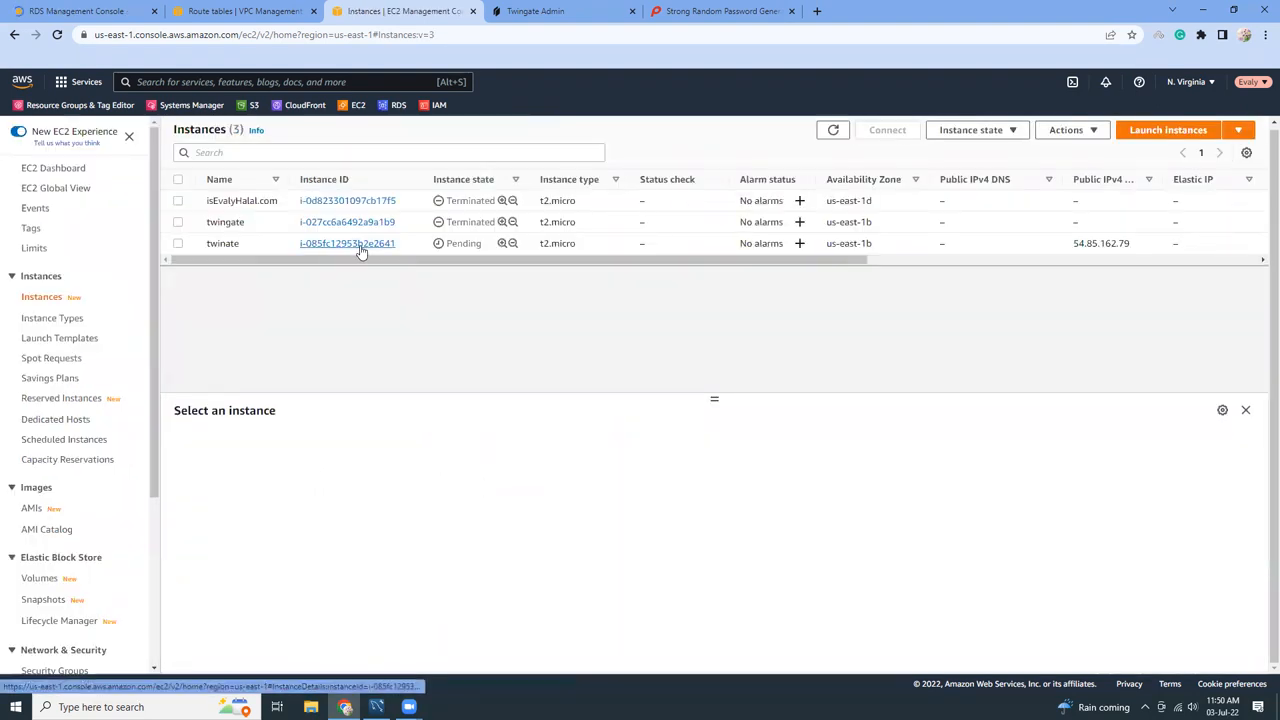
{"action": "left_click", "coordinate": [348, 244]}
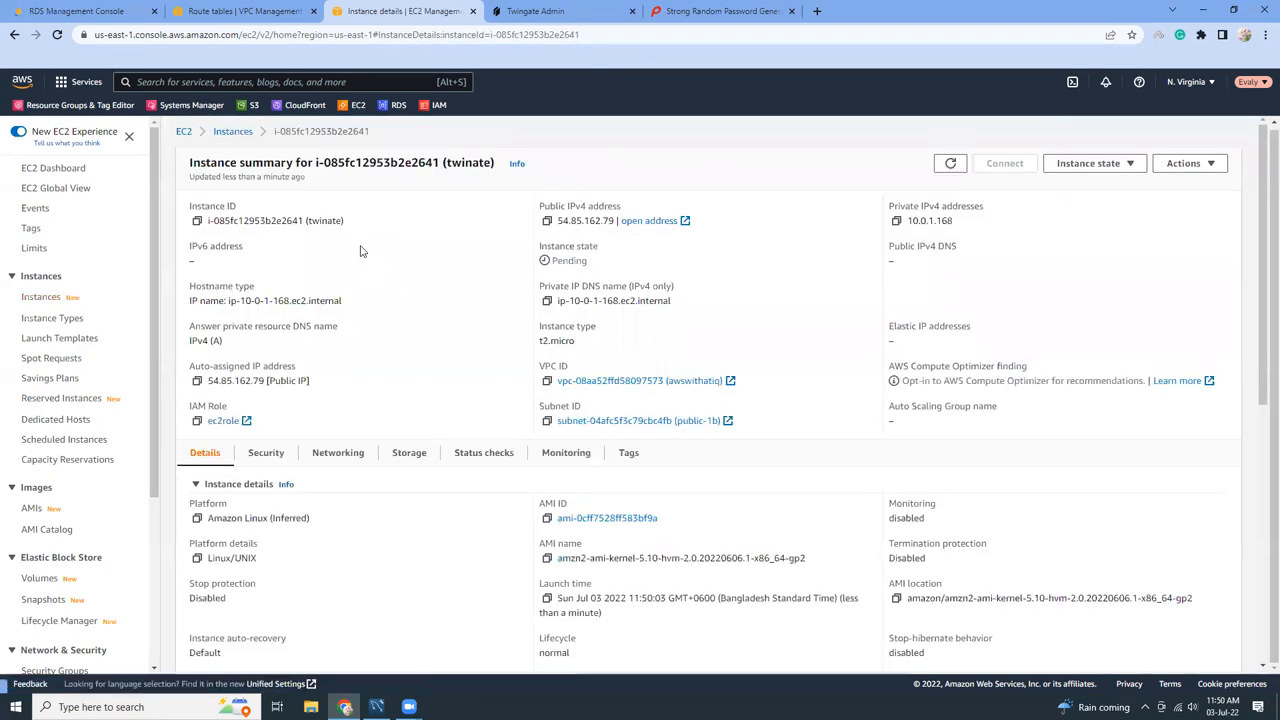
{"action": "mouse_move", "coordinate": [620, 284]}
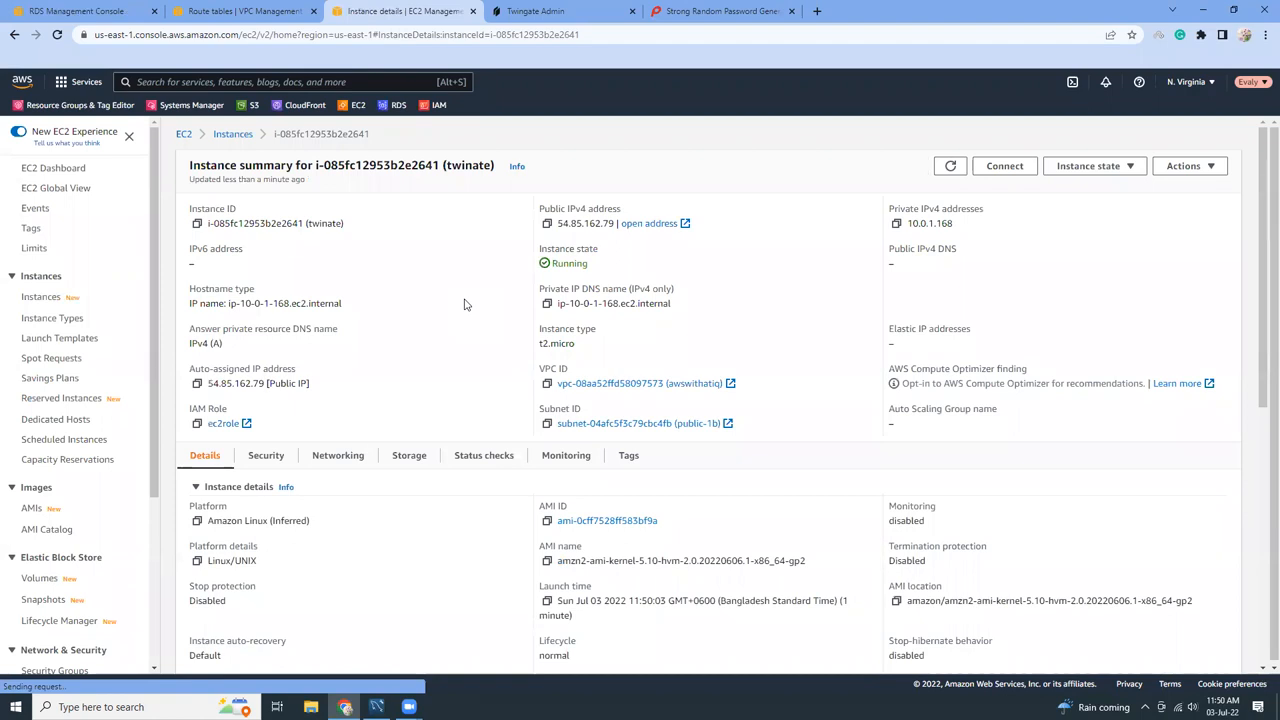
{"action": "left_click", "coordinate": [536, 12]}
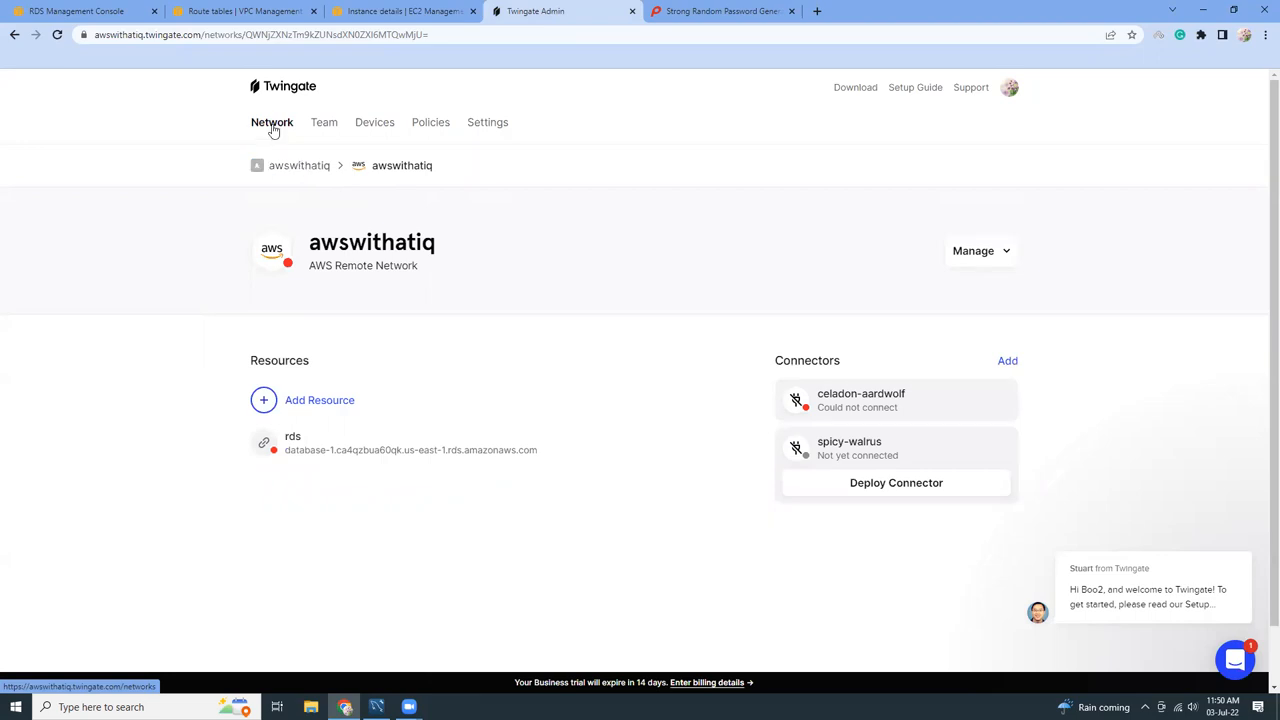
{"action": "mouse_move", "coordinate": [336, 242]}
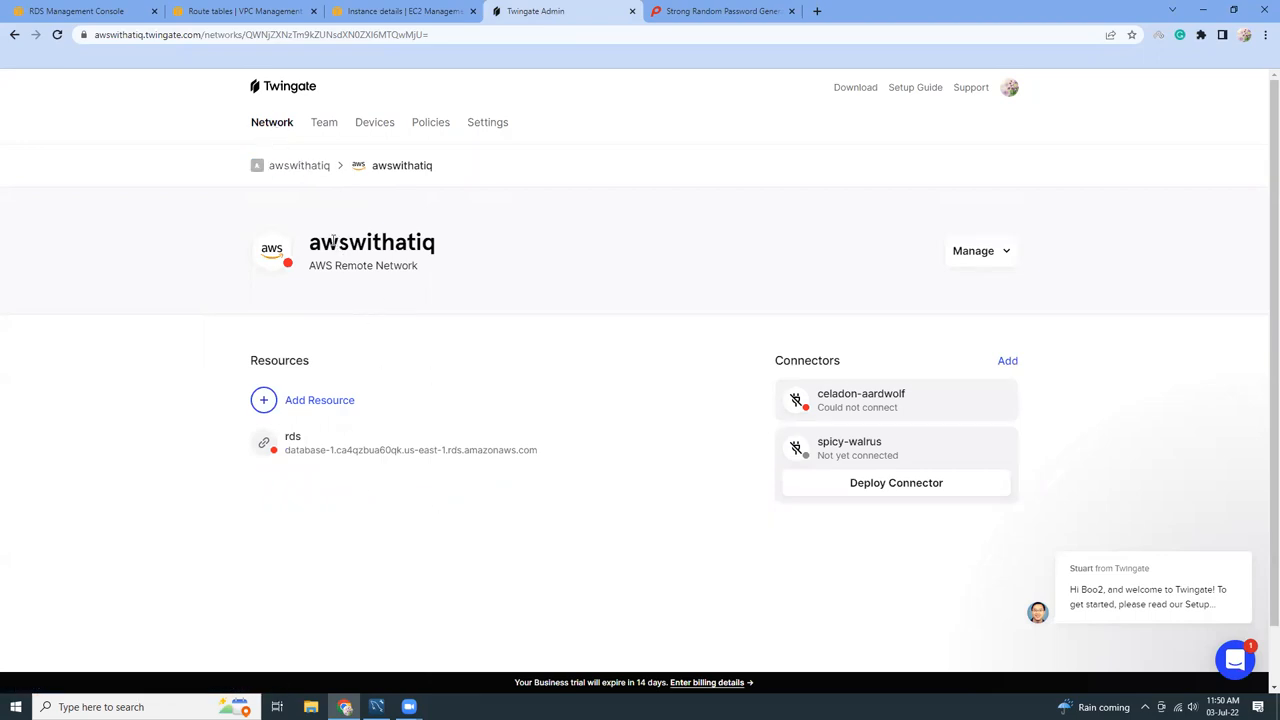
{"action": "mouse_move", "coordinate": [476, 248]}
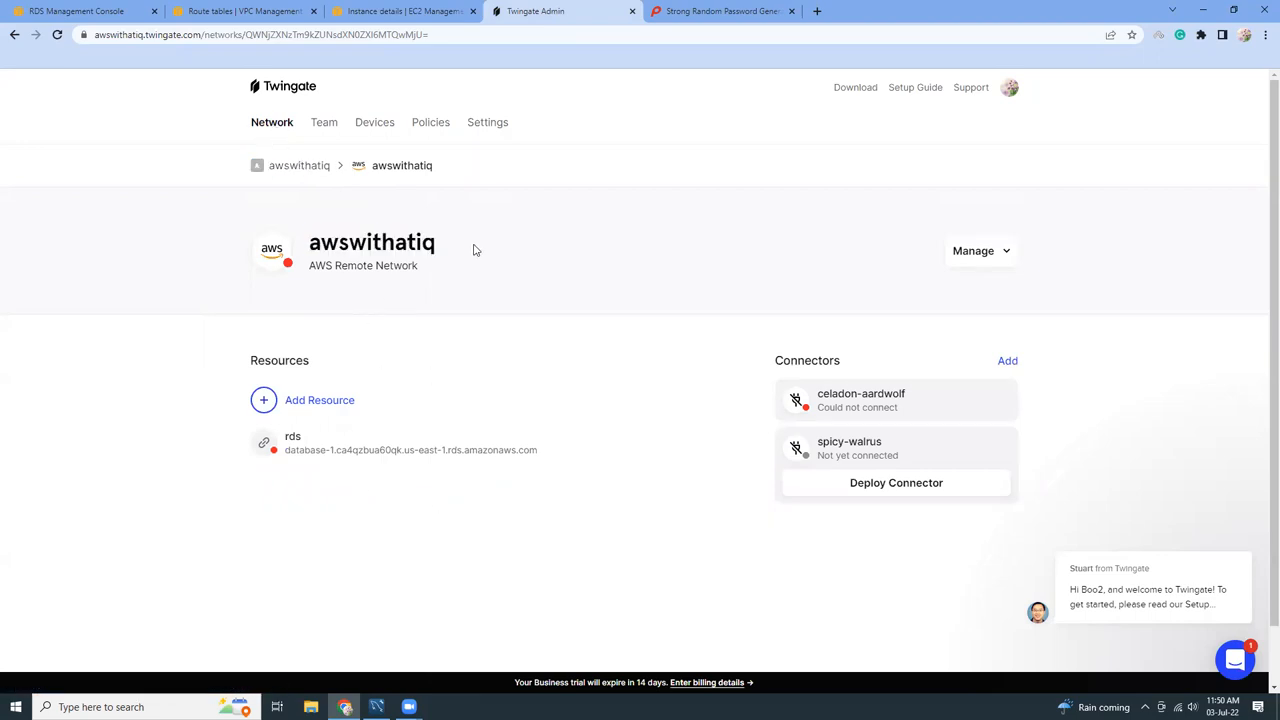
{"action": "mouse_move", "coordinate": [630, 380]}
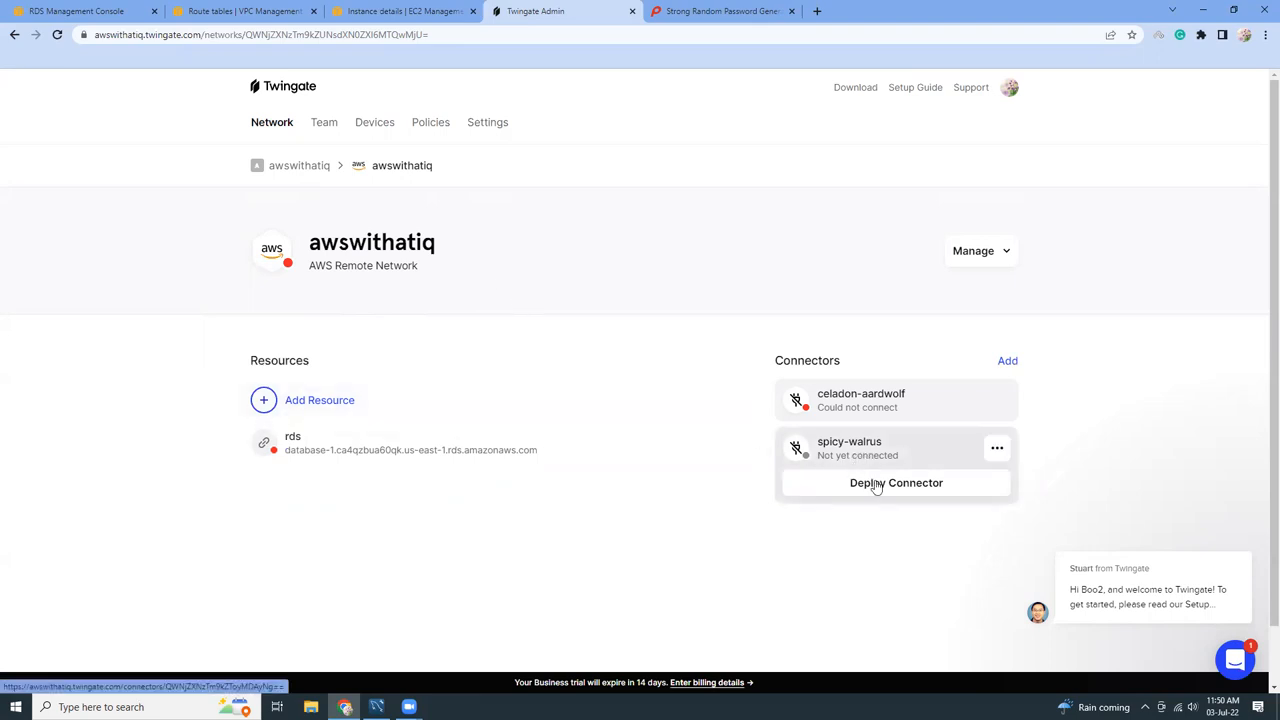
Step: Generate tokens for the spicy-walrus connector, re-authenticating with a Google account
{"action": "left_click", "coordinate": [896, 482]}
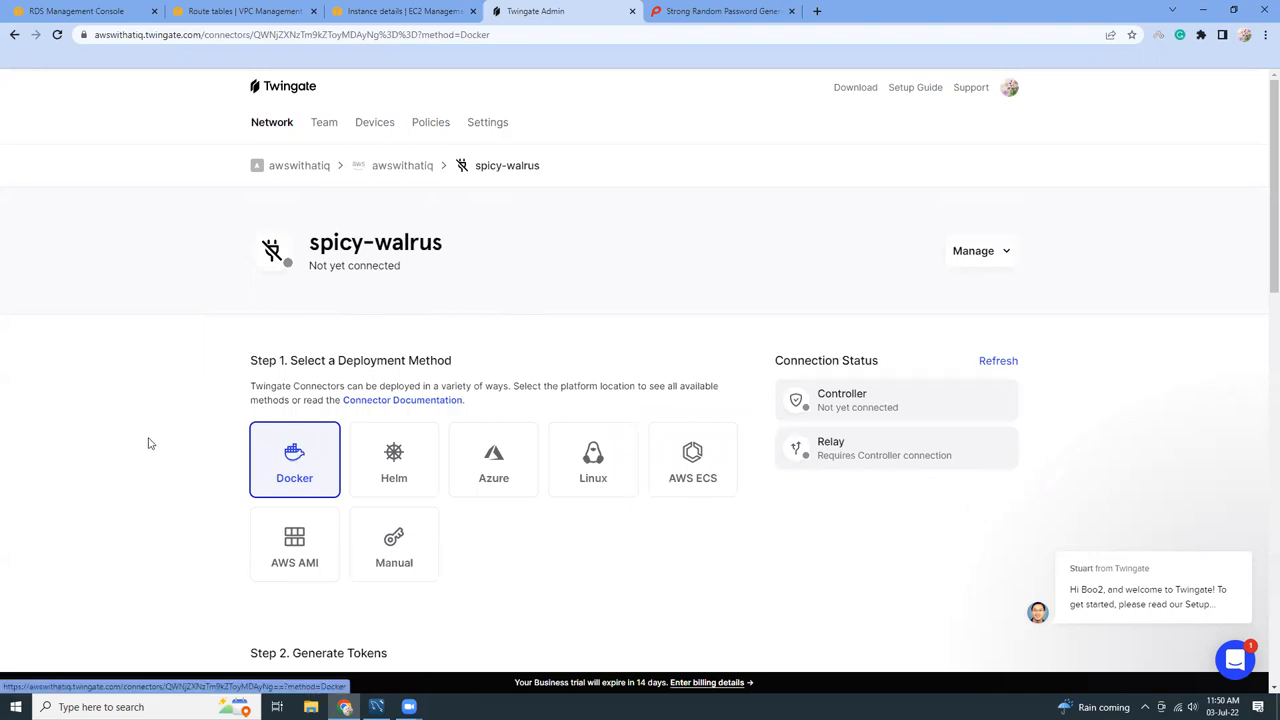
{"action": "scroll", "scroll_direction": "down", "scroll_amount": 3}
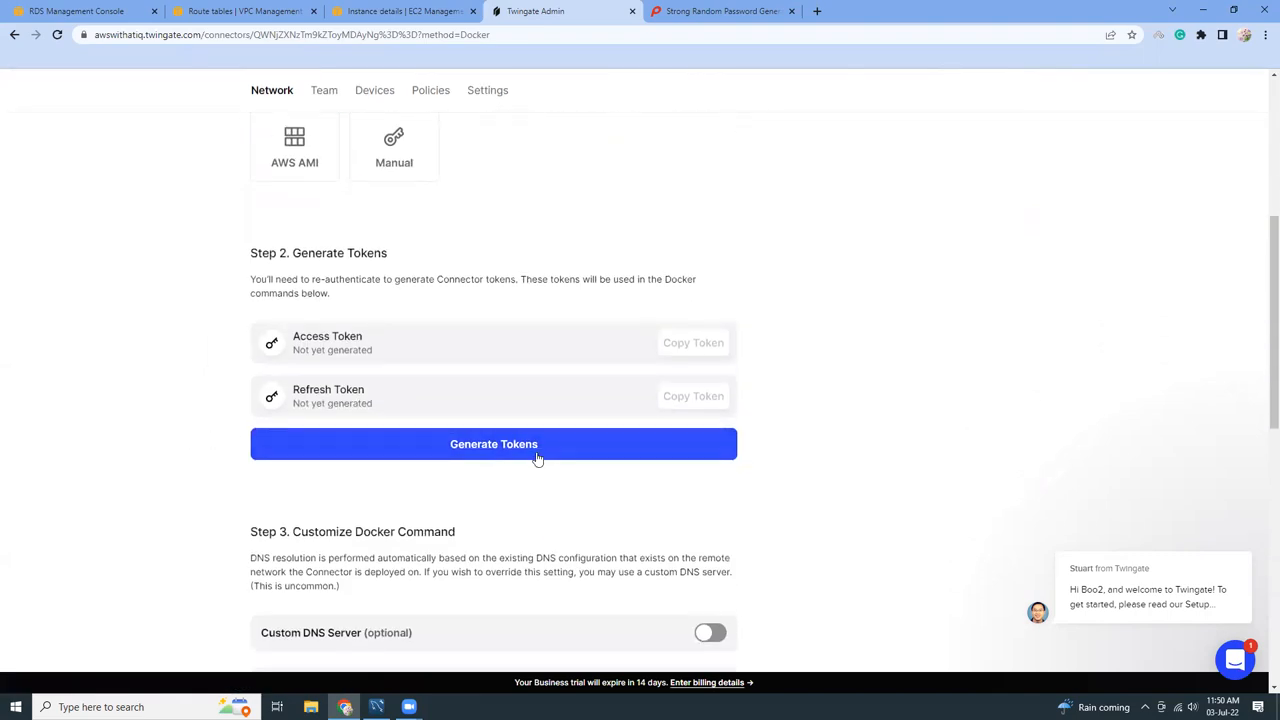
{"action": "left_click", "coordinate": [492, 444]}
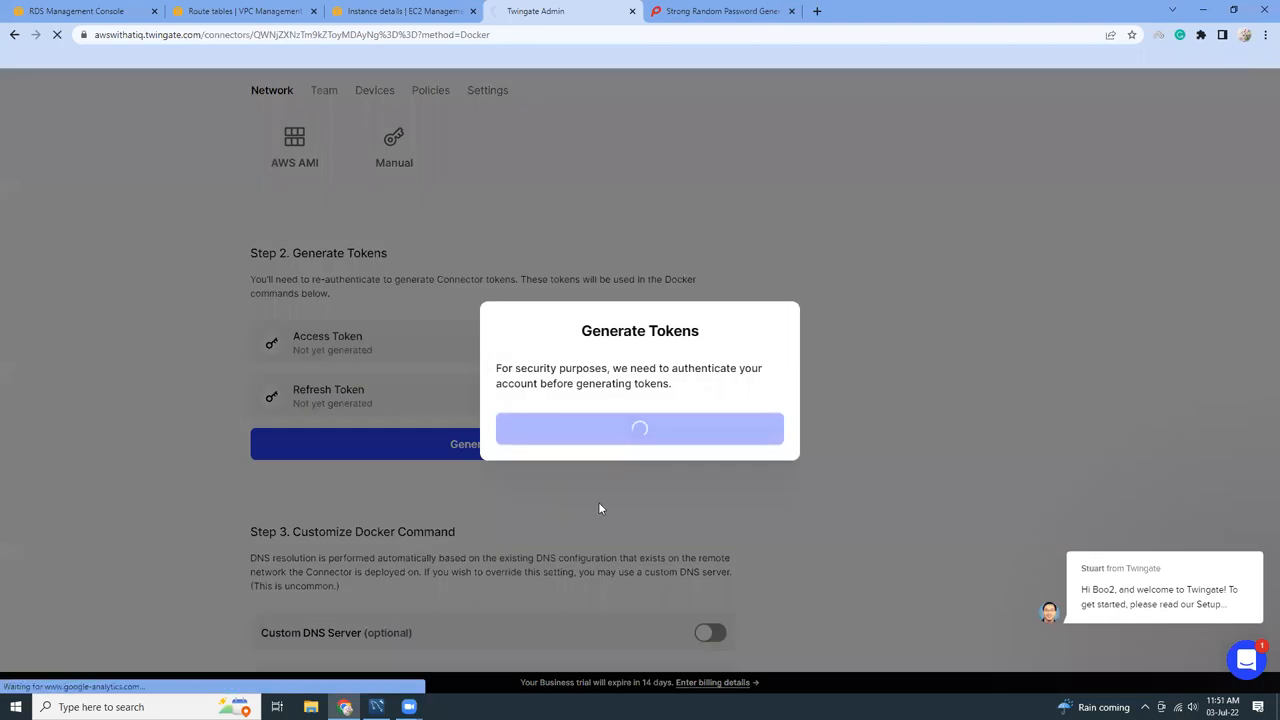
{"action": "left_click", "coordinate": [640, 428]}
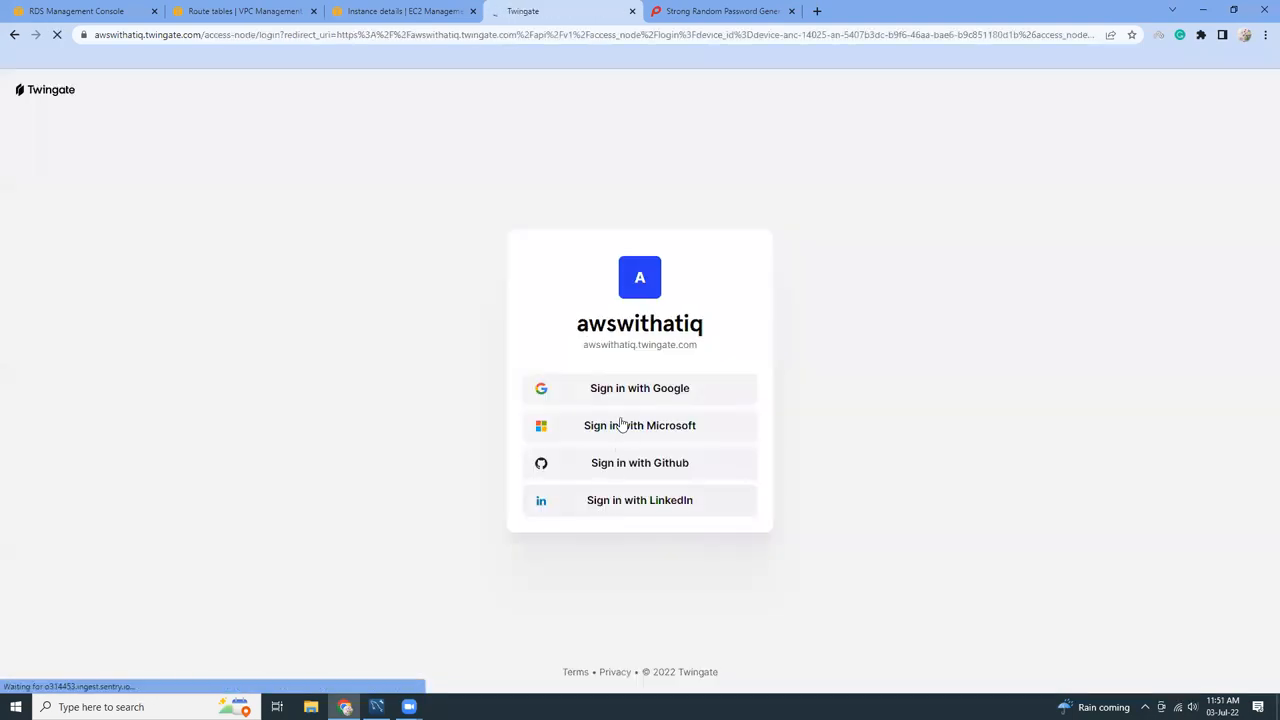
{"action": "left_click", "coordinate": [640, 388]}
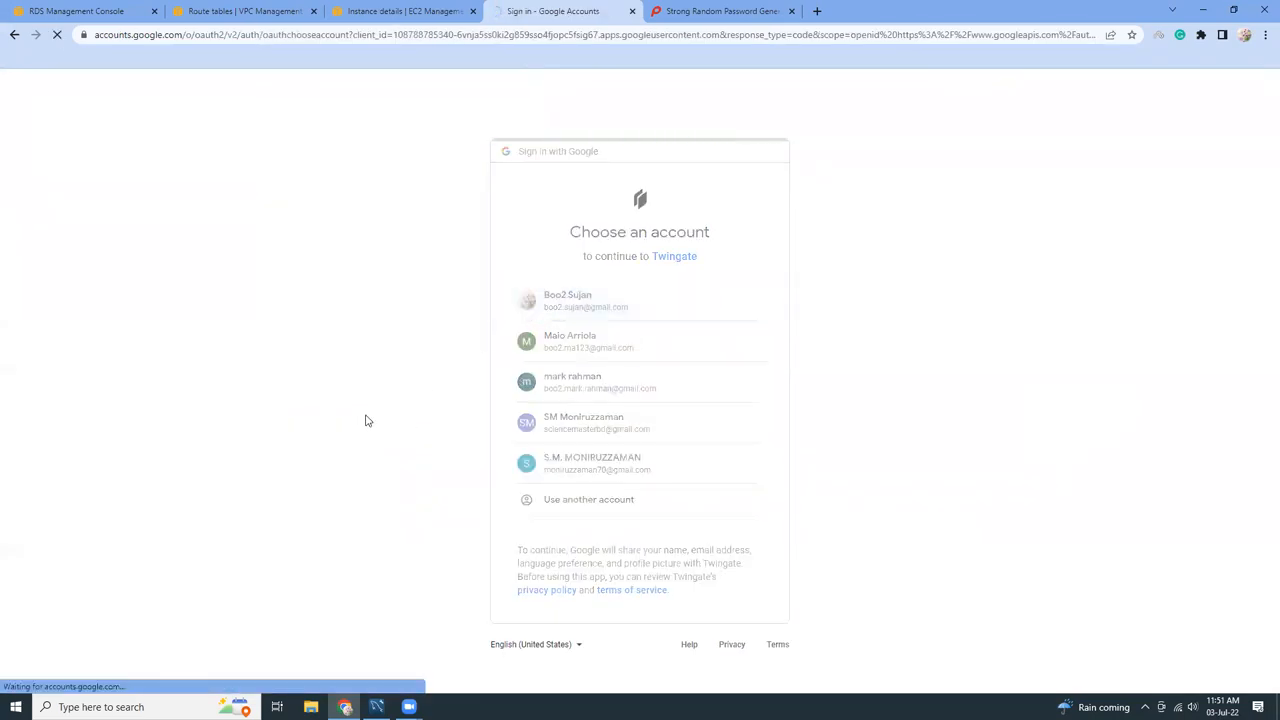
{"action": "left_click", "coordinate": [568, 300]}
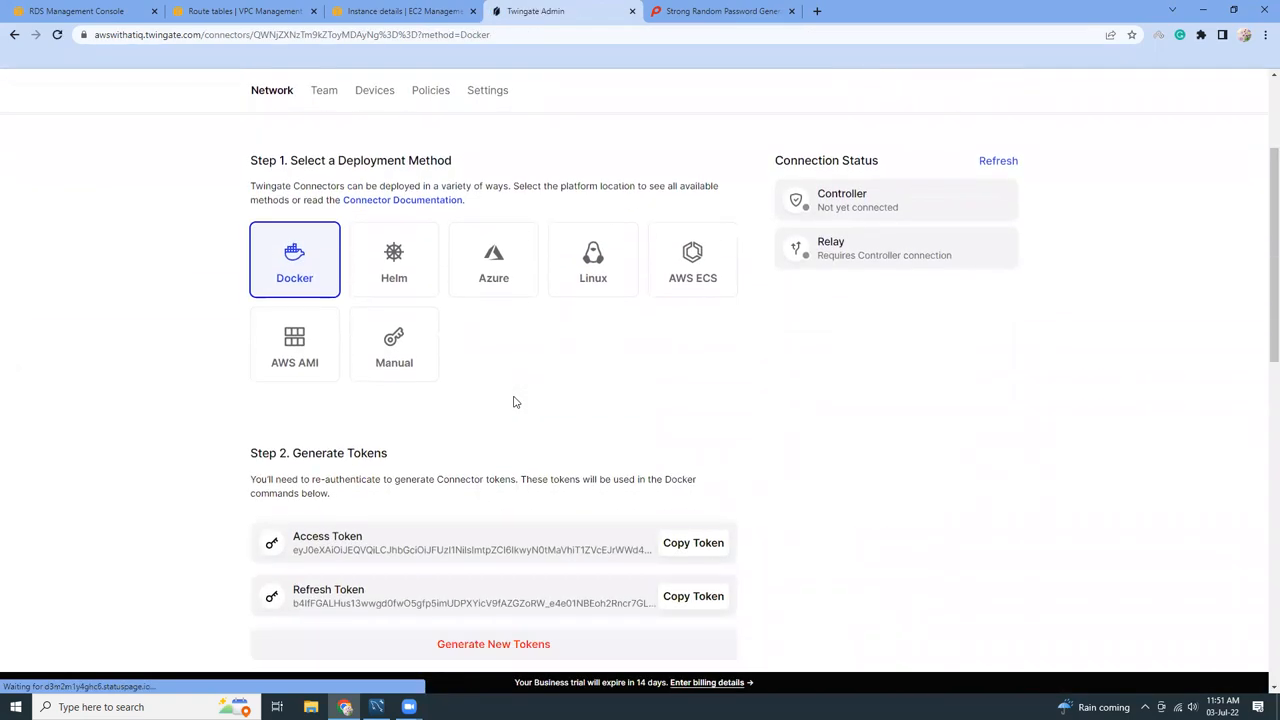
Step: Copy the connector's Docker deployment command from Step 4
{"action": "scroll", "scroll_direction": "down", "scroll_amount": 3}
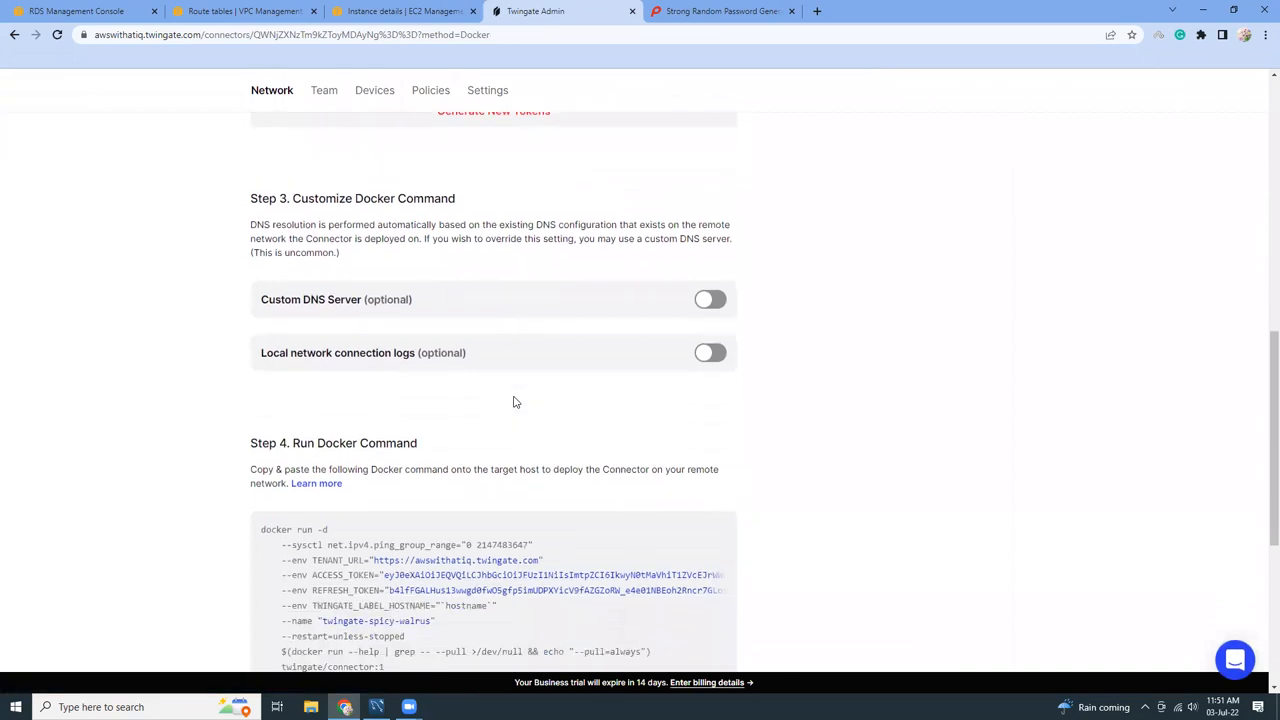
{"action": "scroll", "scroll_direction": "down", "scroll_amount": 3}
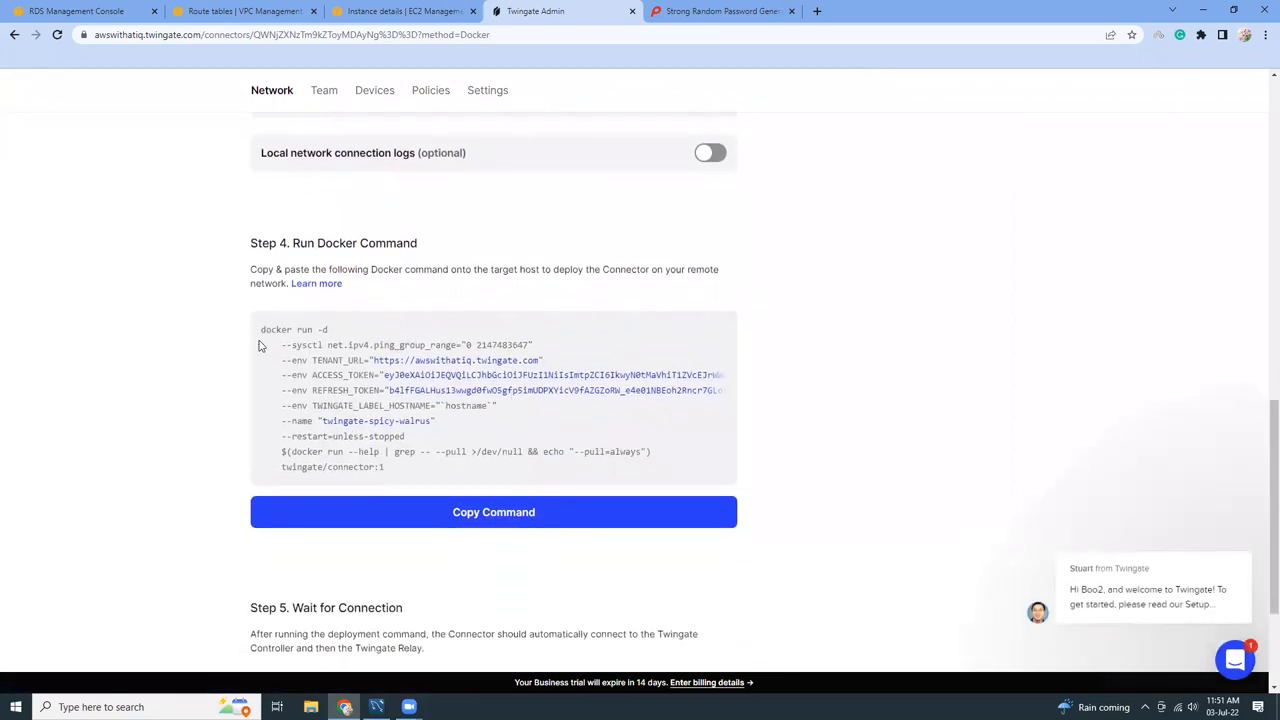
{"action": "left_click", "coordinate": [492, 512]}
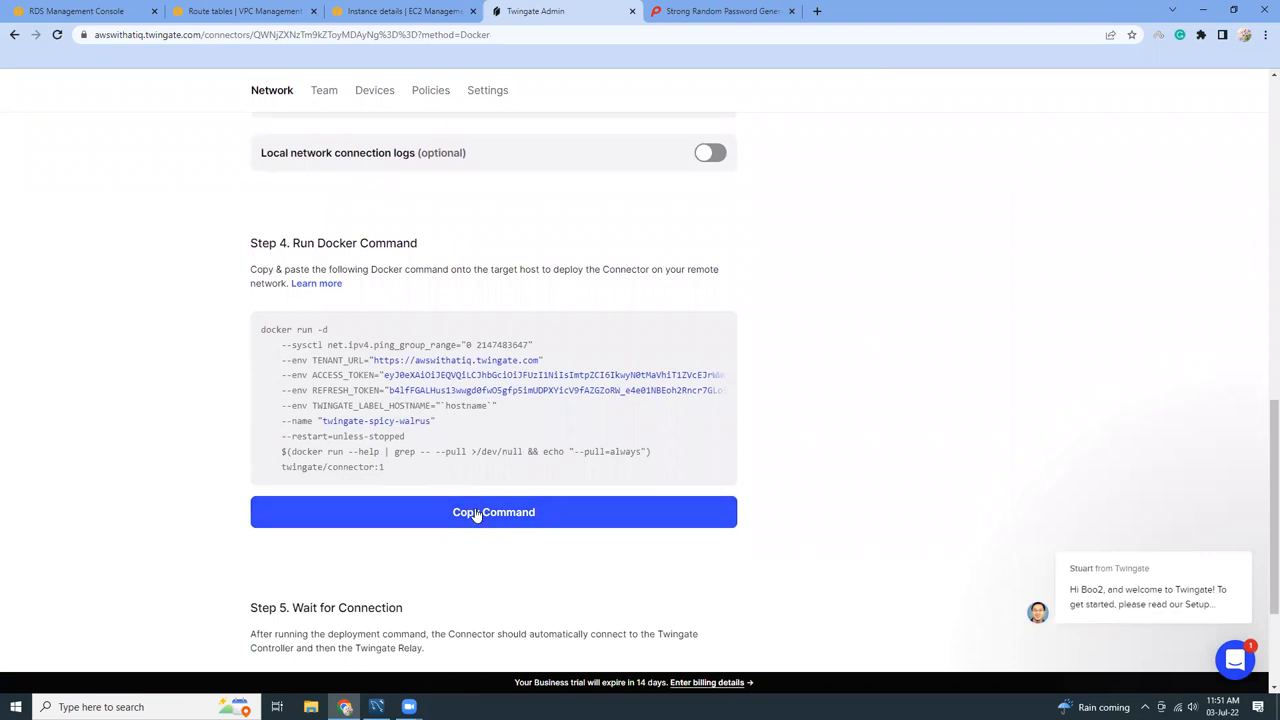
{"action": "left_click", "coordinate": [492, 512]}
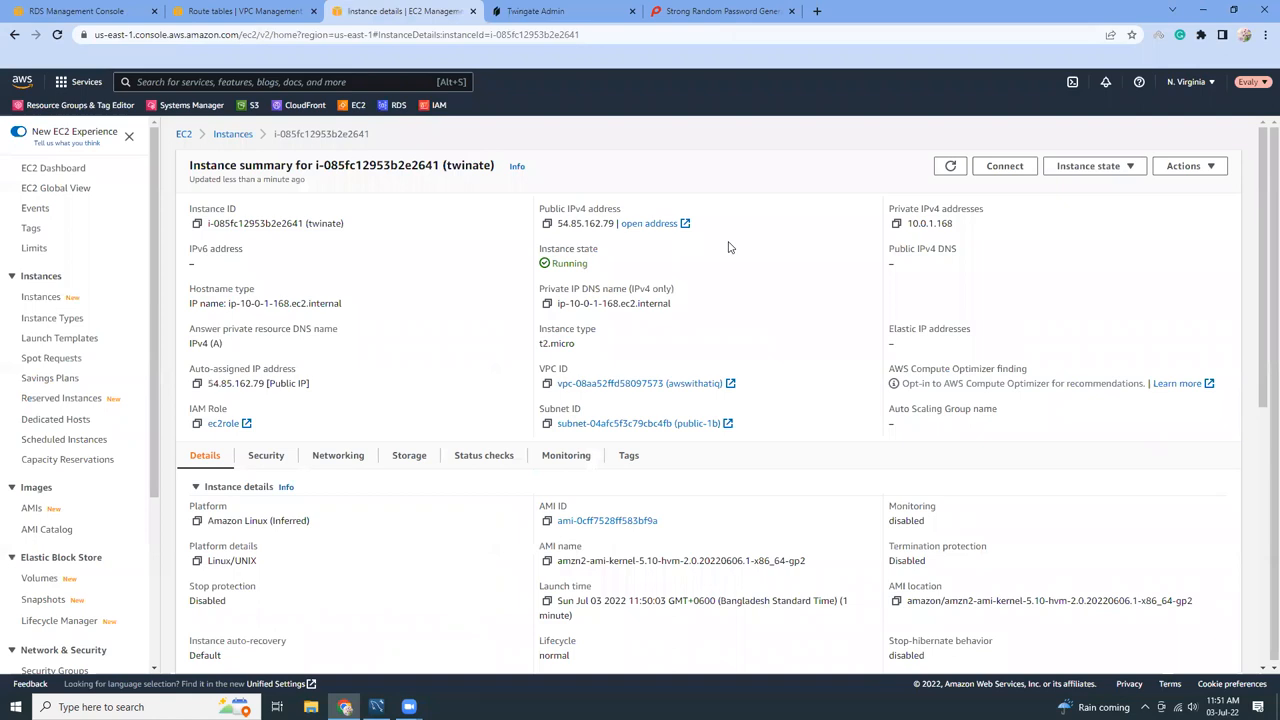
Step: Connect to the twinate instance via Session Manager and switch to root with sudo su
{"action": "left_click", "coordinate": [1004, 164]}
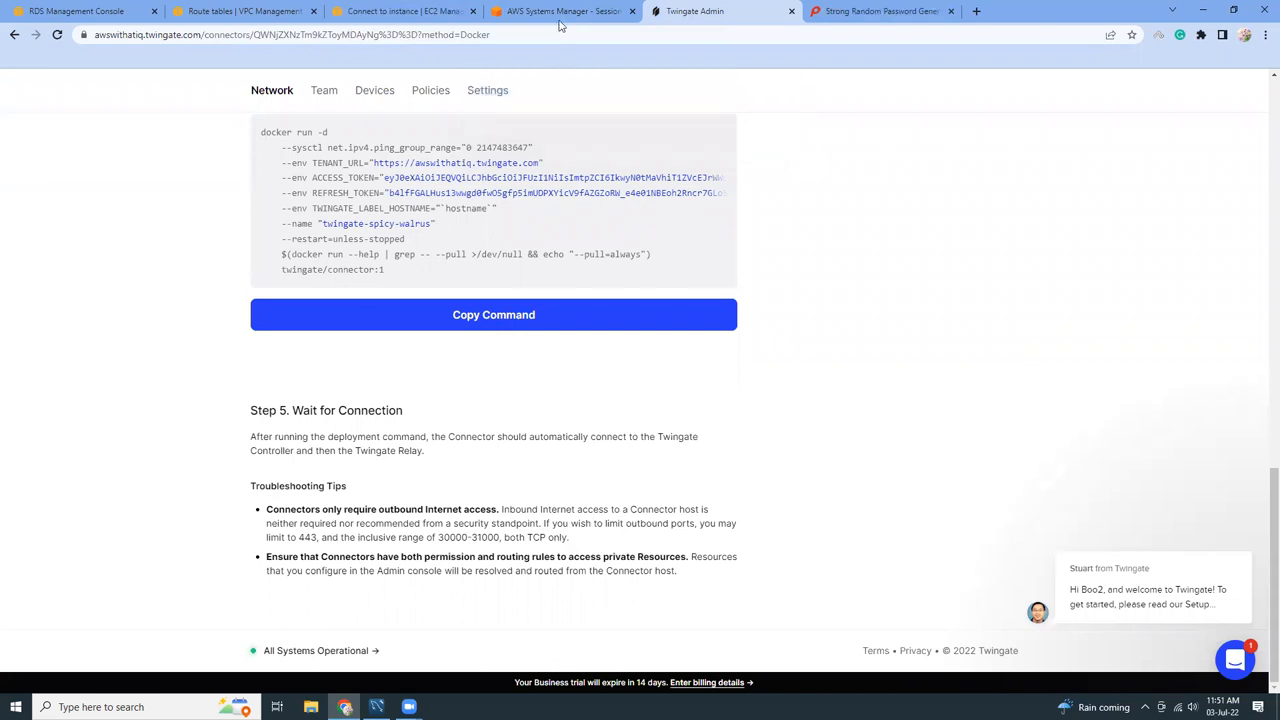
{"action": "left_click", "coordinate": [560, 12]}
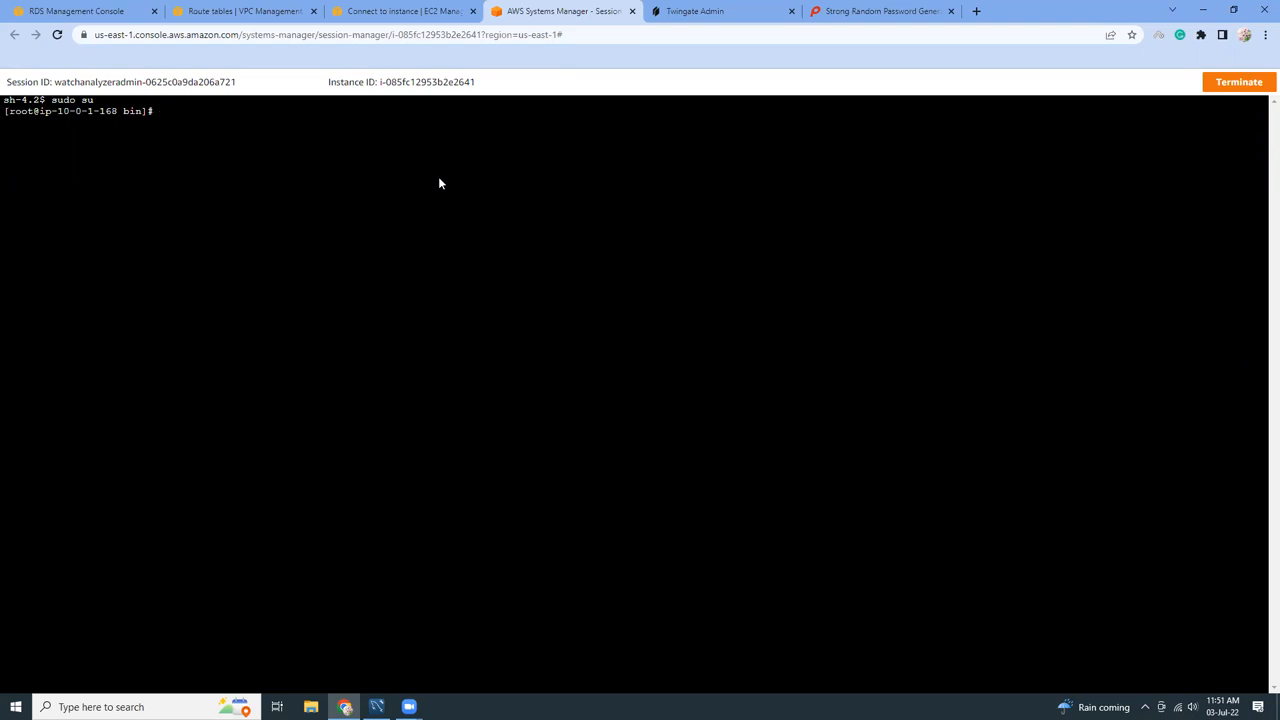
Step: Install Docker with yum, confirming with y, then restart the docker service
{"action": "type", "text": "yum install docker"}
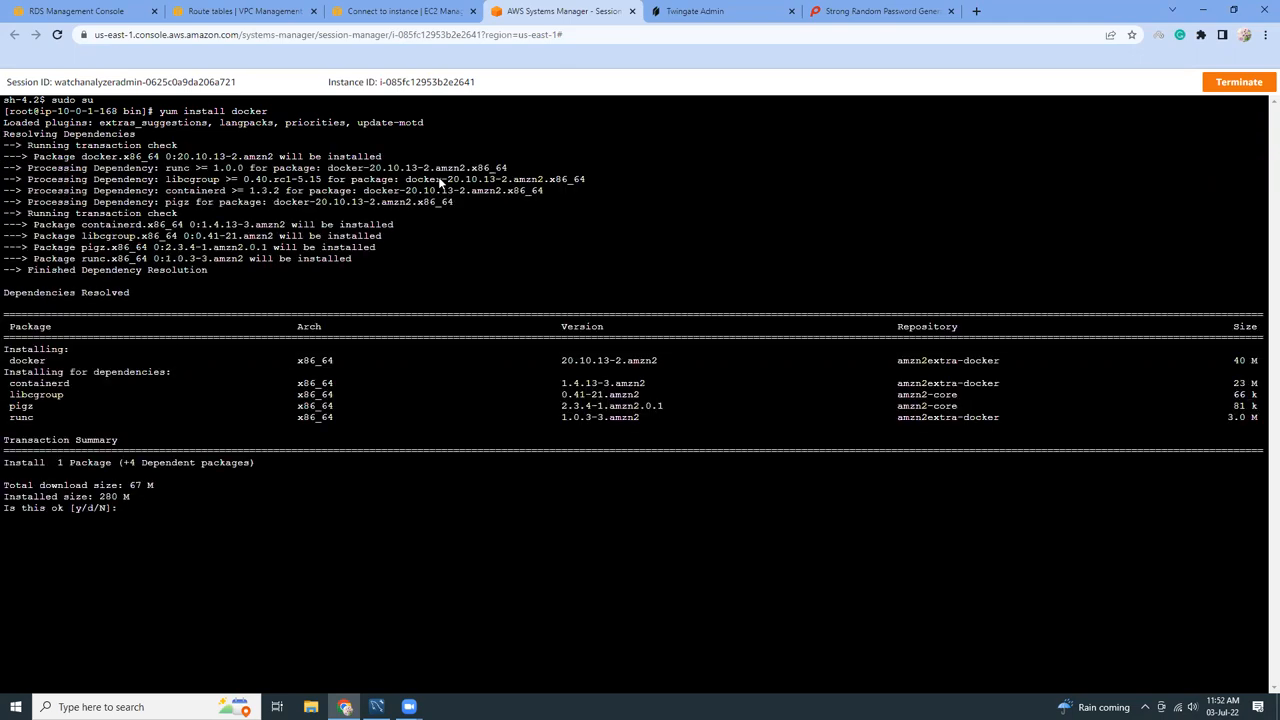
{"action": "type", "text": "y"}
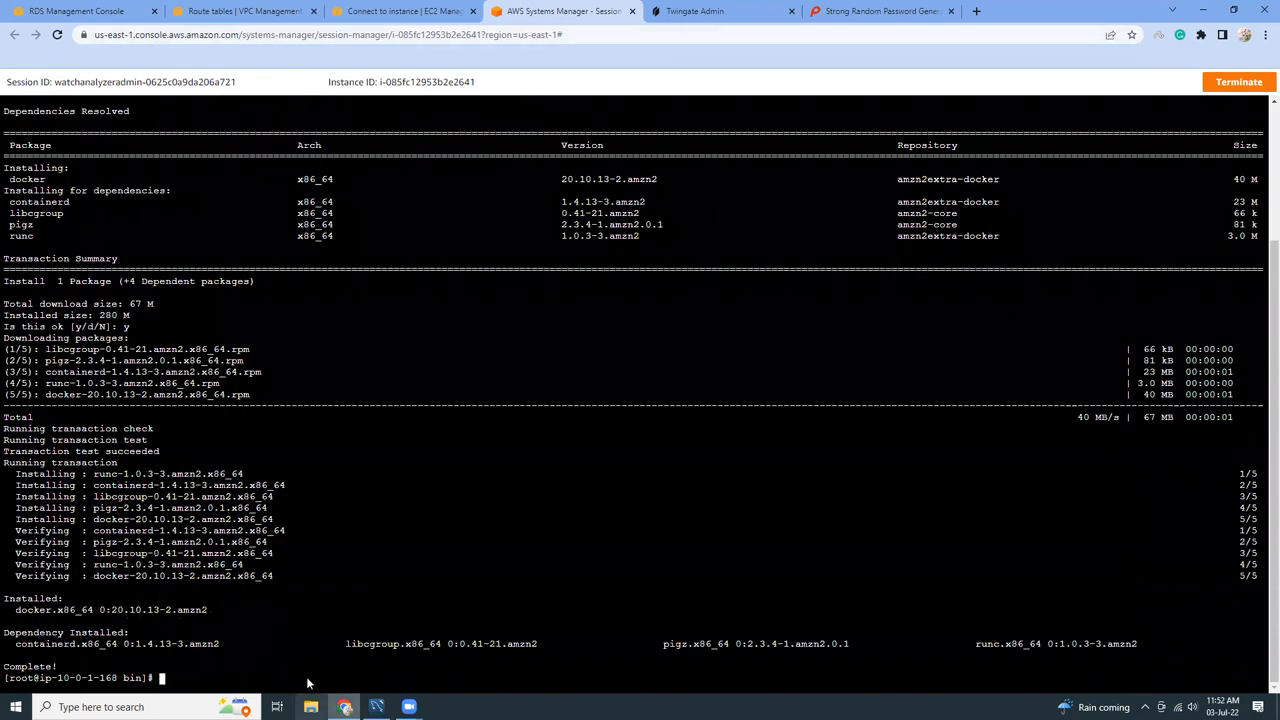
{"action": "type", "text": "ctl restart docker"}
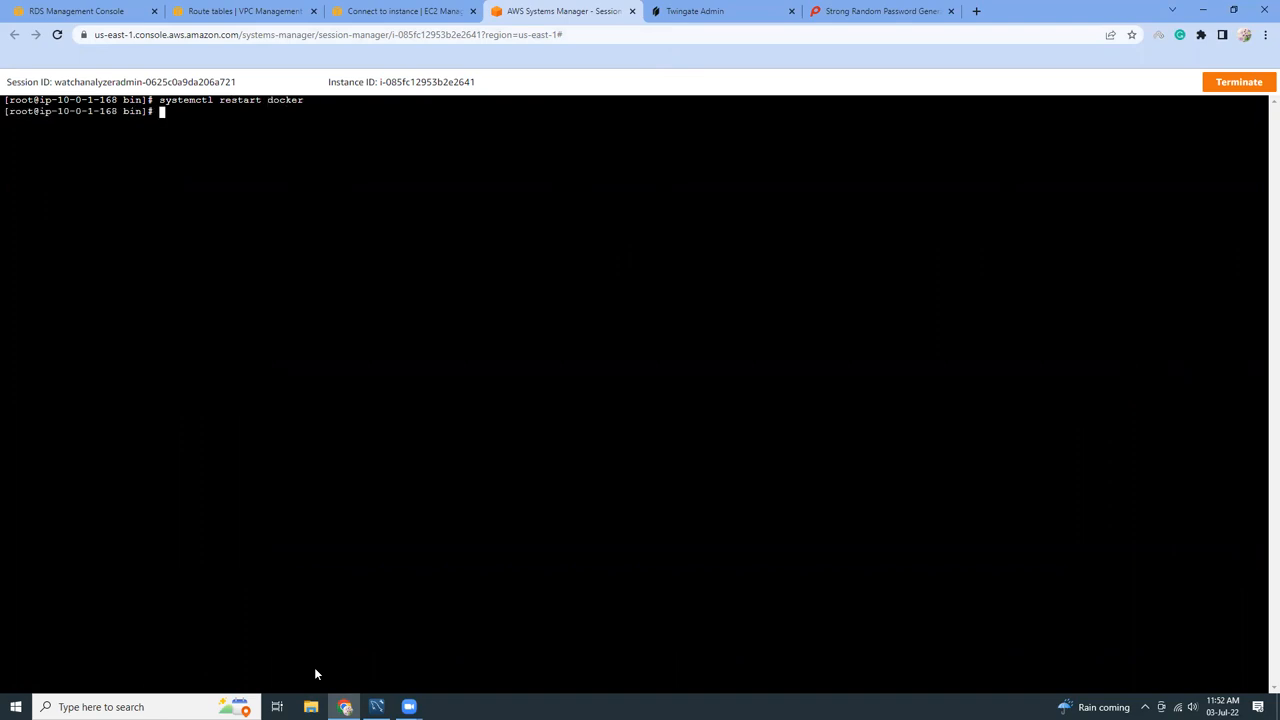
{"action": "mouse_move", "coordinate": [550, 632]}
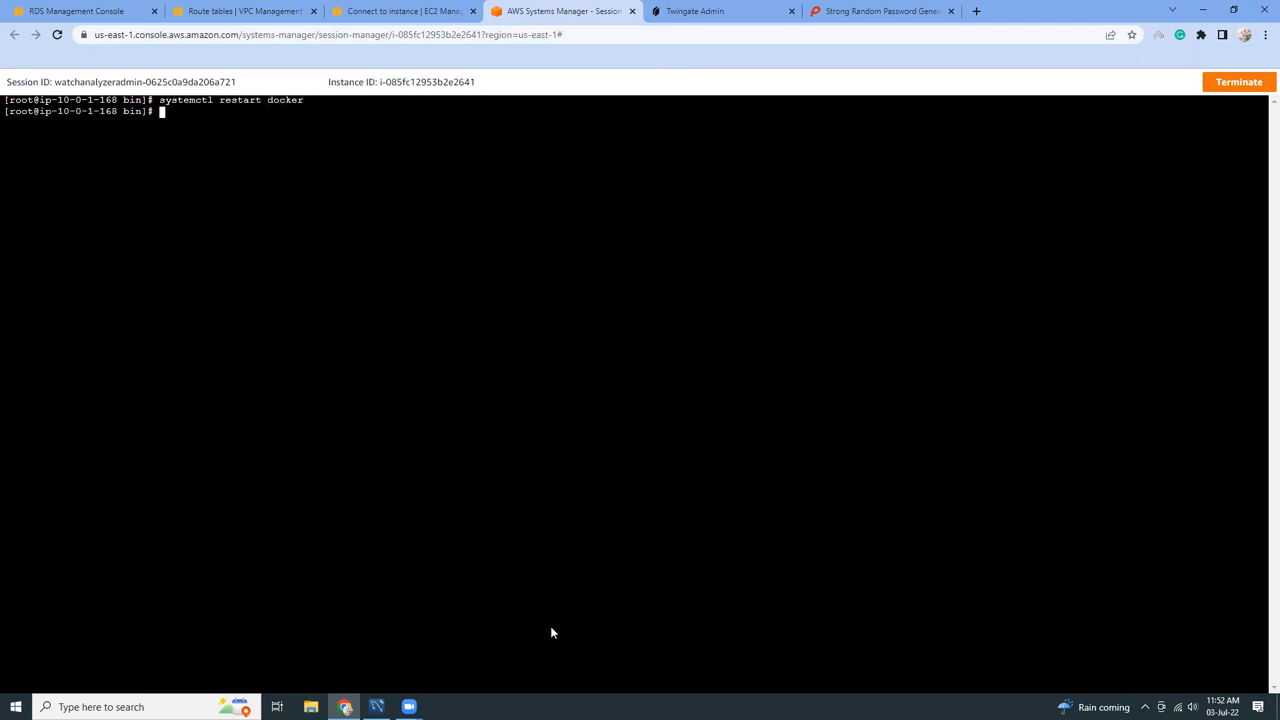
Step: Paste and run the Twingate connector Docker command in the Session Manager shell
{"action": "left_click", "coordinate": [720, 12]}
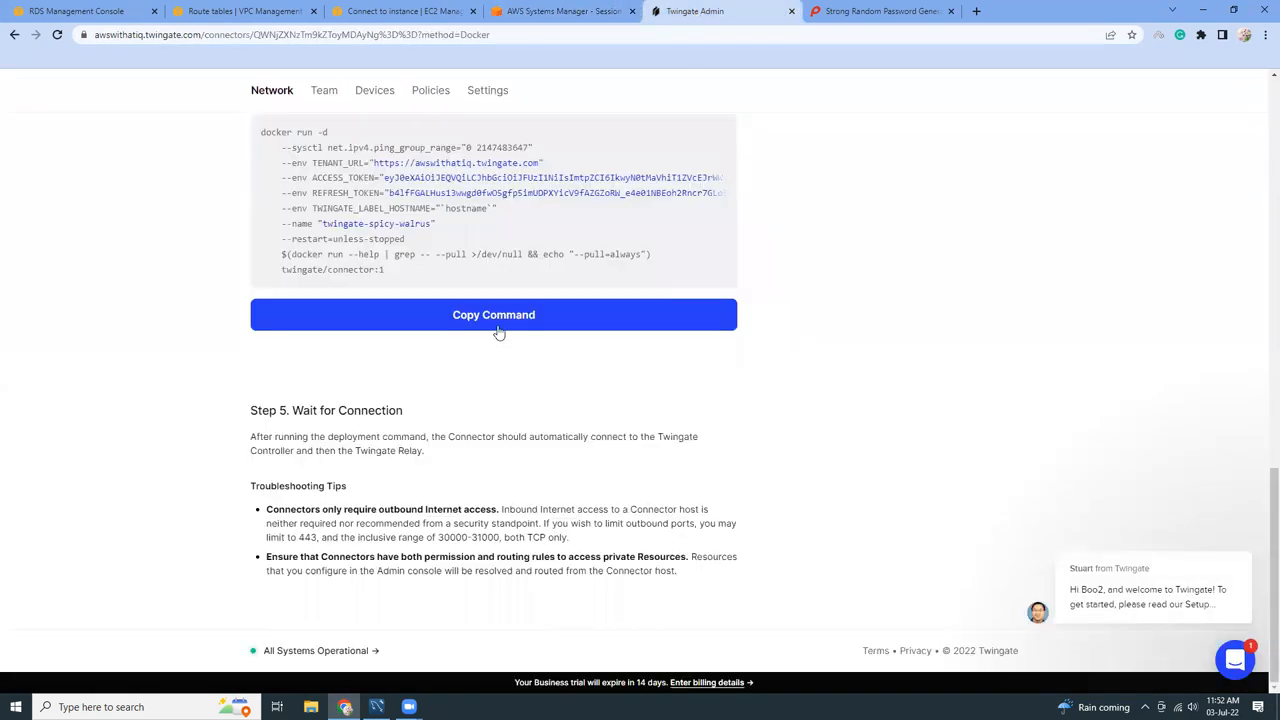
{"action": "left_click", "coordinate": [560, 12]}
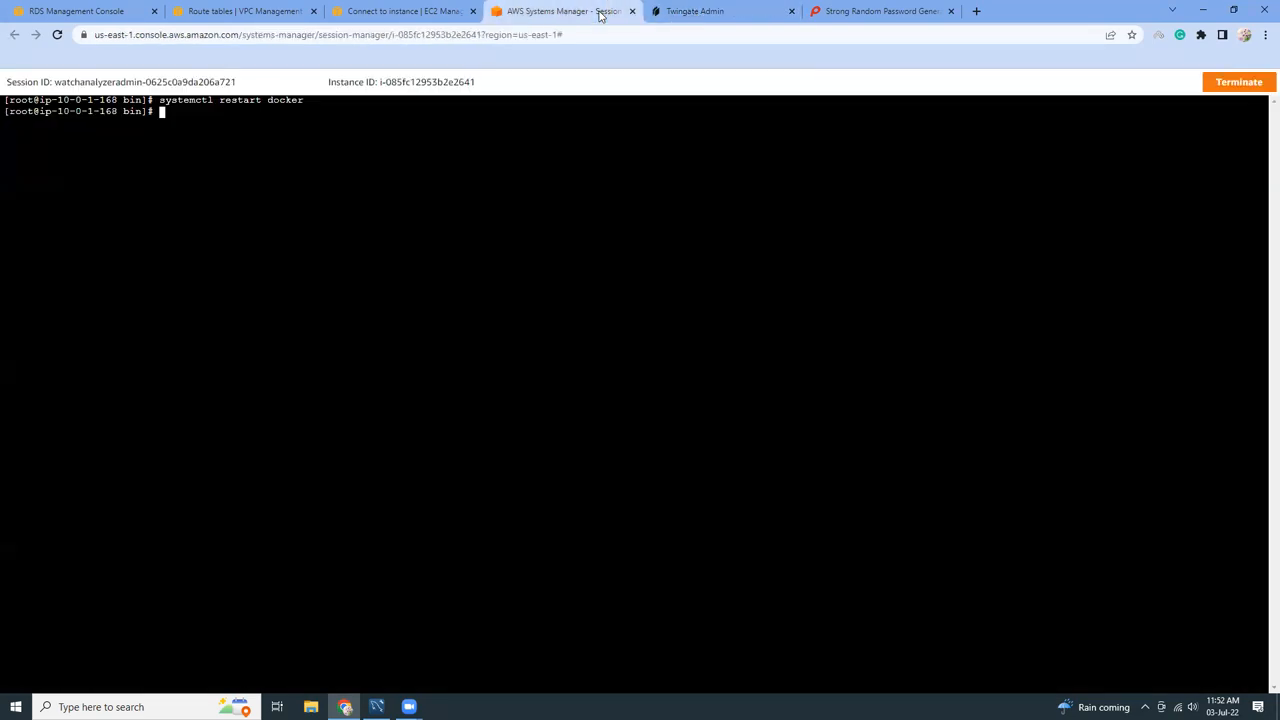
{"action": "right_click", "coordinate": [430, 296]}
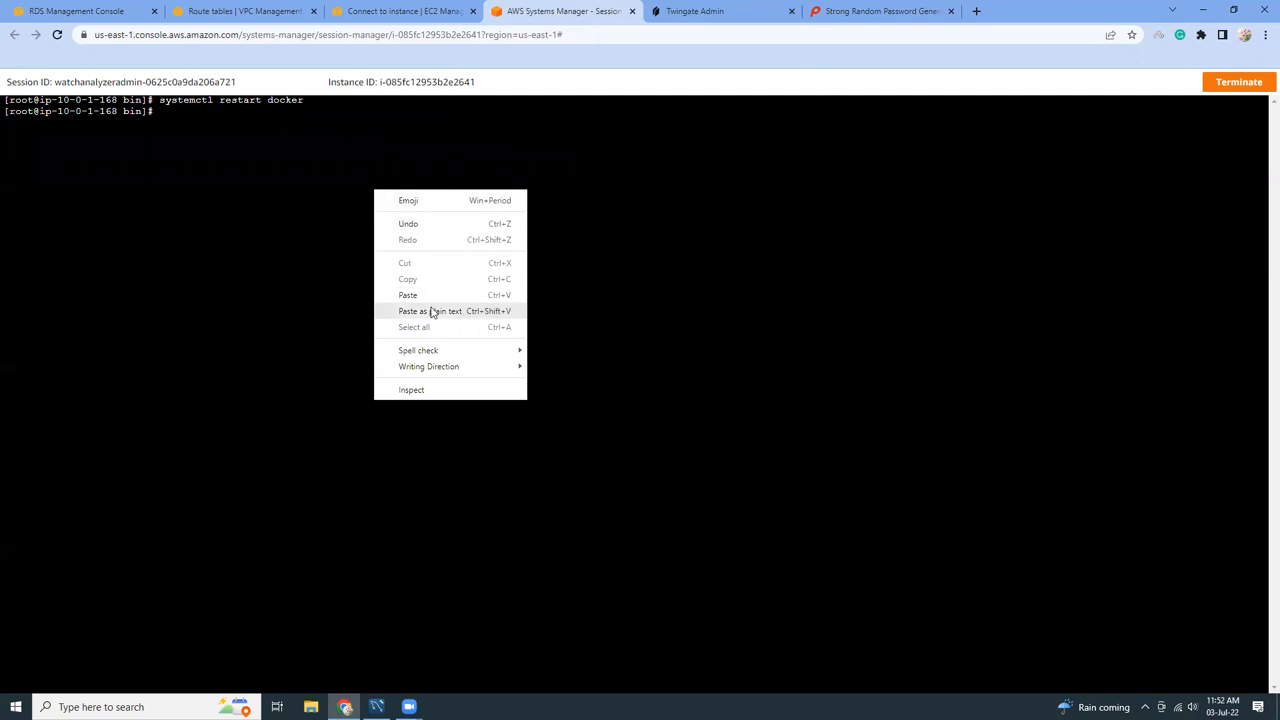
{"action": "left_click", "coordinate": [408, 294]}
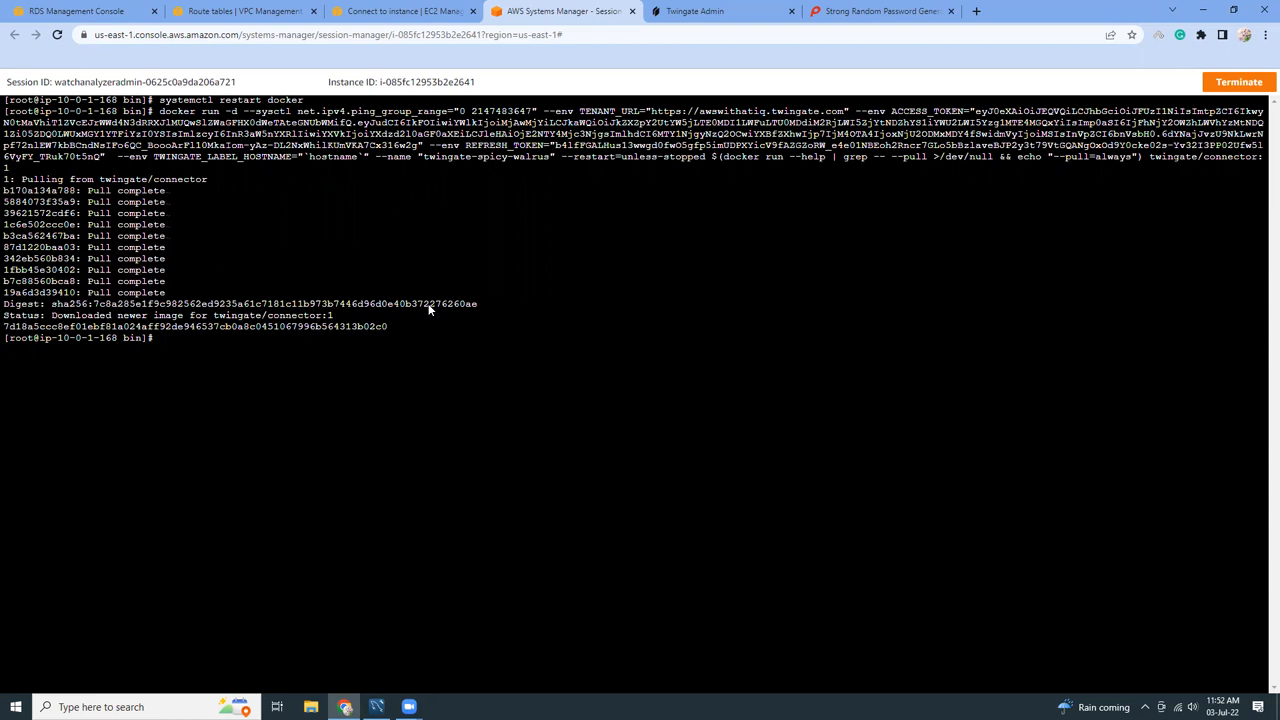
{"action": "mouse_move", "coordinate": [710, 12]}
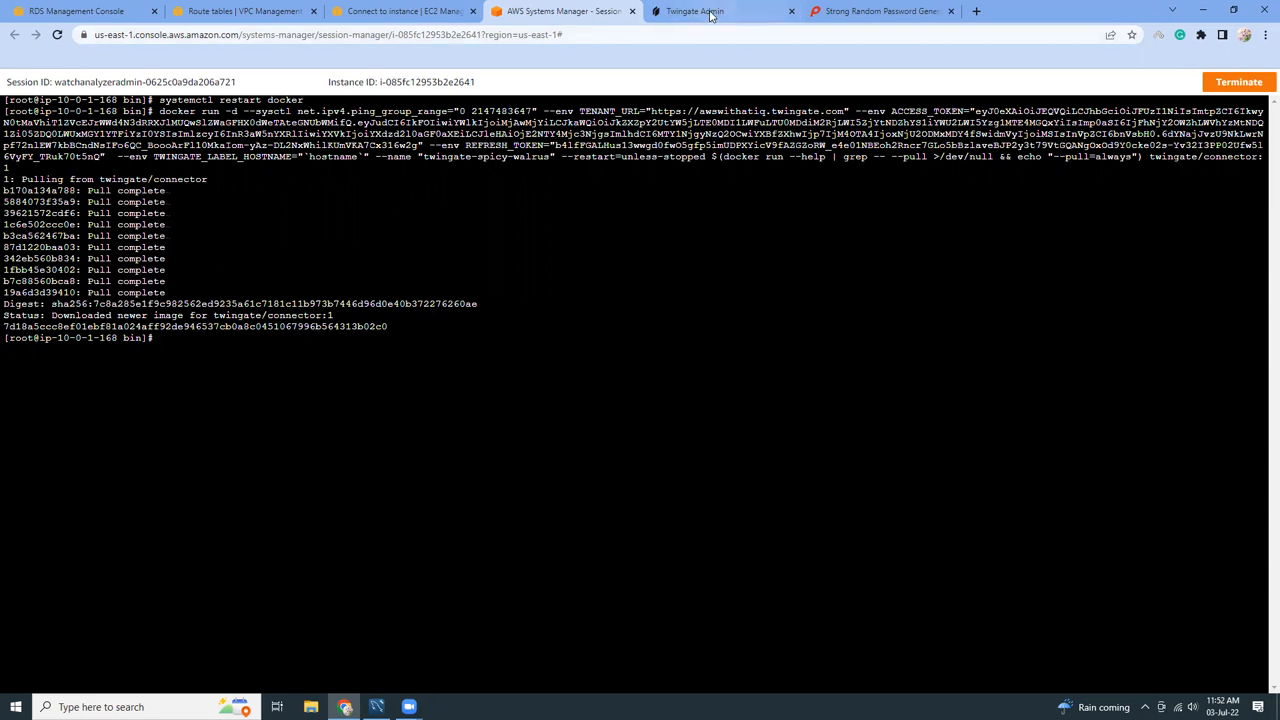
Step: Check the awswithatiq network page lists spicy-walrus as Connected
{"action": "left_click", "coordinate": [696, 12]}
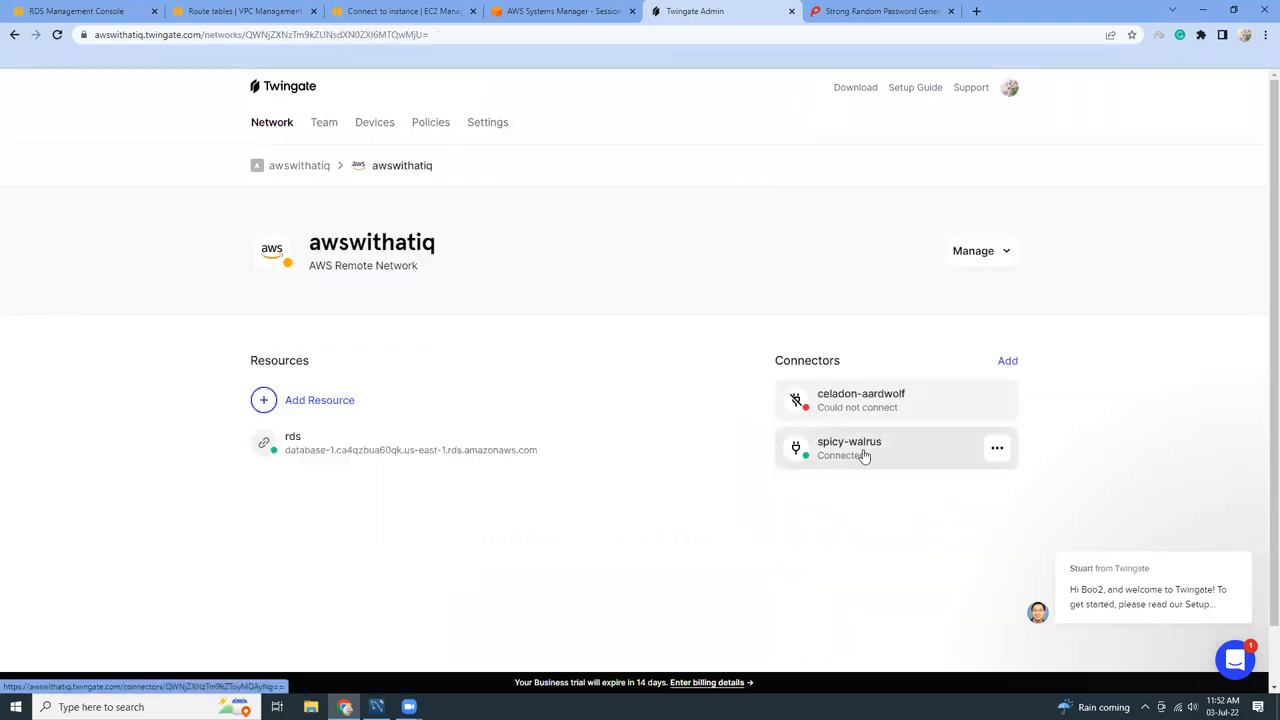
{"action": "mouse_move", "coordinate": [796, 448]}
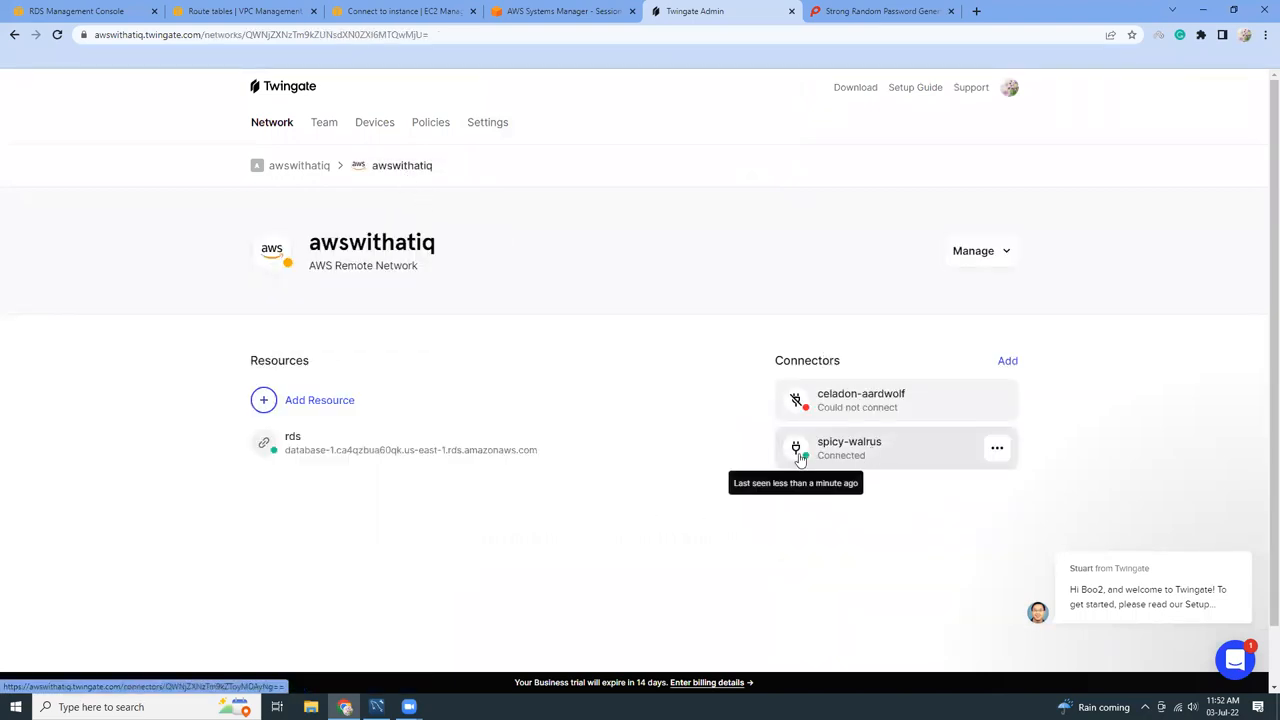
{"action": "mouse_move", "coordinate": [870, 404]}
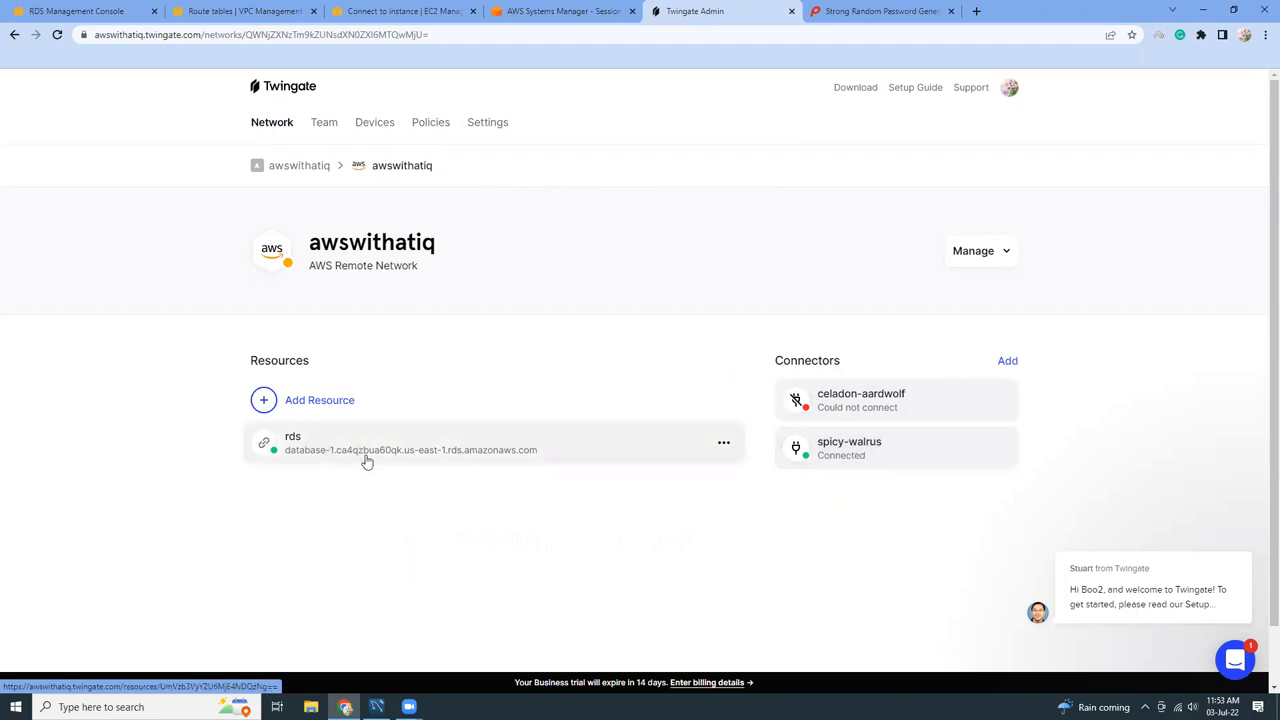
Step: Delete the existing rds resource from the Twingate network
{"action": "left_click", "coordinate": [724, 442]}
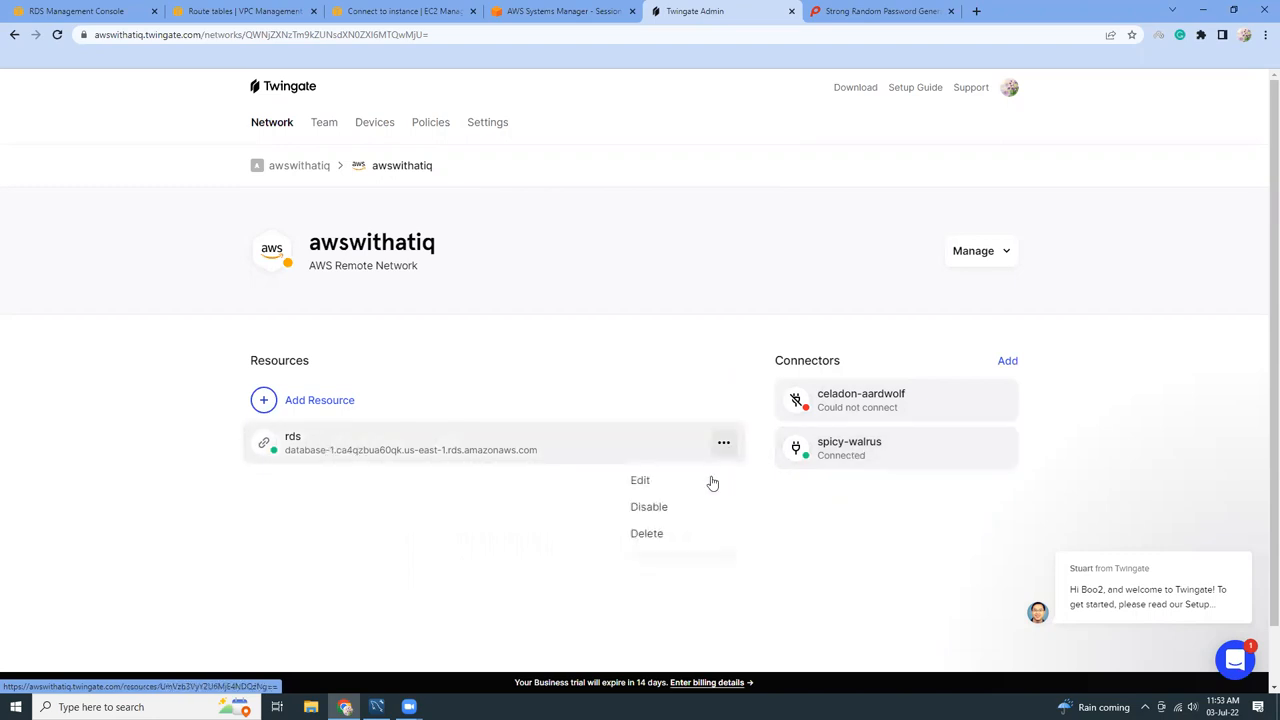
{"action": "left_click", "coordinate": [646, 532]}
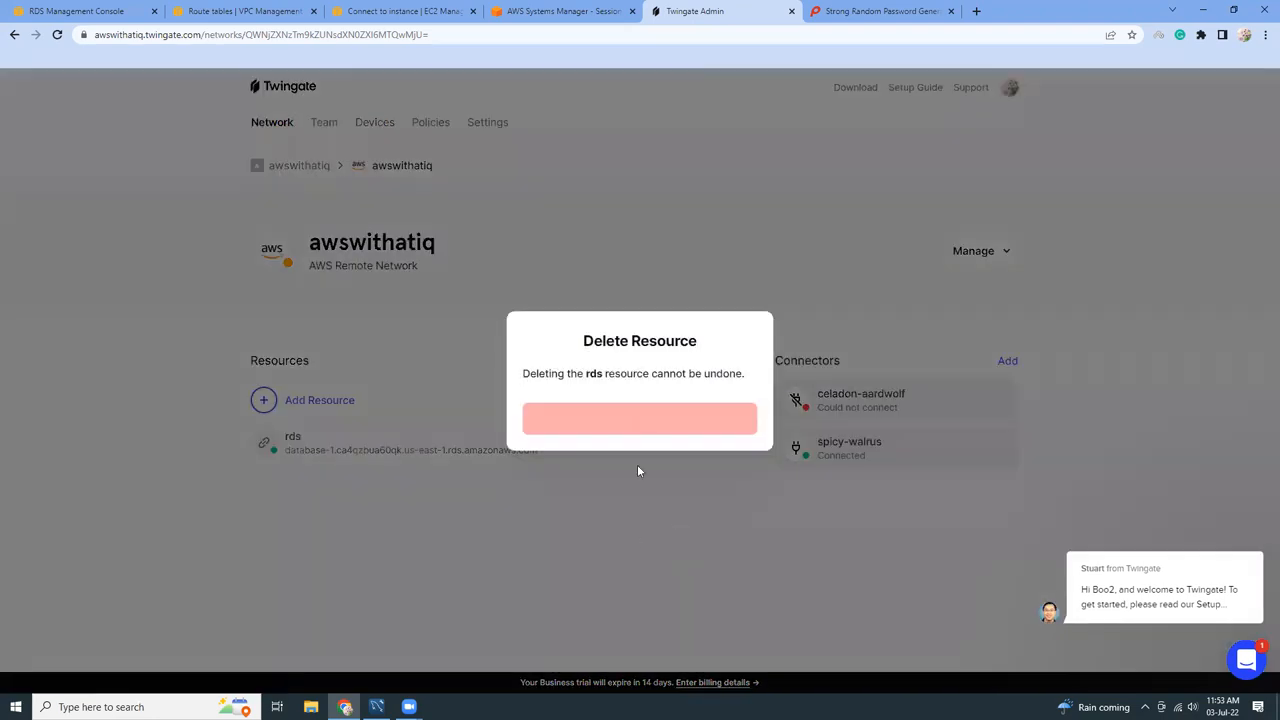
{"action": "left_click", "coordinate": [640, 418]}
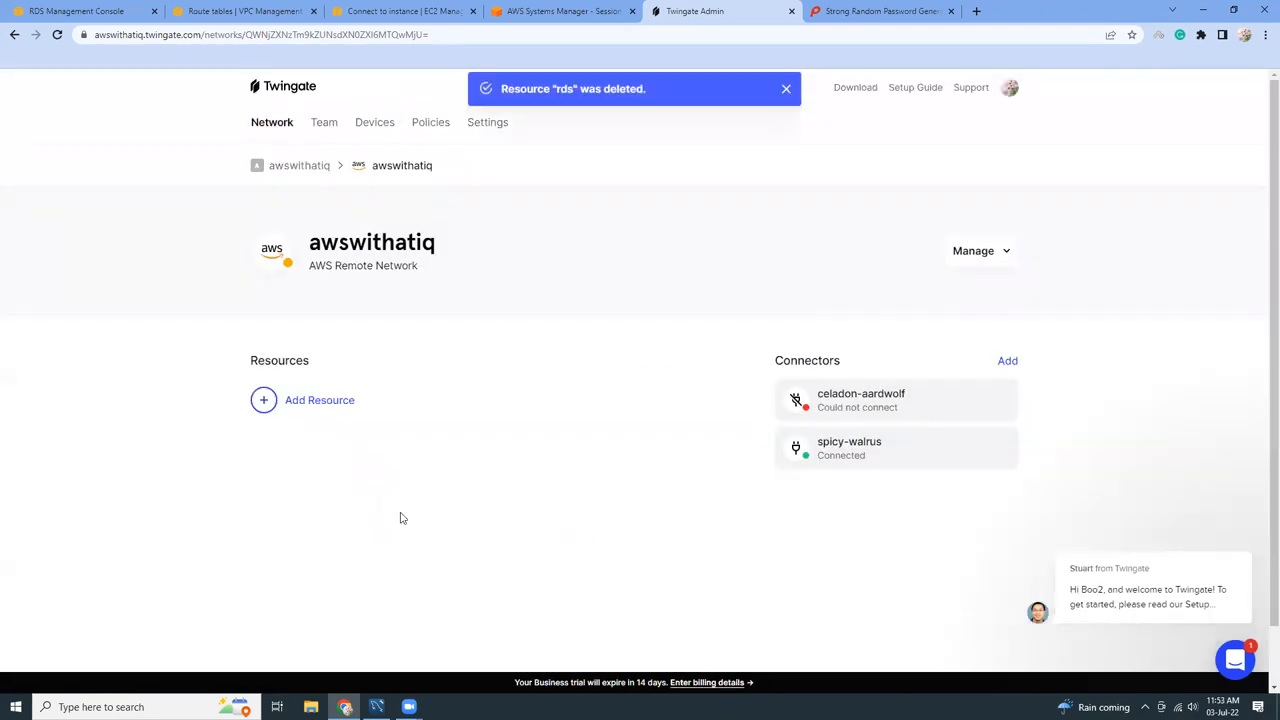
Step: Start a new resource labelled rds and fetch database-1's RDS endpoint for its address
{"action": "left_click", "coordinate": [320, 400]}
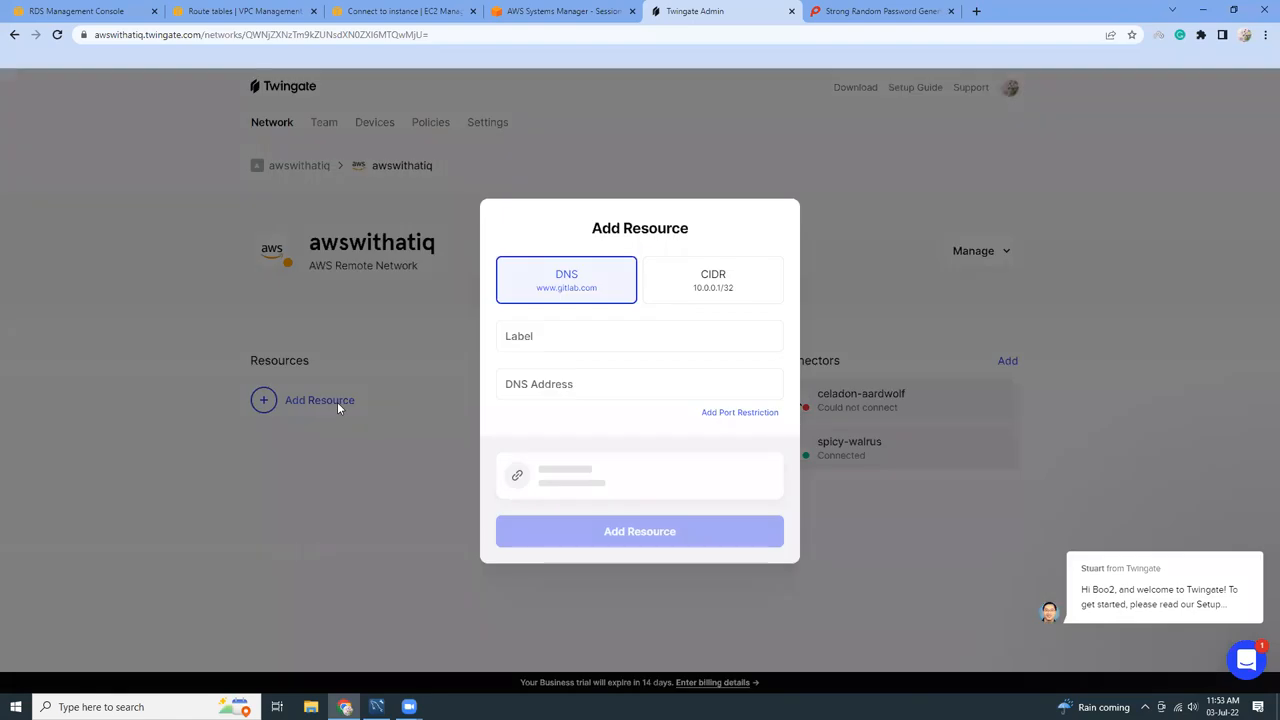
{"action": "left_click", "coordinate": [640, 336]}
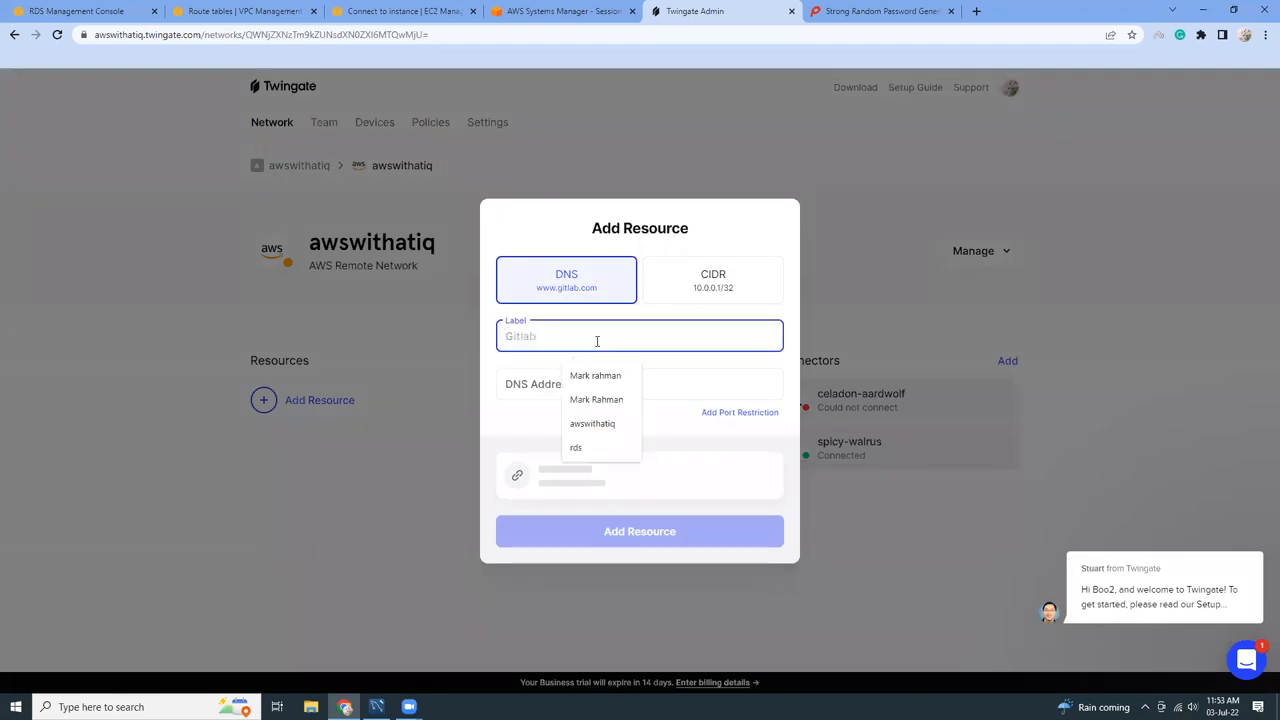
{"action": "left_click", "coordinate": [576, 448]}
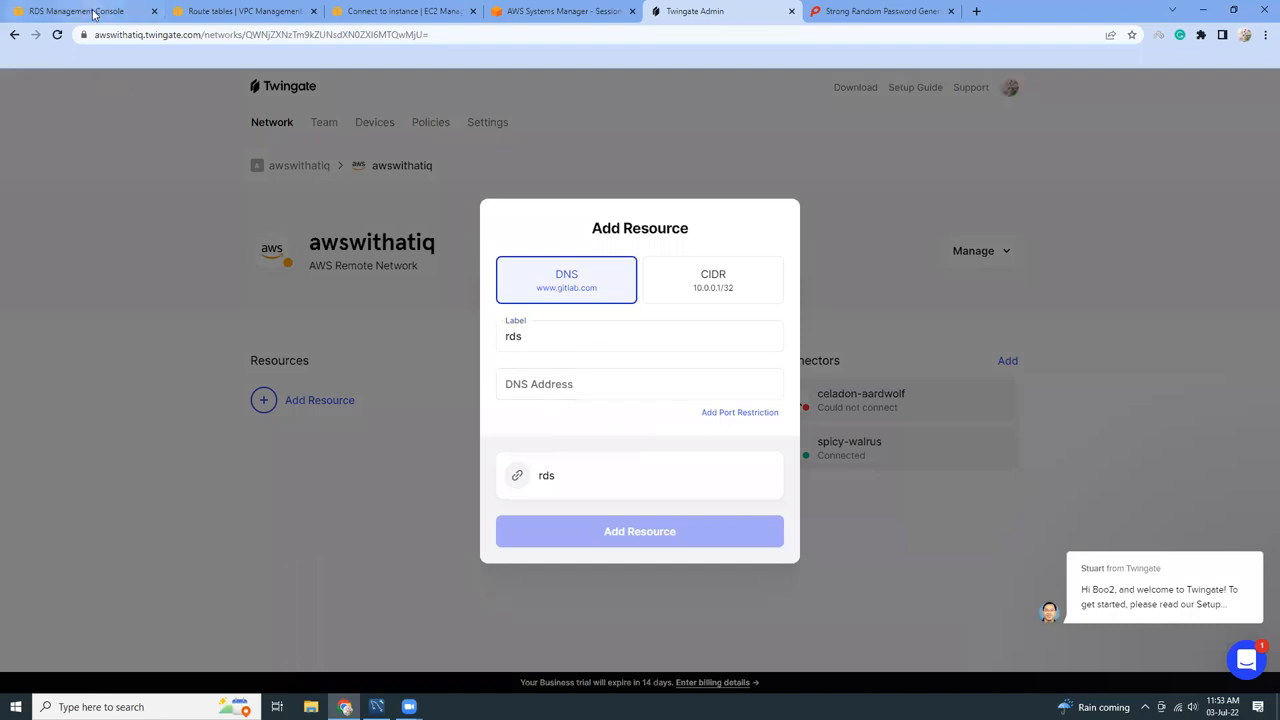
{"action": "left_click", "coordinate": [70, 12]}
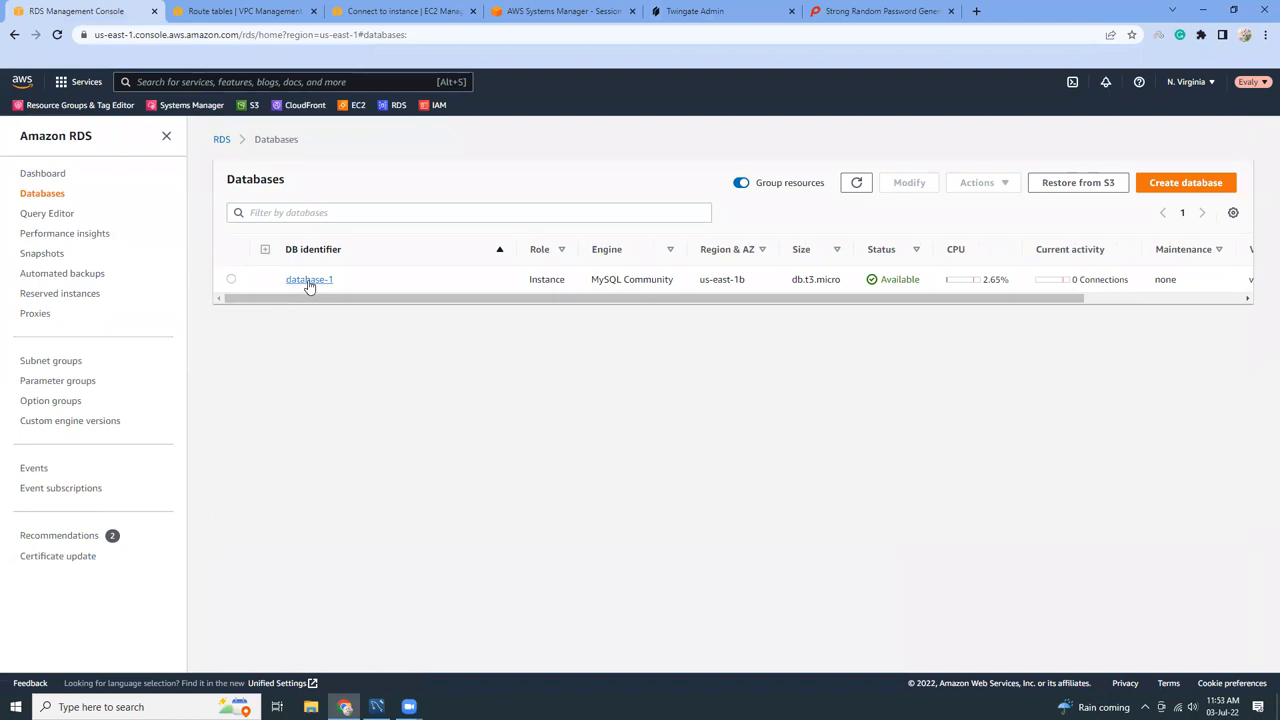
{"action": "left_click", "coordinate": [308, 280]}
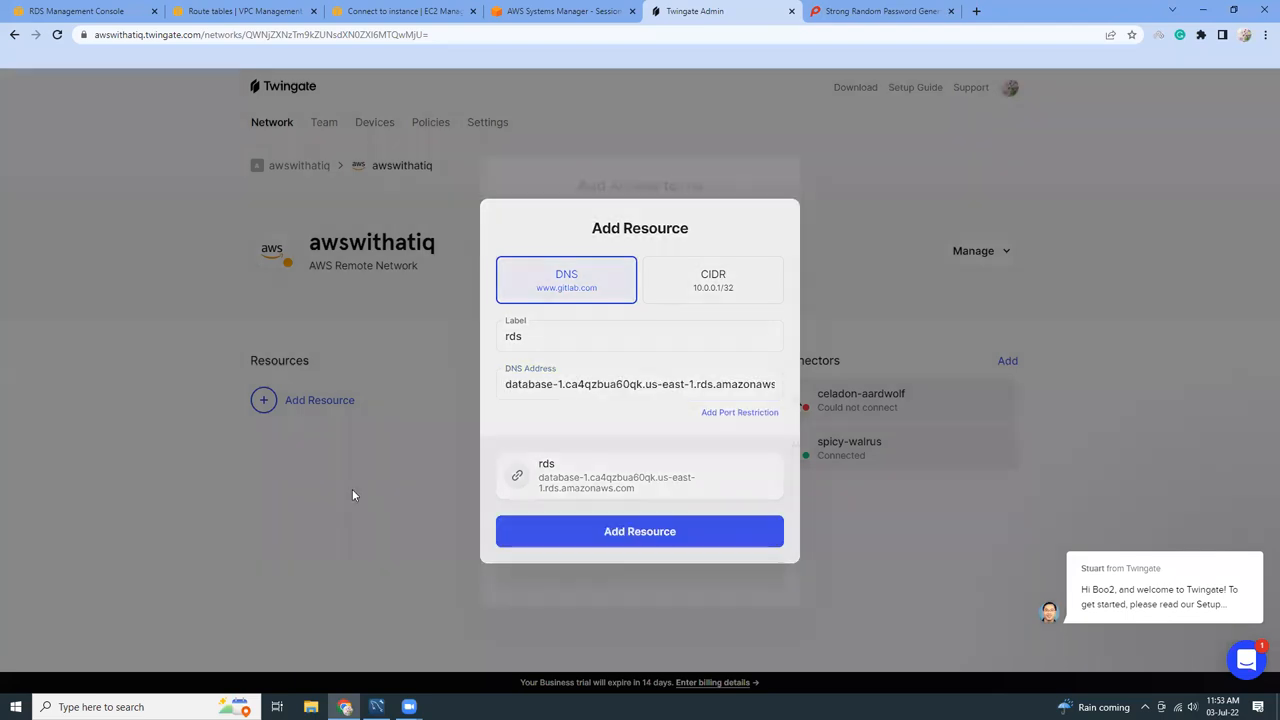
Step: Create the rds resource with the endpoint and grant the Everyone group access
{"action": "left_click", "coordinate": [640, 532]}
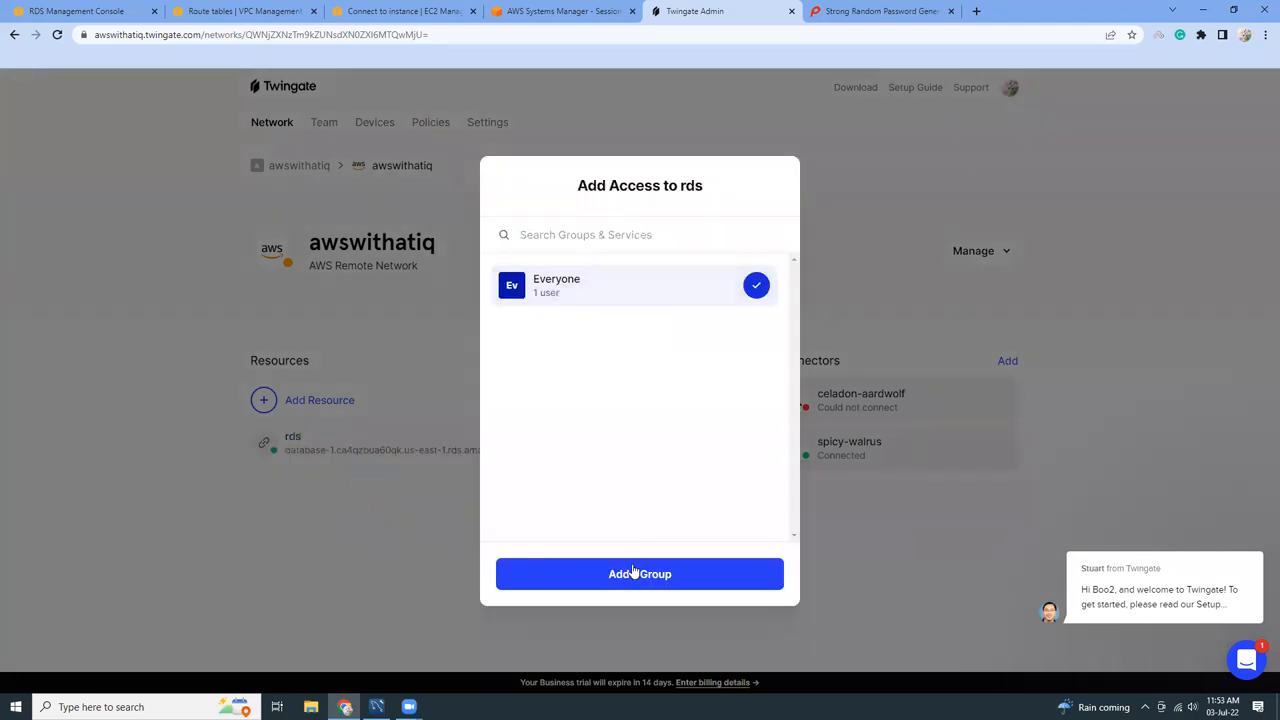
{"action": "left_click", "coordinate": [640, 572]}
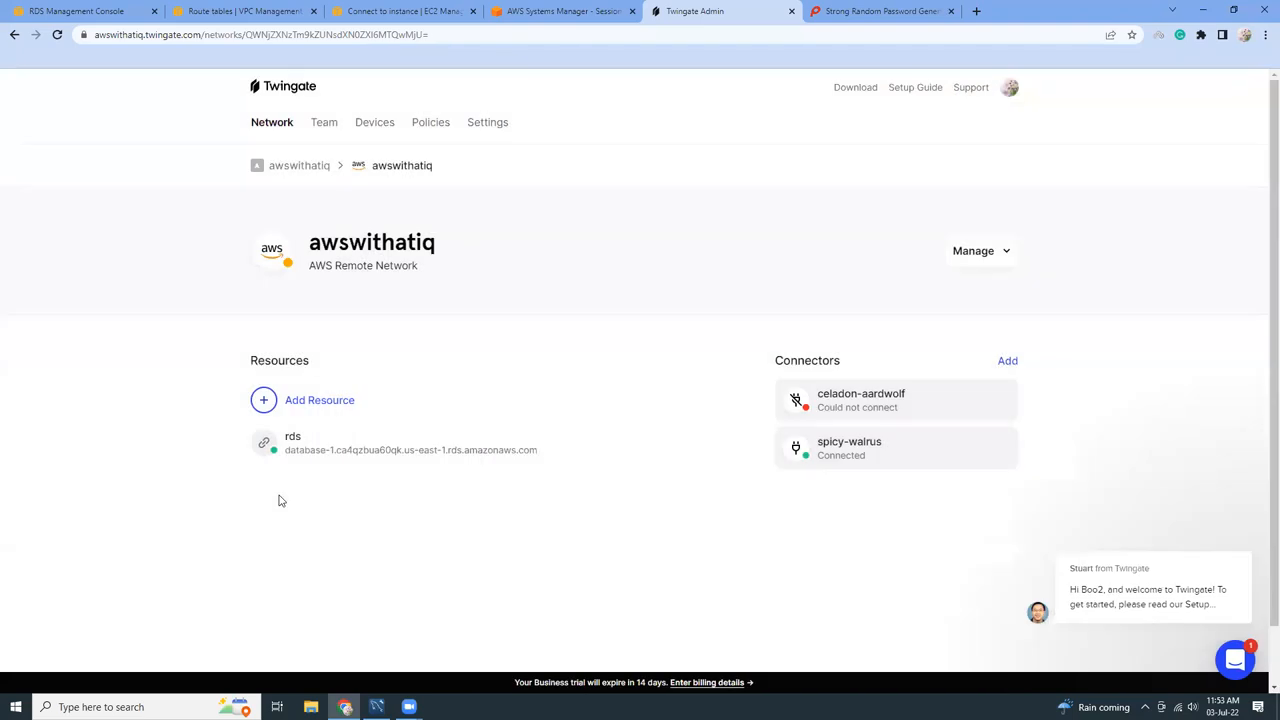
{"action": "mouse_move", "coordinate": [336, 524]}
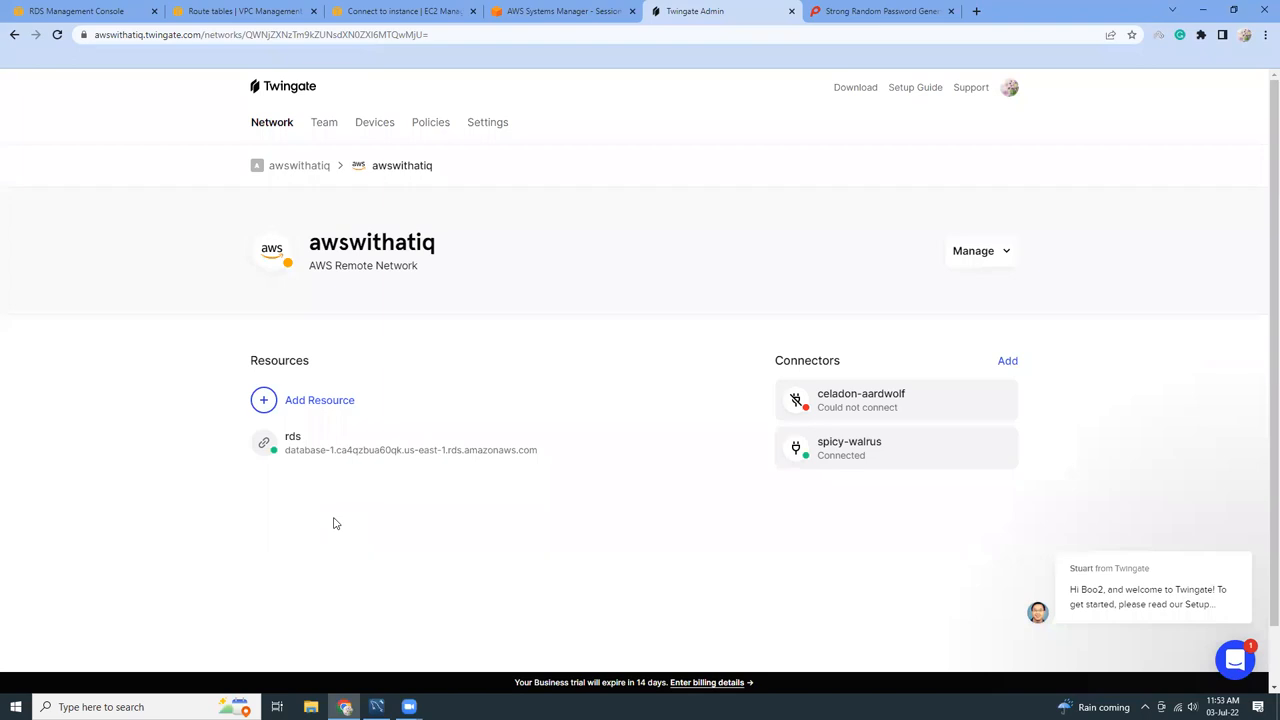
{"action": "mouse_move", "coordinate": [760, 522]}
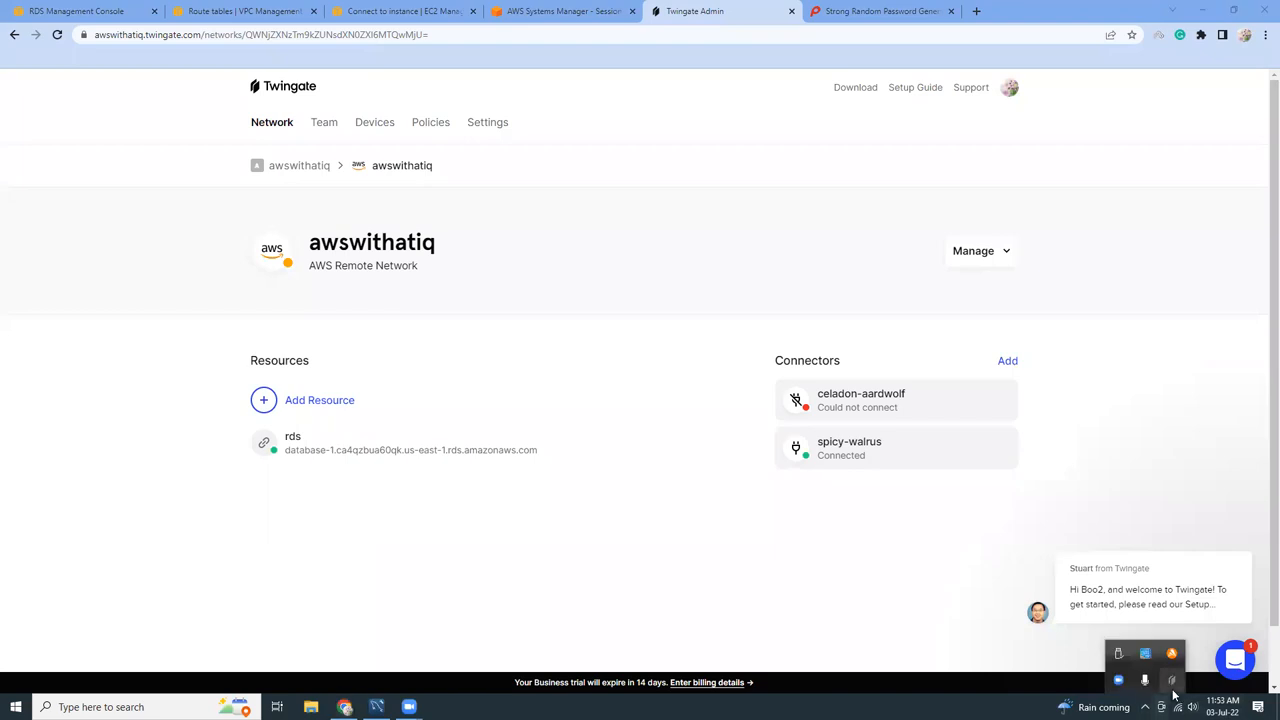
{"action": "mouse_move", "coordinate": [1172, 684]}
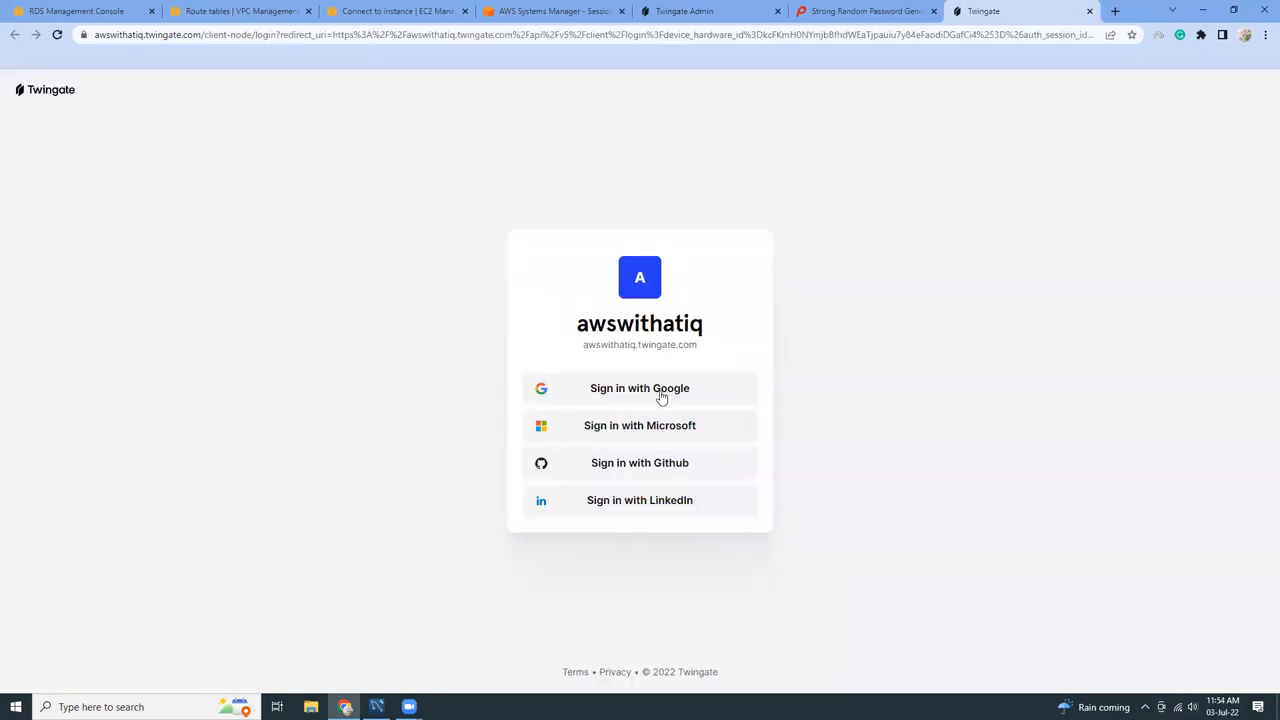
Step: Sign in to Twingate with the Google account, check rds in the client, close the sign-in page
{"action": "left_click", "coordinate": [640, 388]}
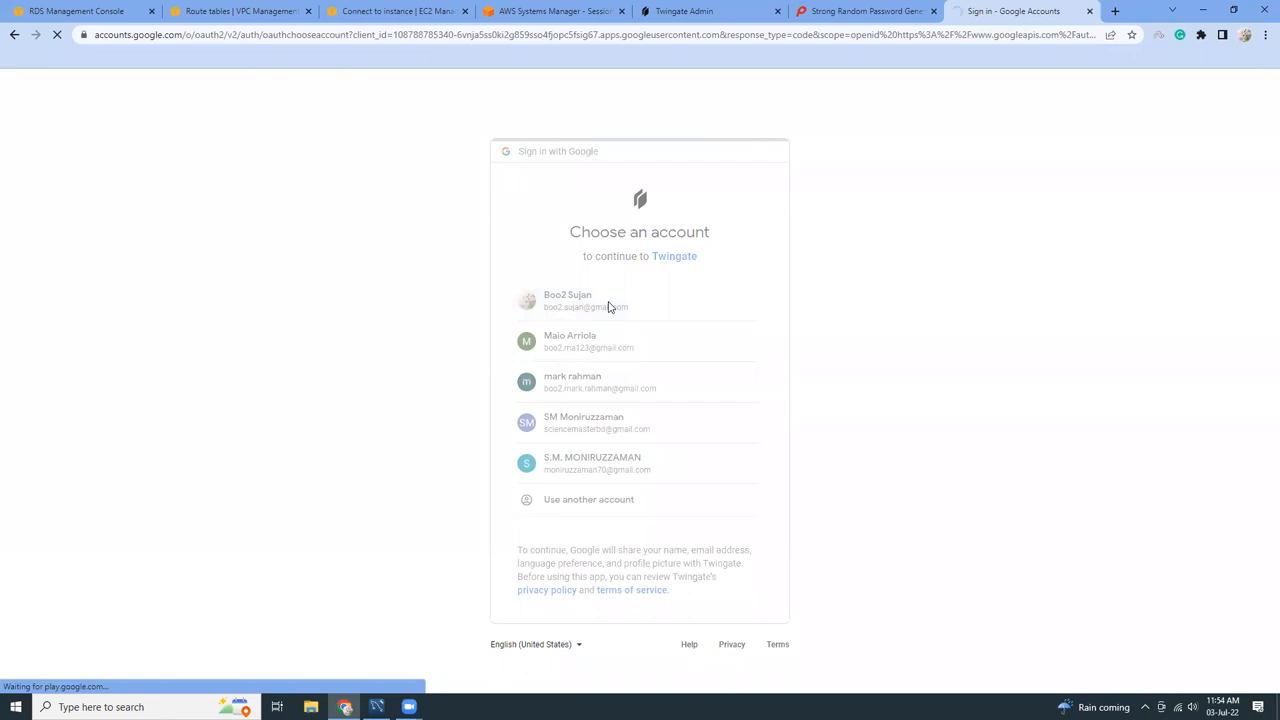
{"action": "left_click", "coordinate": [584, 300]}
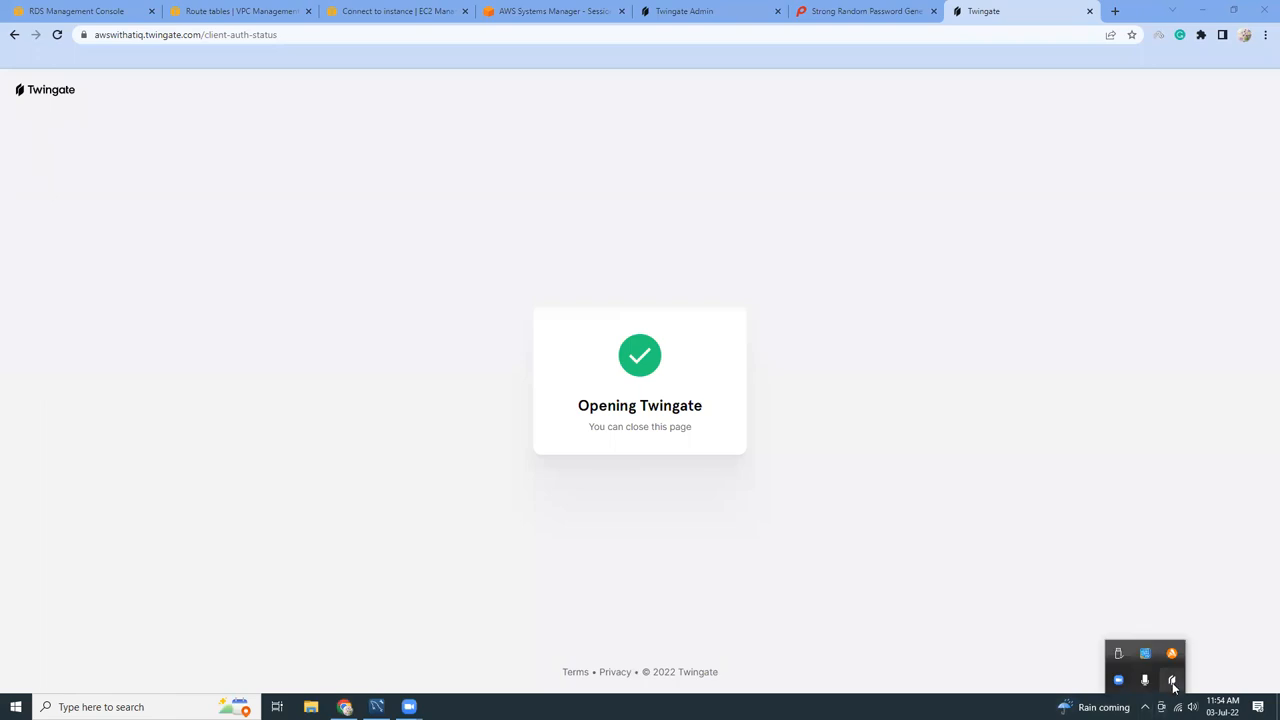
{"action": "left_click", "coordinate": [1172, 680]}
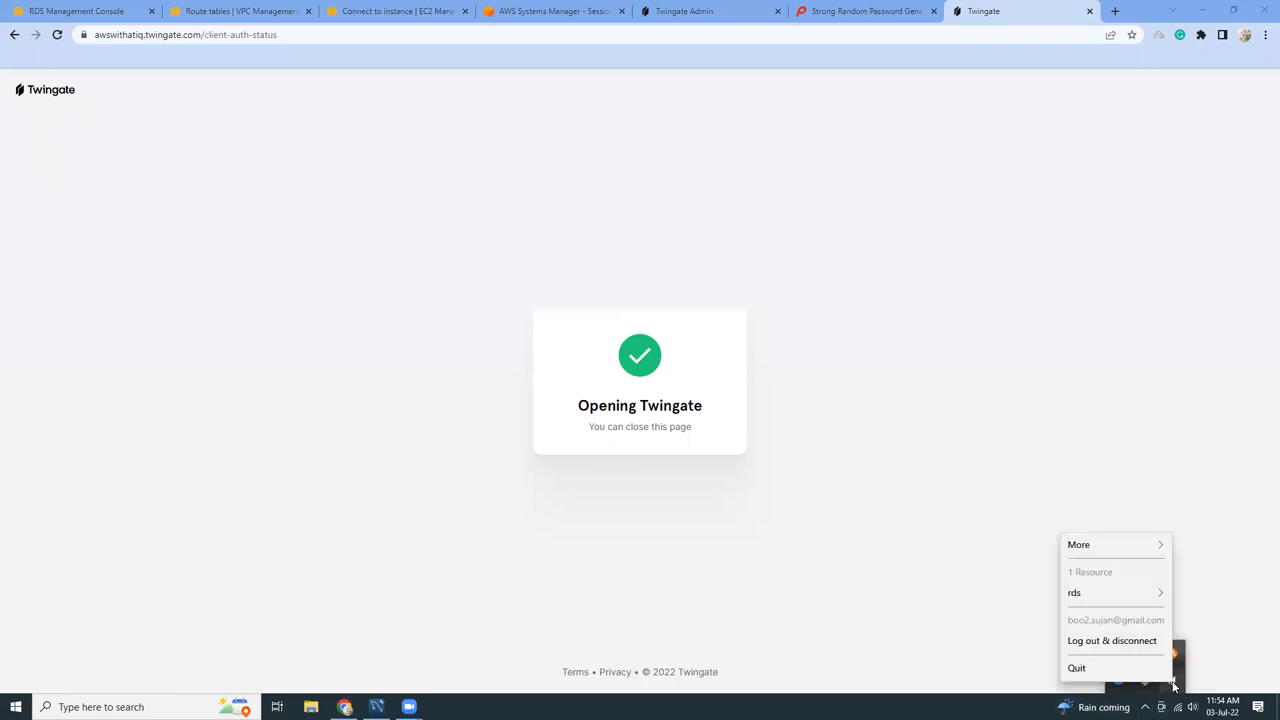
{"action": "mouse_move", "coordinate": [1106, 612]}
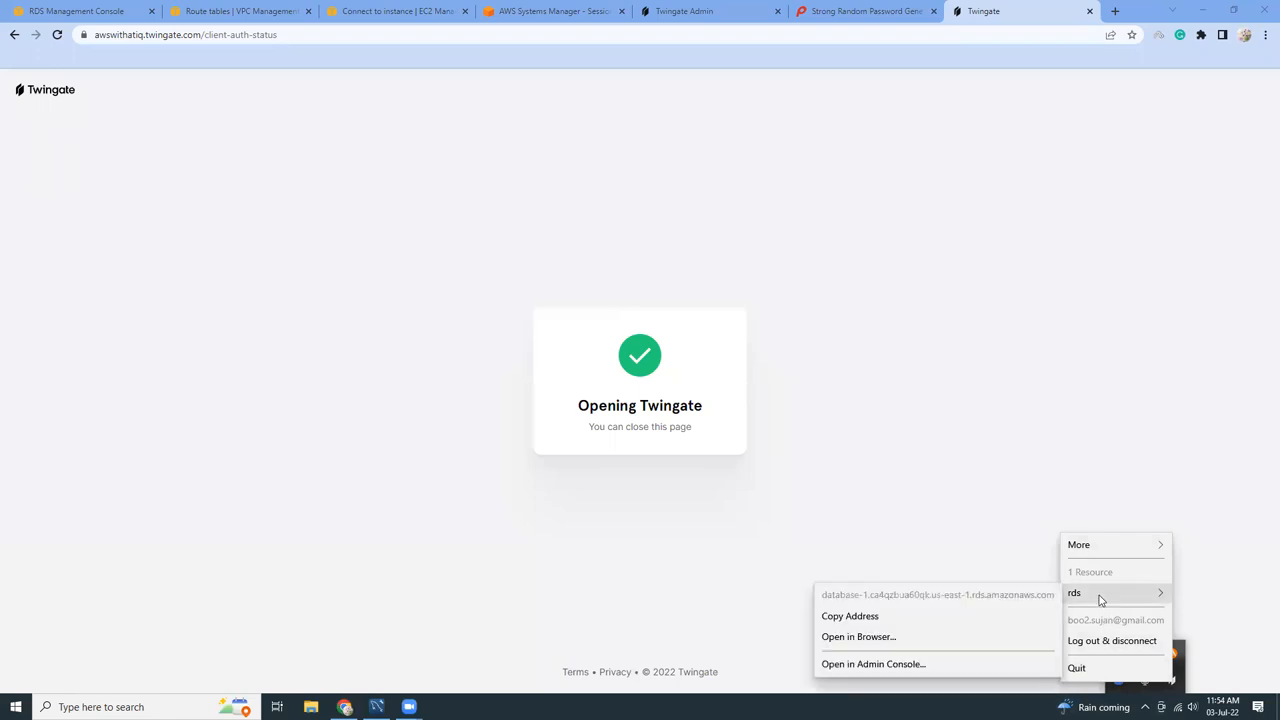
{"action": "mouse_move", "coordinate": [880, 598]}
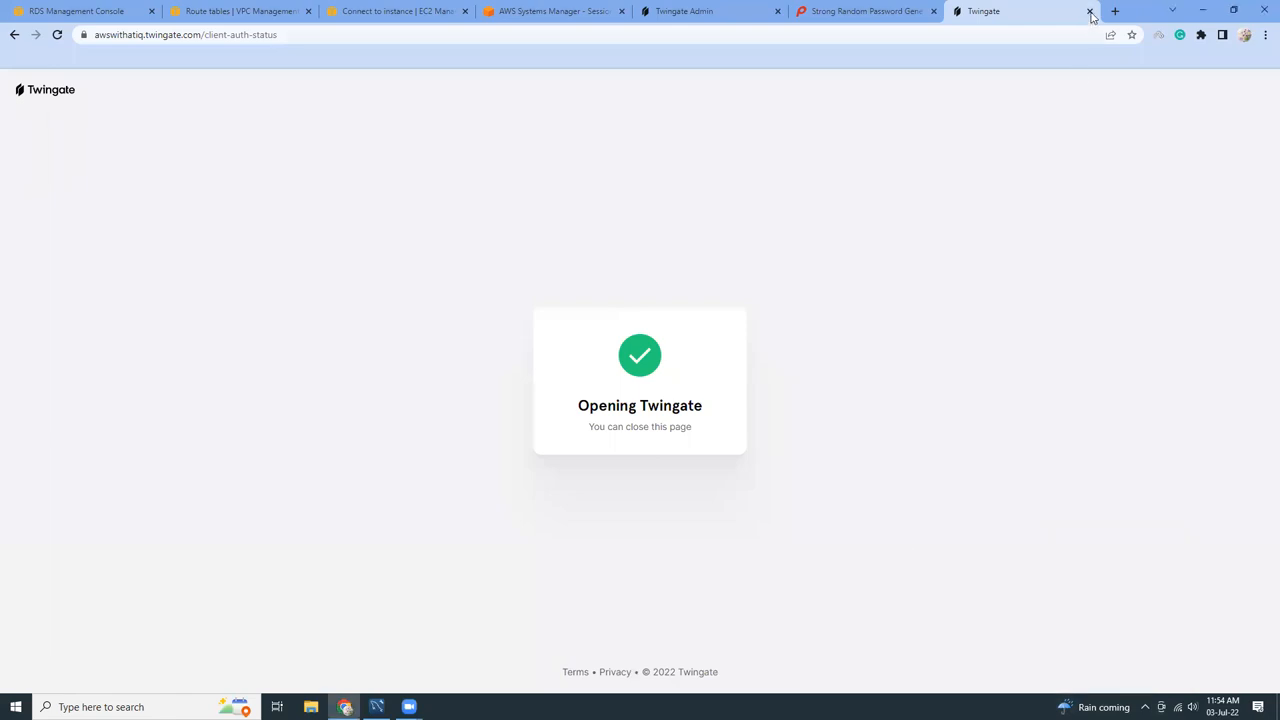
{"action": "left_click", "coordinate": [1088, 12]}
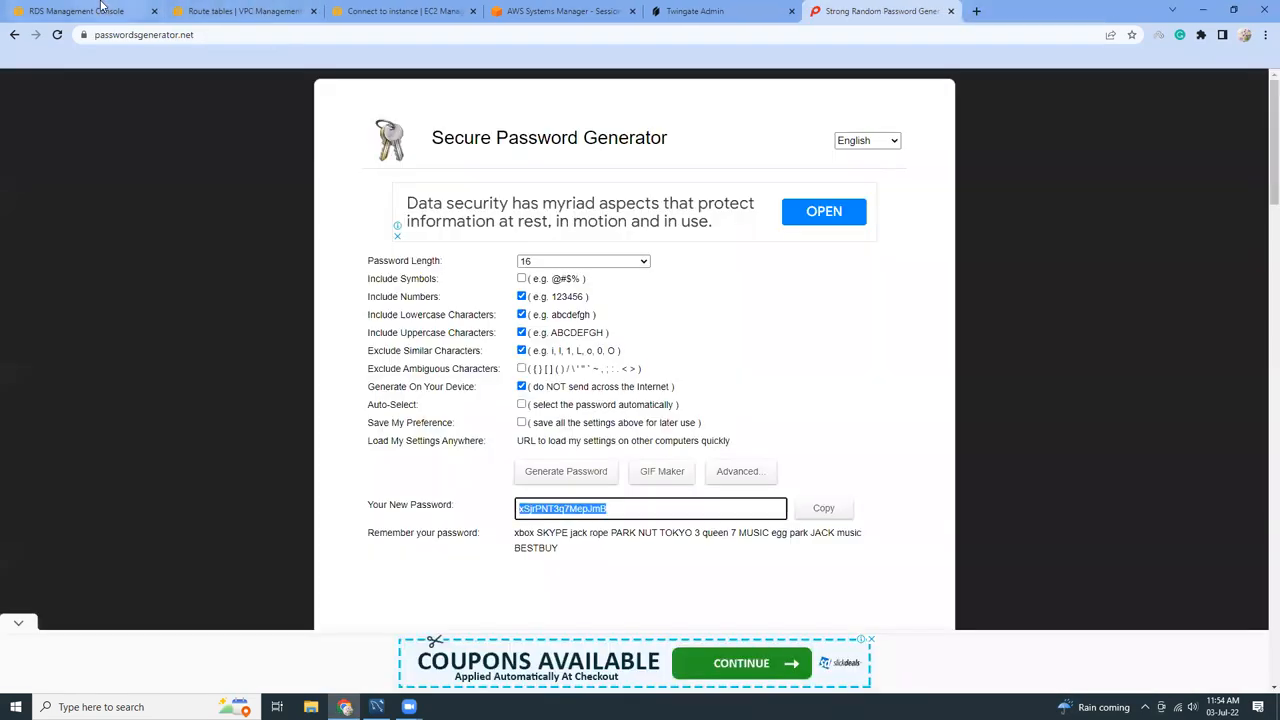
Step: View database-1's connectivity details with its endpoint and port 3306
{"action": "left_click", "coordinate": [76, 12]}
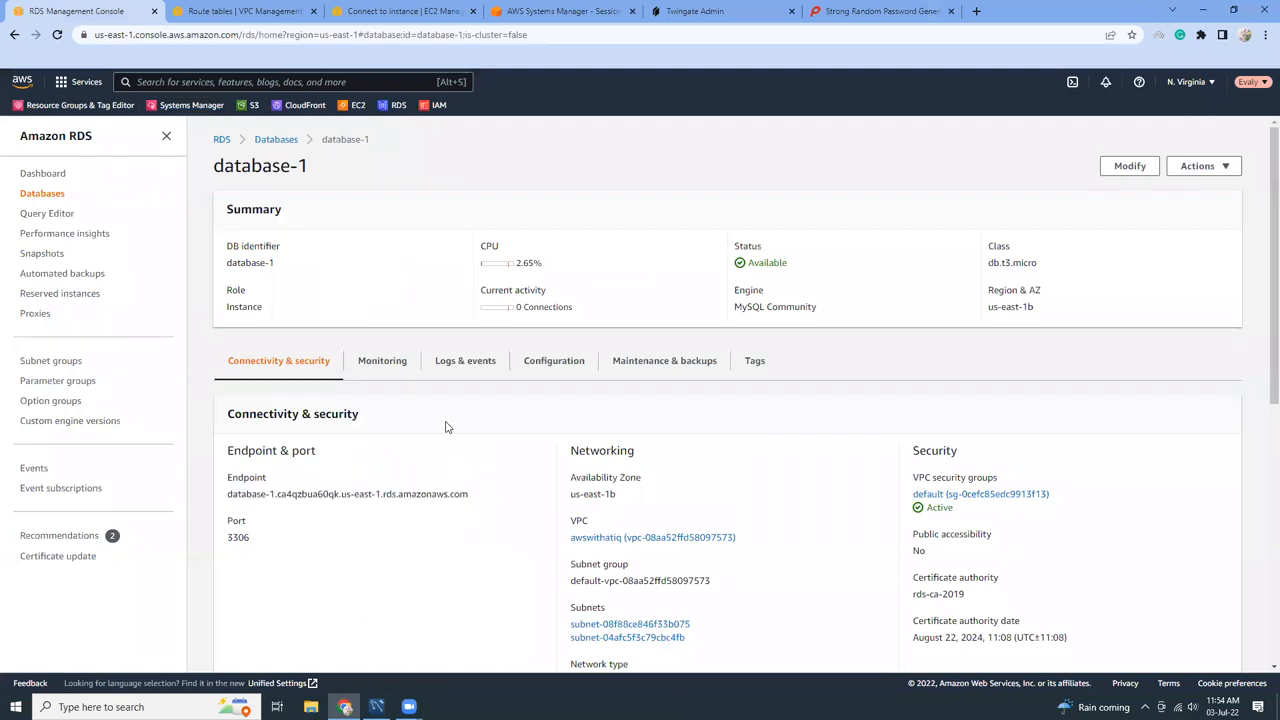
{"action": "mouse_move", "coordinate": [502, 522]}
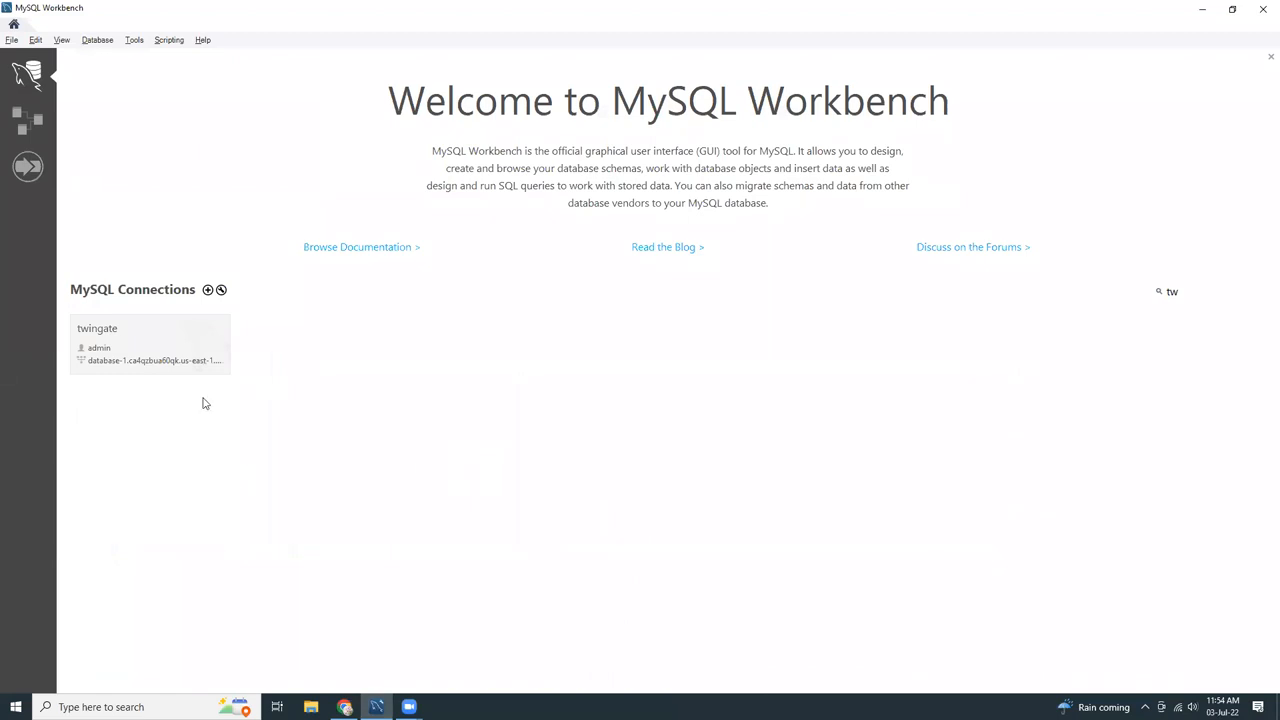
Step: Bring up Edit Connection for the twingate tile in MySQL Workbench
{"action": "right_click", "coordinate": [150, 344]}
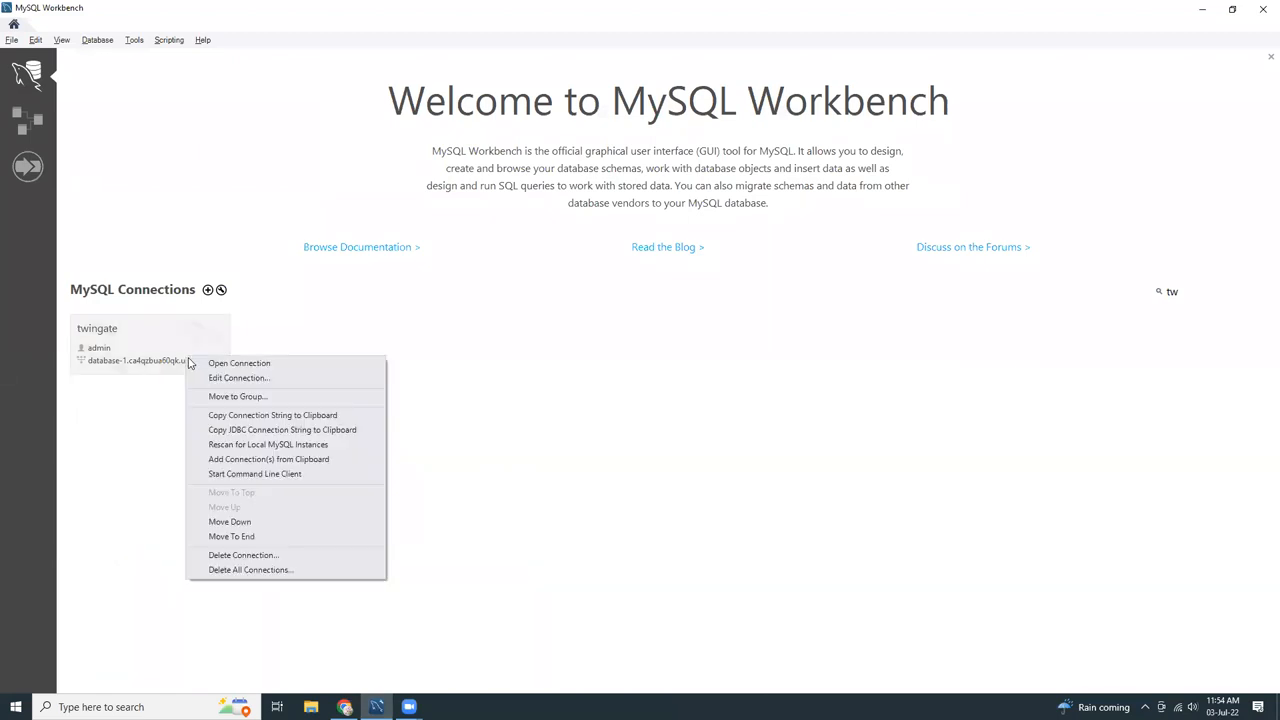
{"action": "left_click", "coordinate": [238, 378]}
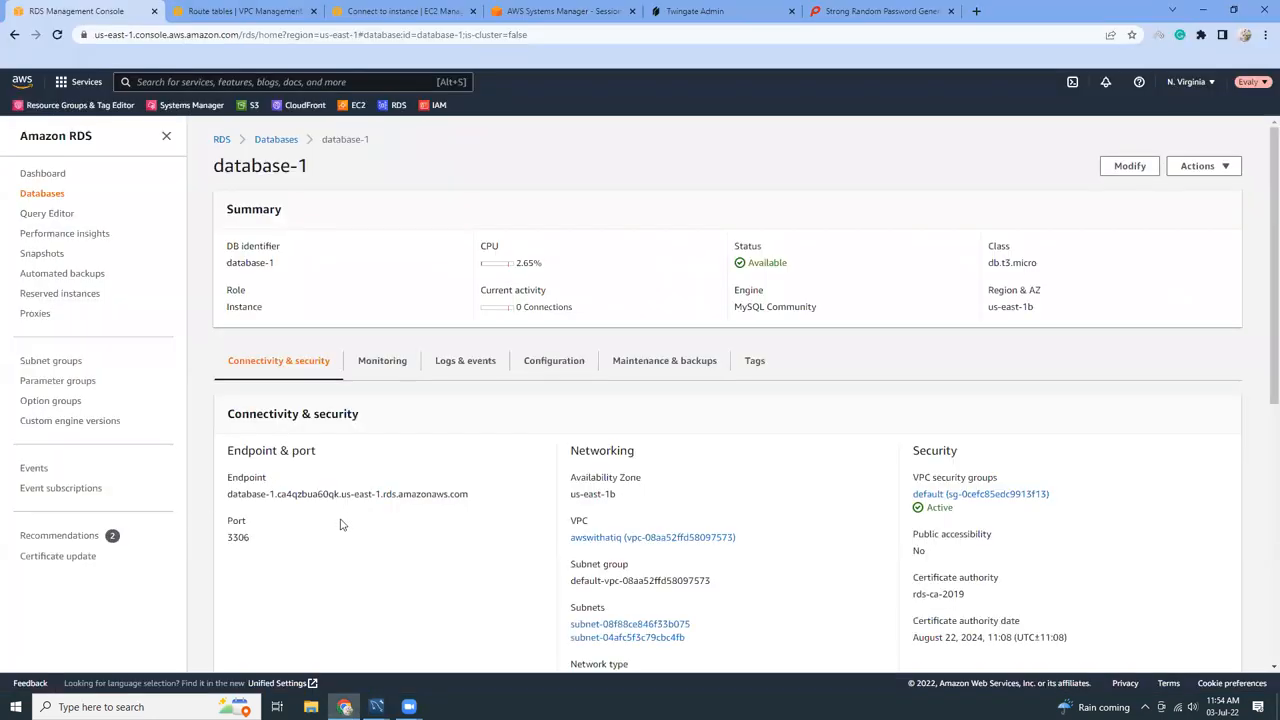
Step: Review database-1's Configuration (DB name test, user admin), then view the generated password
{"action": "scroll", "scroll_direction": "down", "scroll_amount": 3}
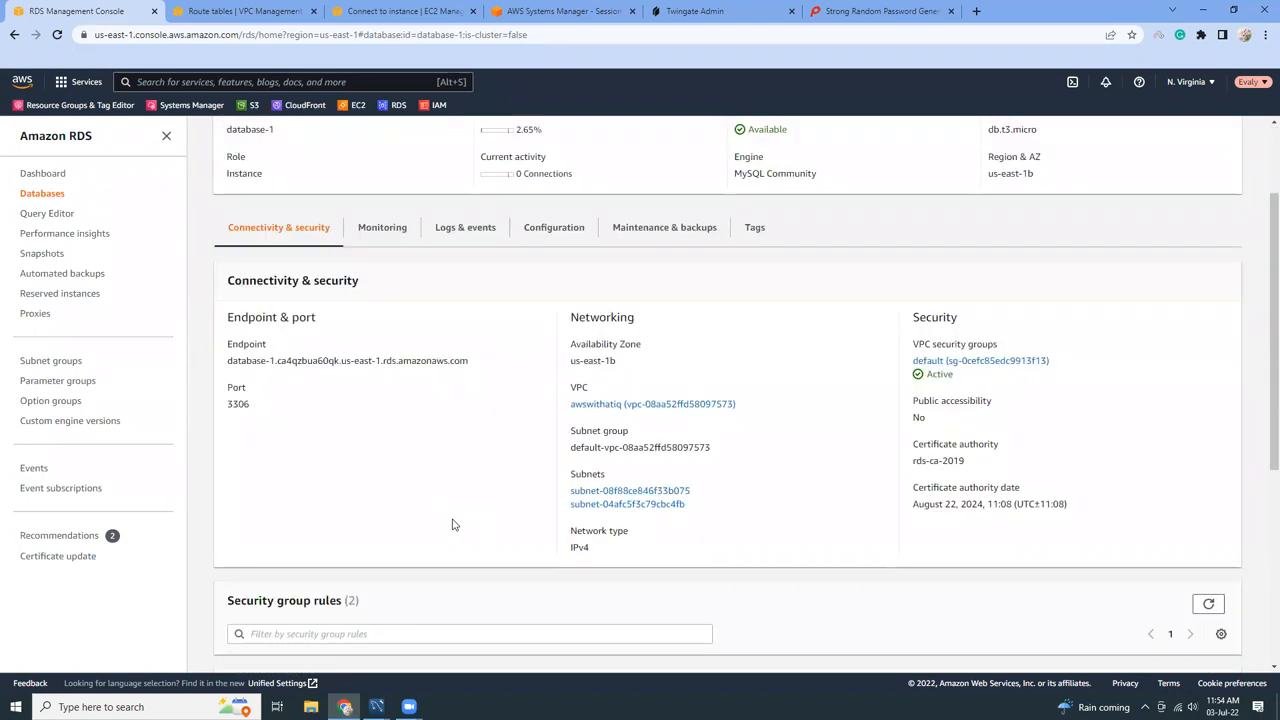
{"action": "left_click", "coordinate": [554, 228]}
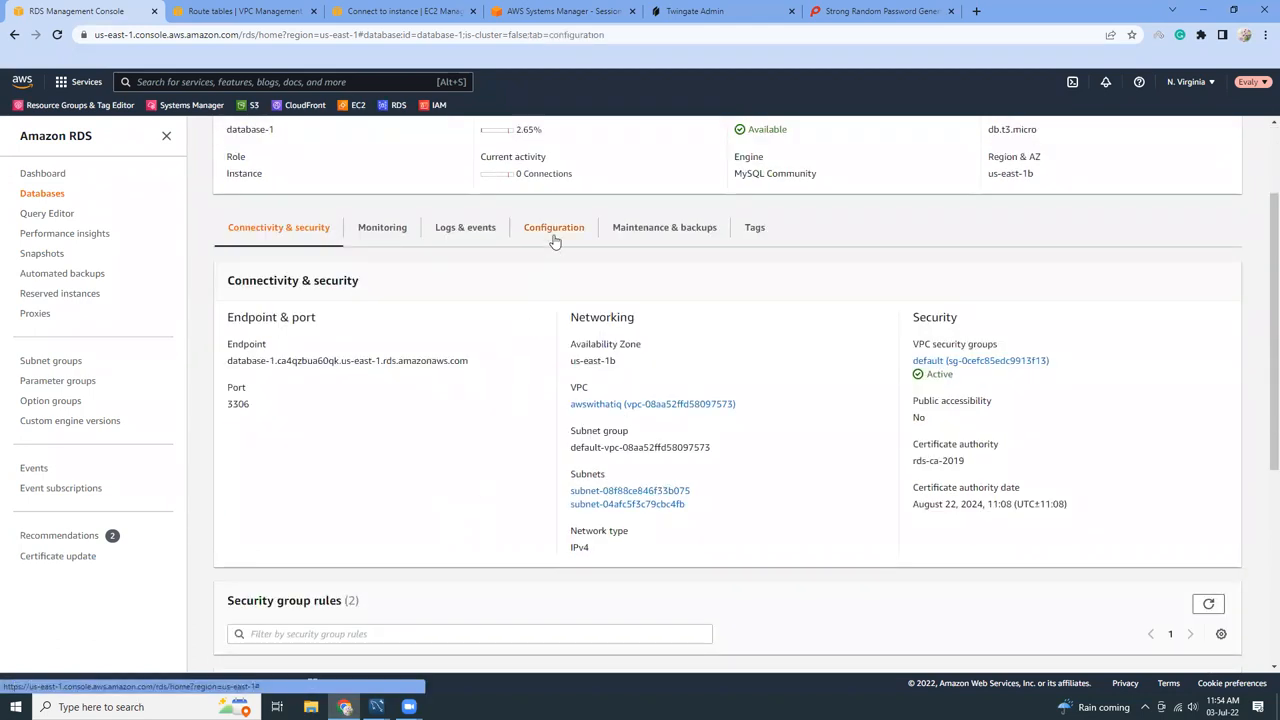
{"action": "left_click", "coordinate": [554, 228]}
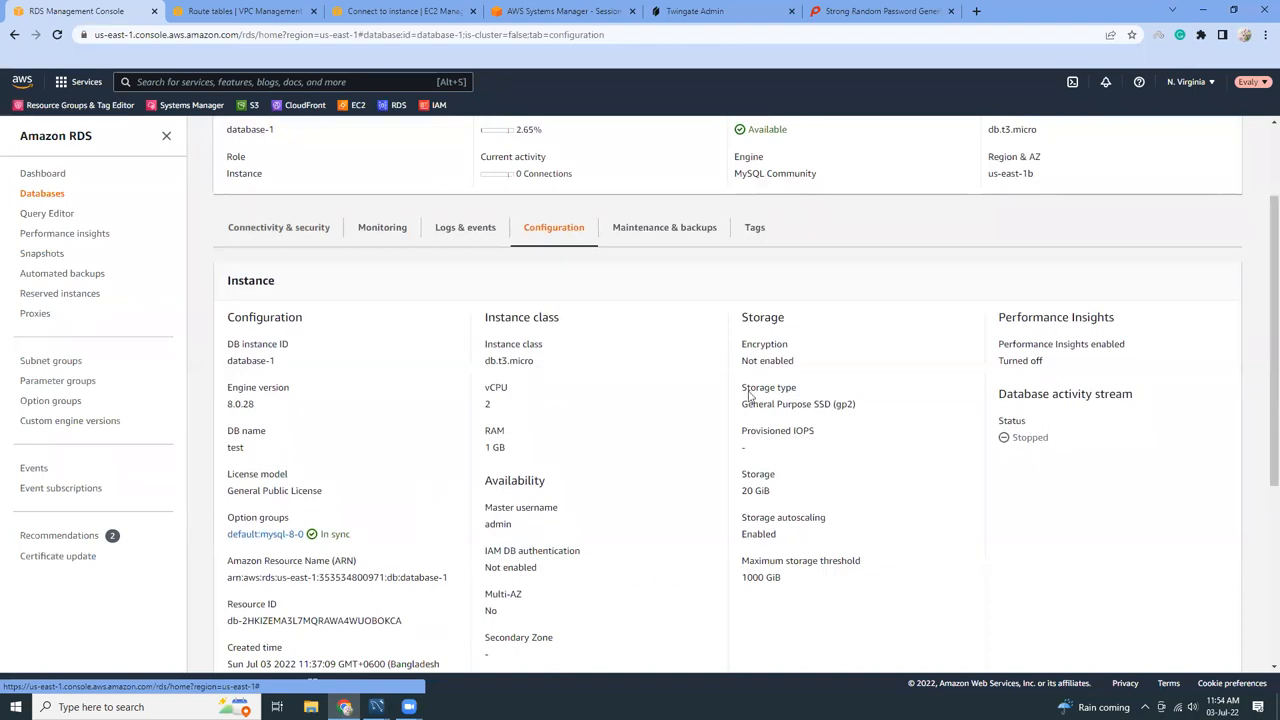
{"action": "scroll", "scroll_direction": "down", "scroll_amount": 3}
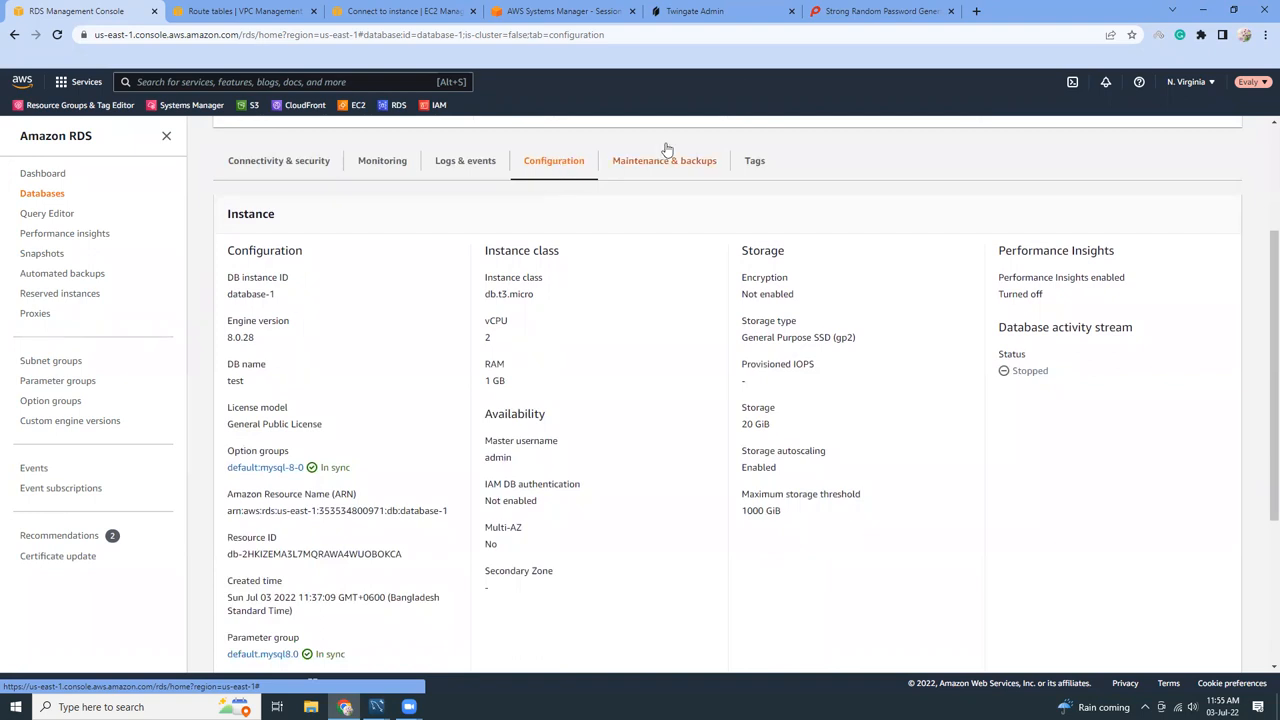
{"action": "mouse_move", "coordinate": [880, 12]}
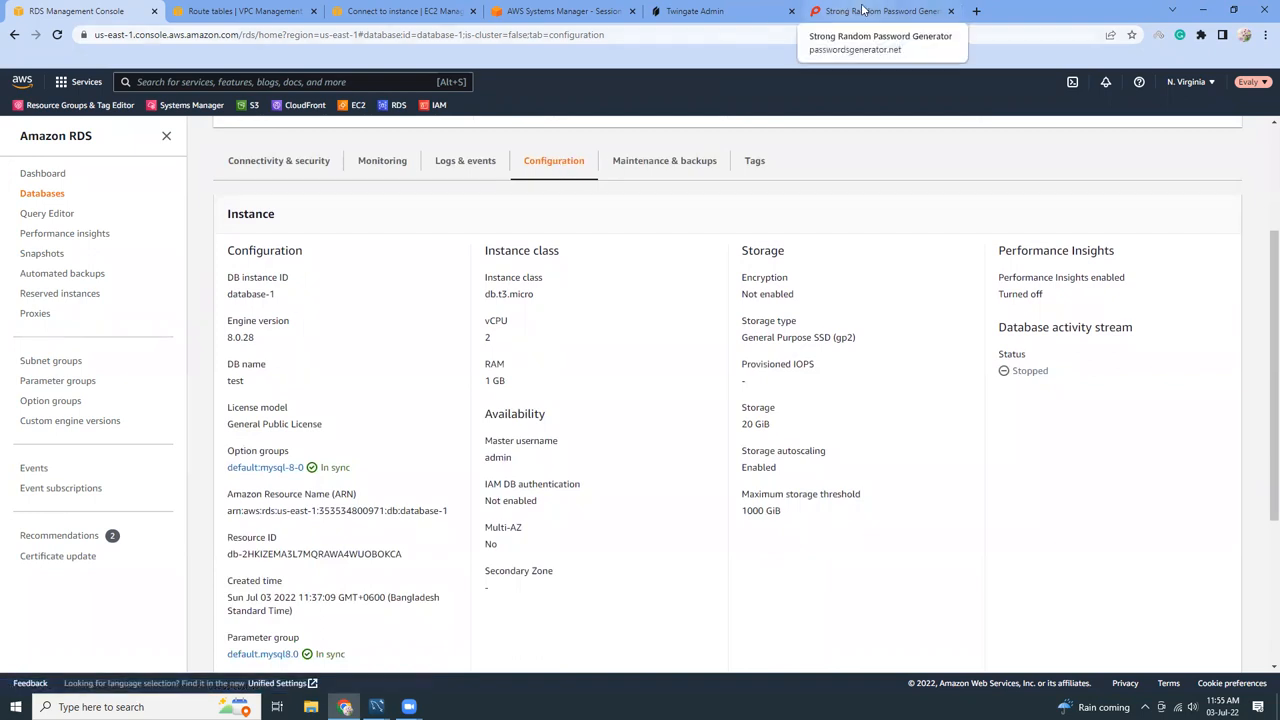
{"action": "left_click", "coordinate": [880, 12]}
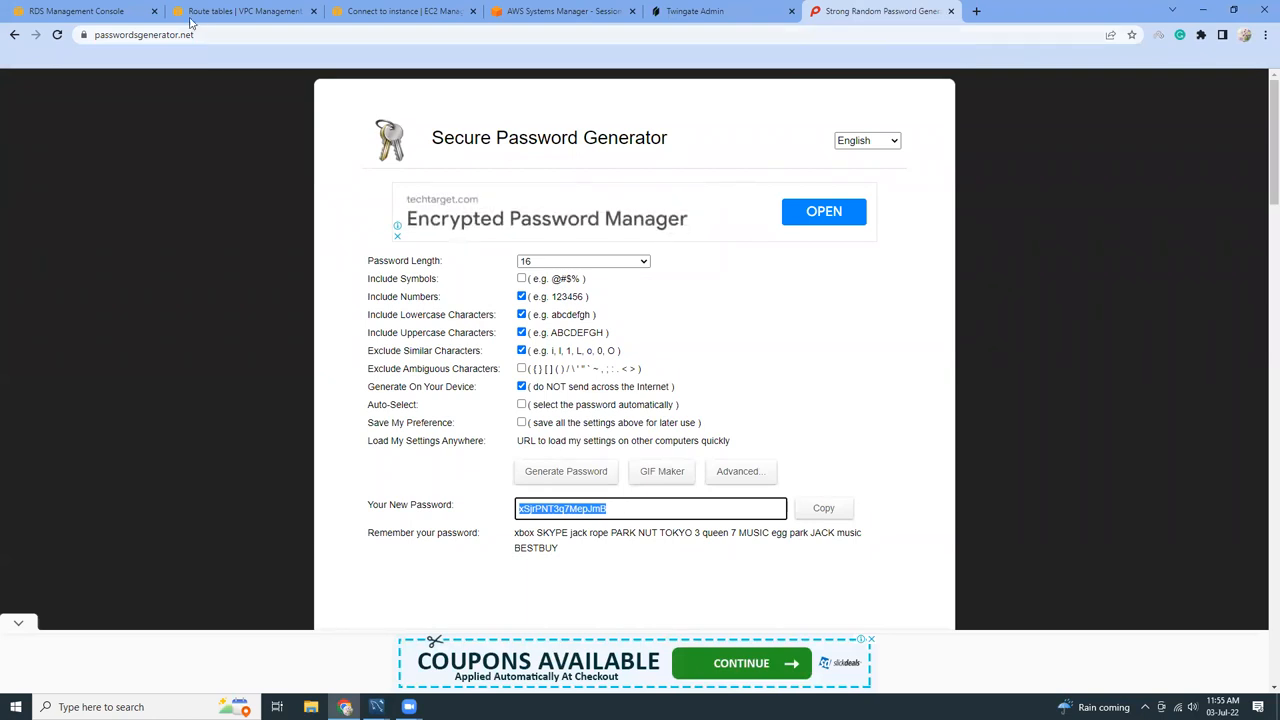
Step: Review twingate's endpoint, port 3306 and user admin, close settings, filter connections to twingate
{"action": "left_click", "coordinate": [76, 12]}
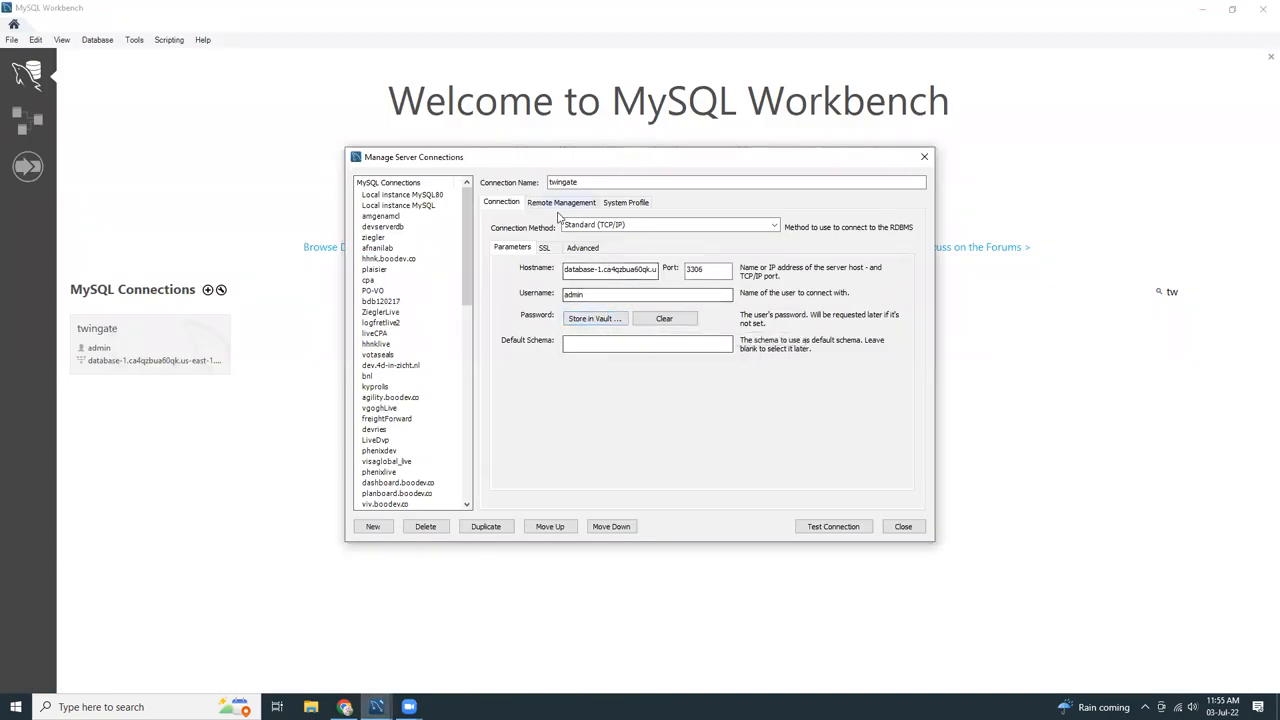
{"action": "mouse_move", "coordinate": [824, 460]}
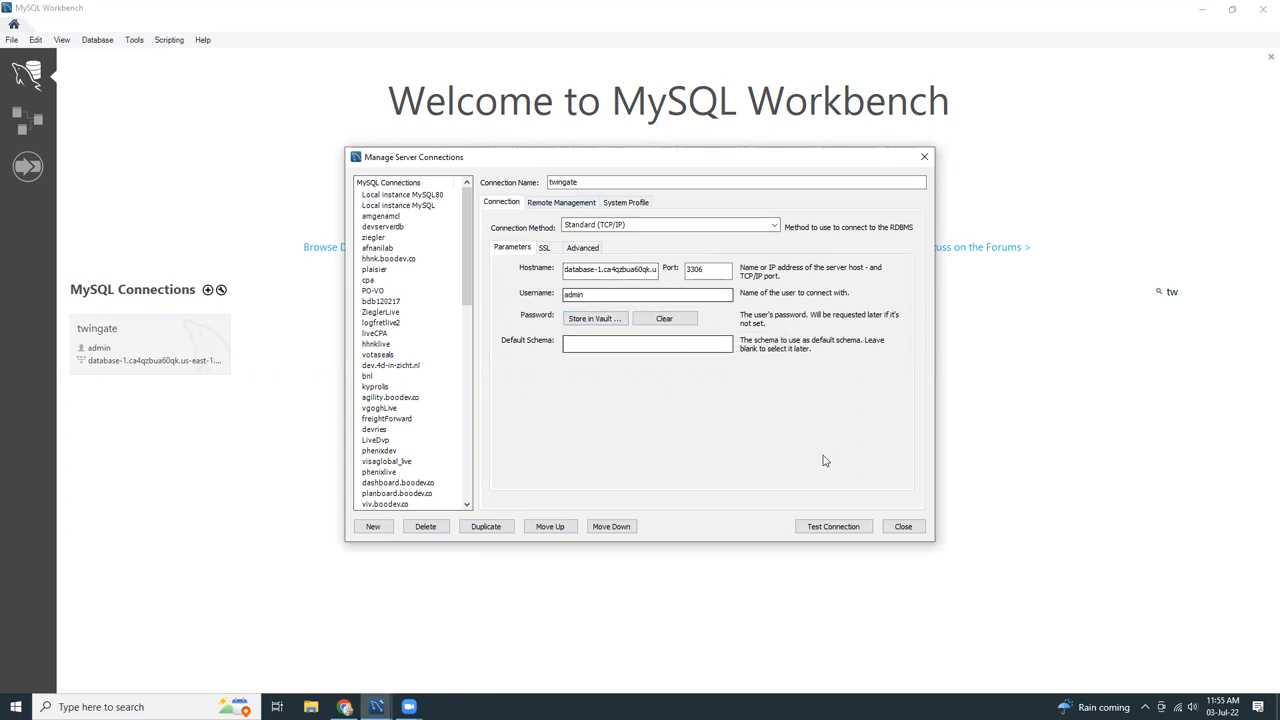
{"action": "left_click", "coordinate": [902, 526]}
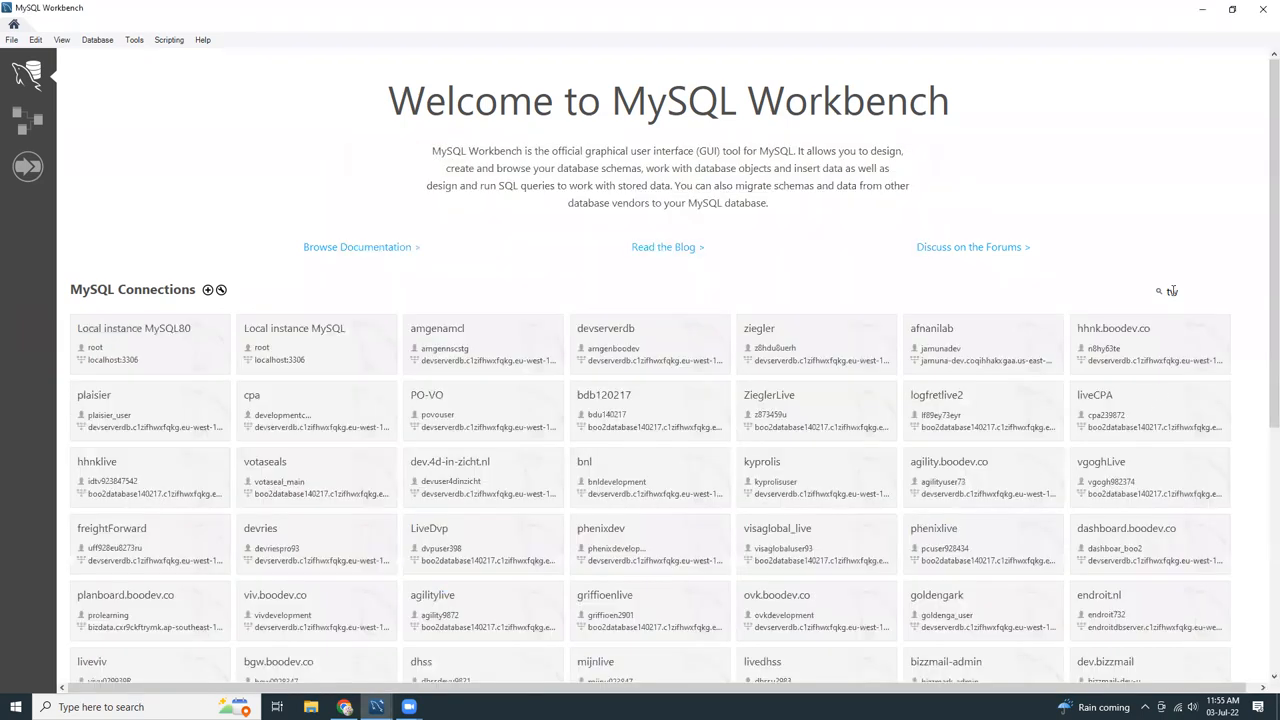
{"action": "type", "text": "win"}
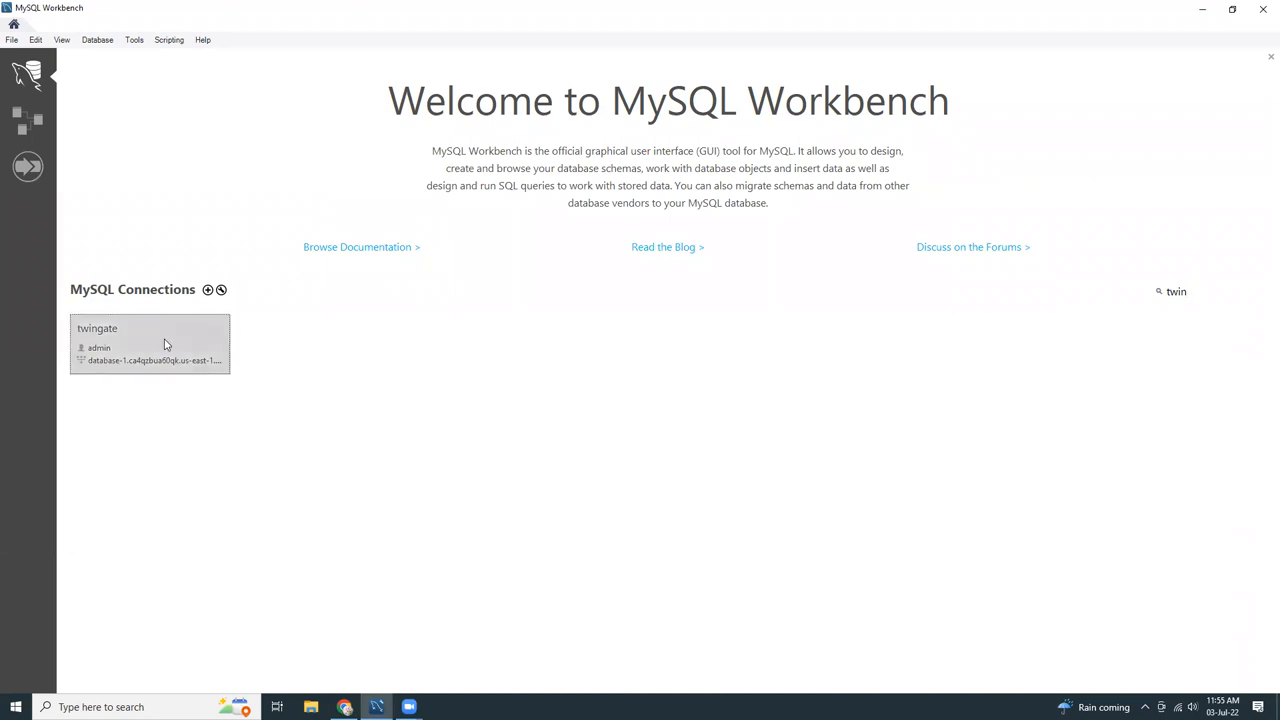
Step: Connect on the twingate tile to the RDS database, showing the sys and test schemas
{"action": "double_click", "coordinate": [148, 344]}
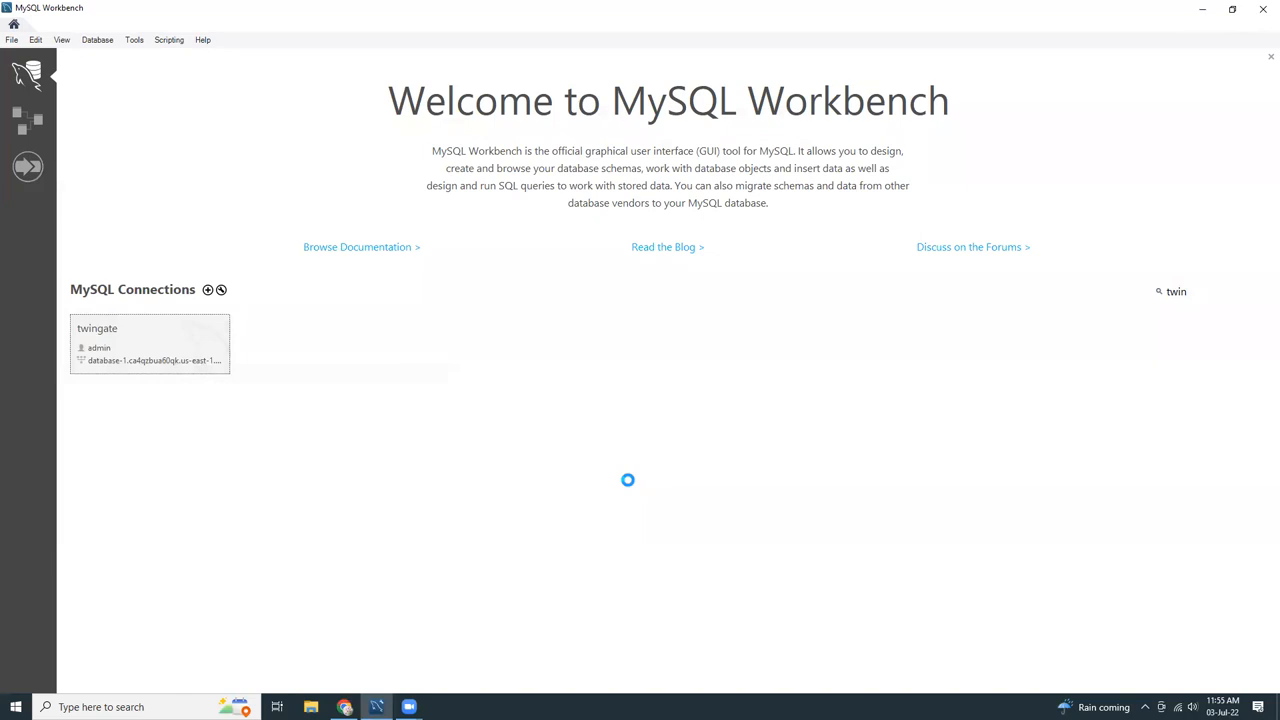
{"action": "double_click", "coordinate": [148, 344]}
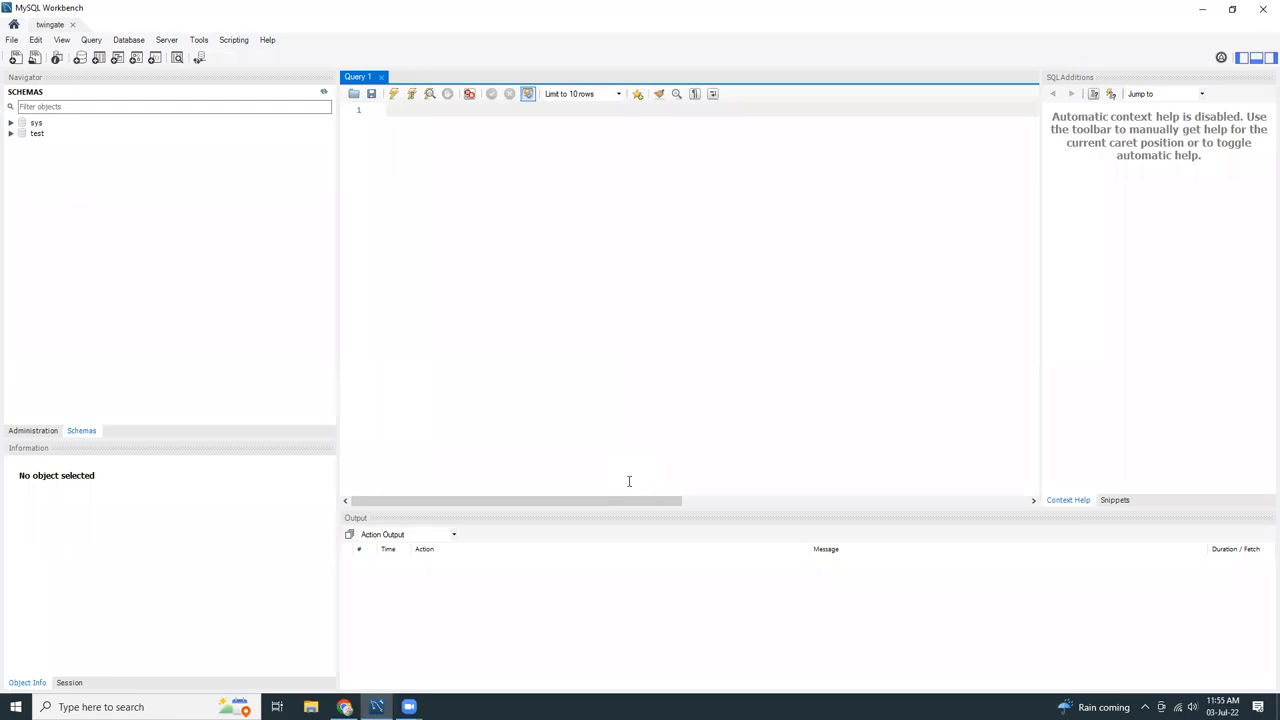
Step: Return to the browser and database-1's RDS configuration page
{"action": "left_click", "coordinate": [388, 108]}
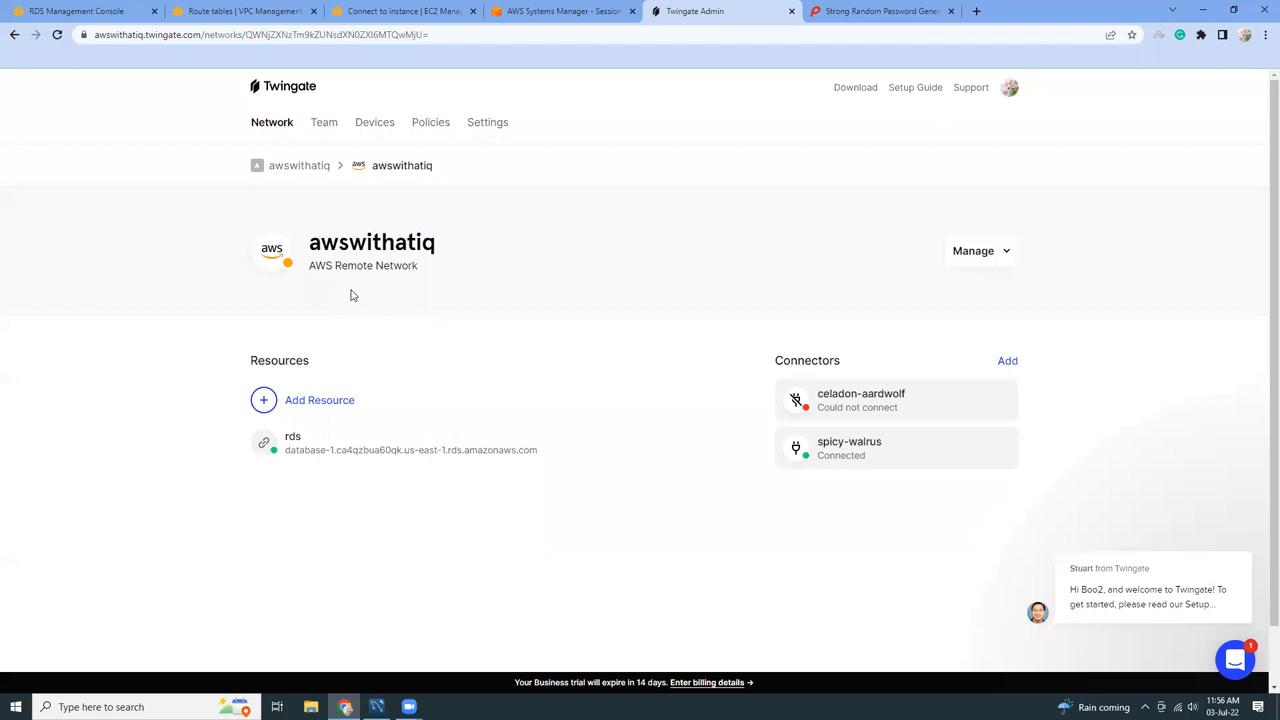
{"action": "left_click", "coordinate": [80, 12]}
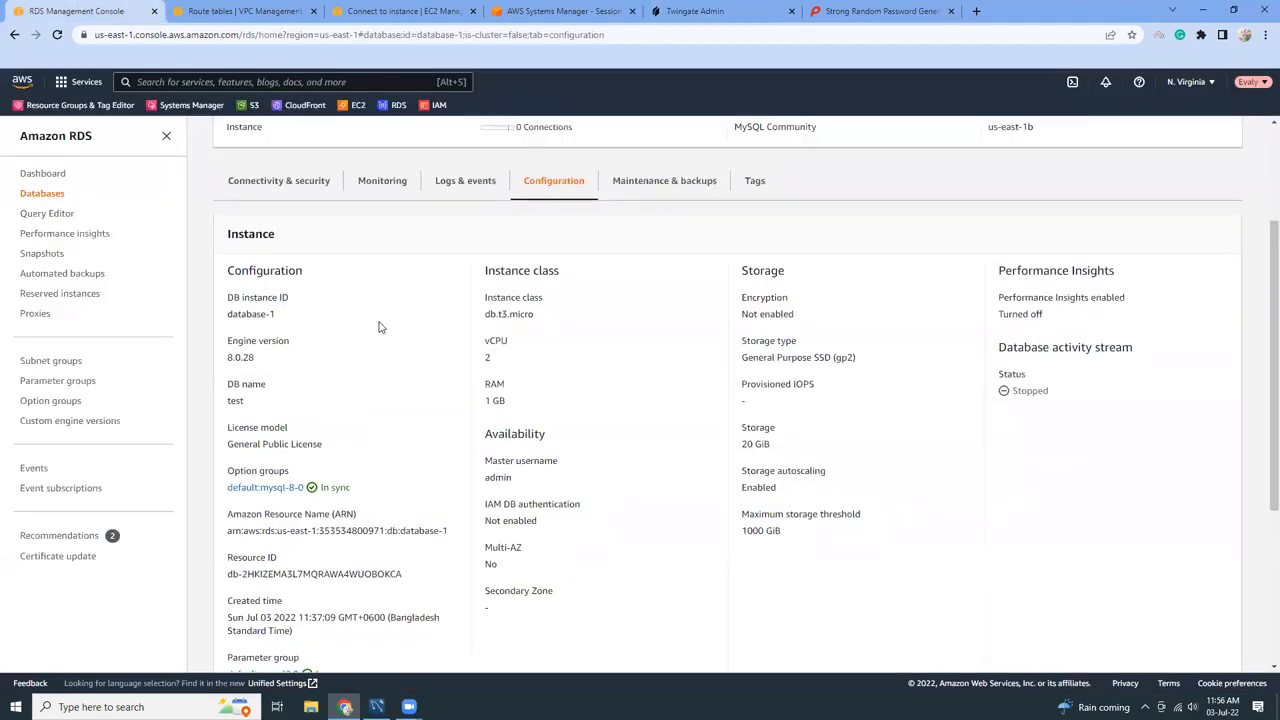
{"action": "scroll", "scroll_direction": "up", "scroll_amount": 3}
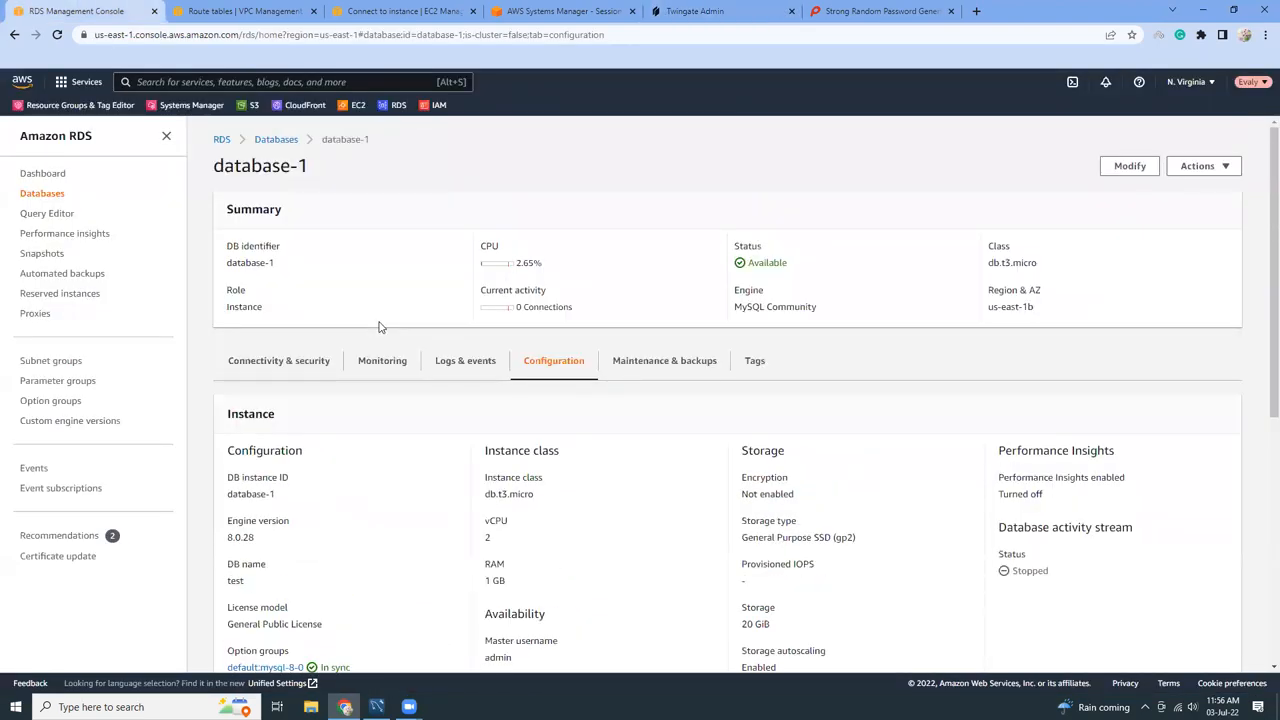